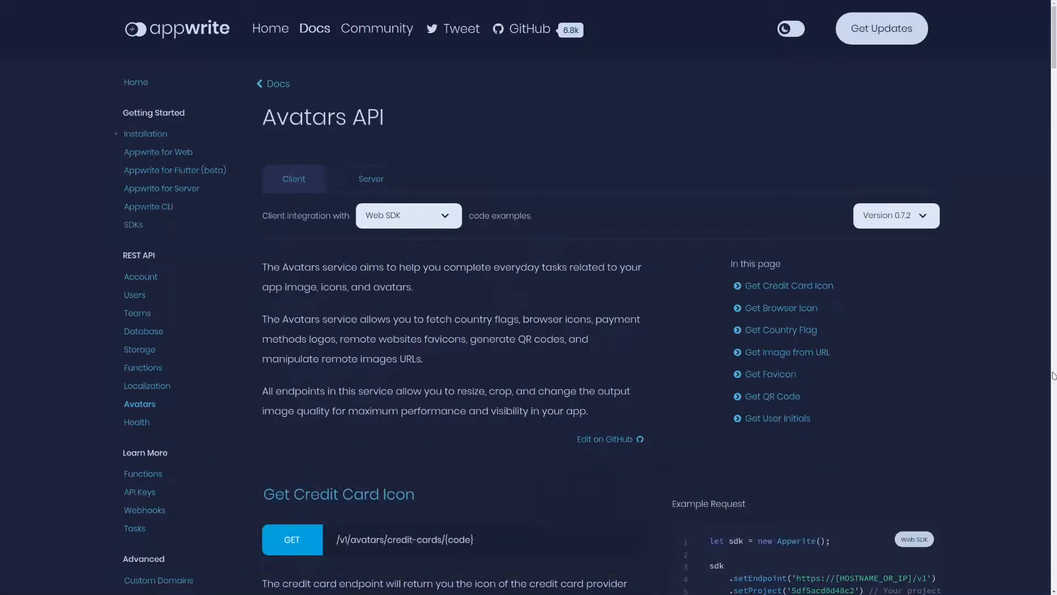
mouse_move(788, 285)
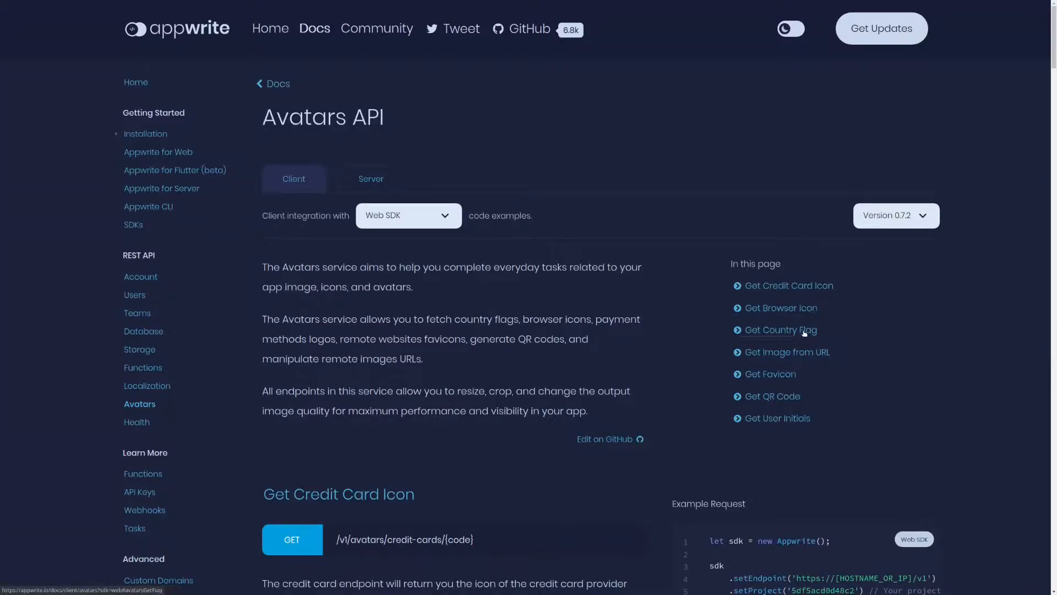
mouse_move(786, 351)
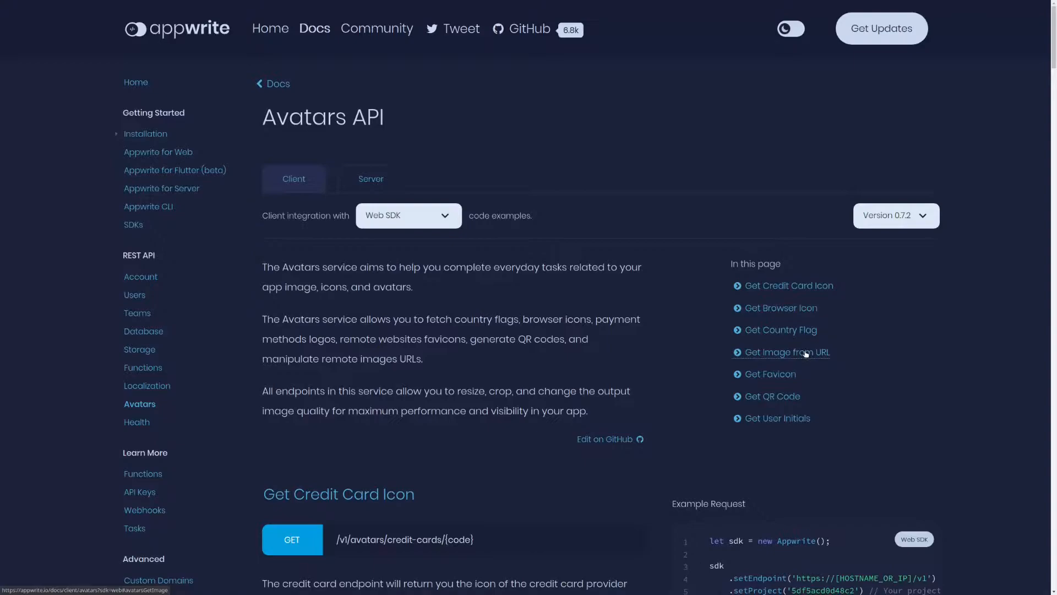
mouse_move(767, 374)
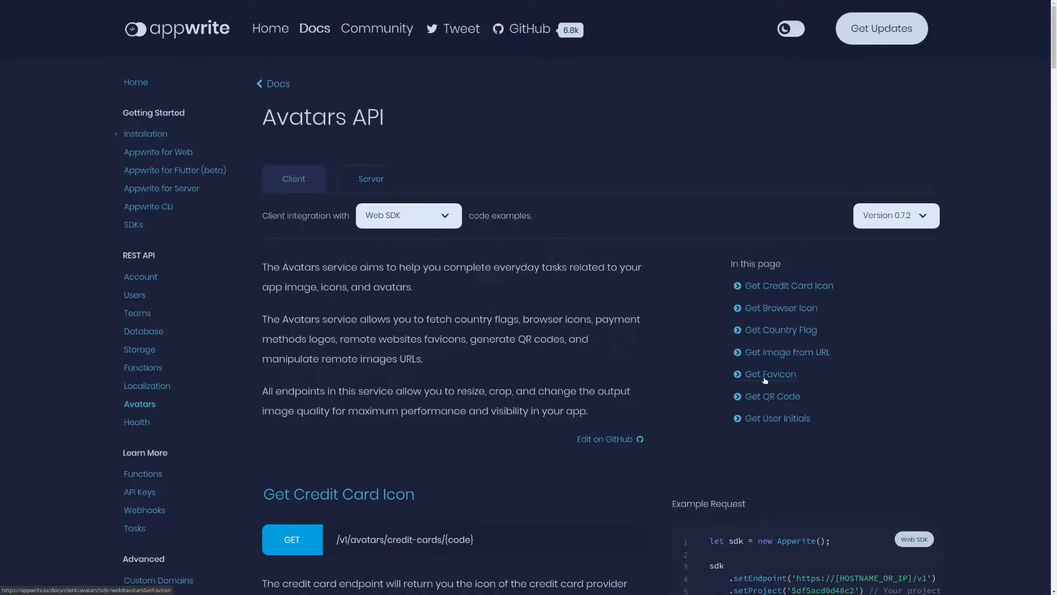
mouse_move(770, 413)
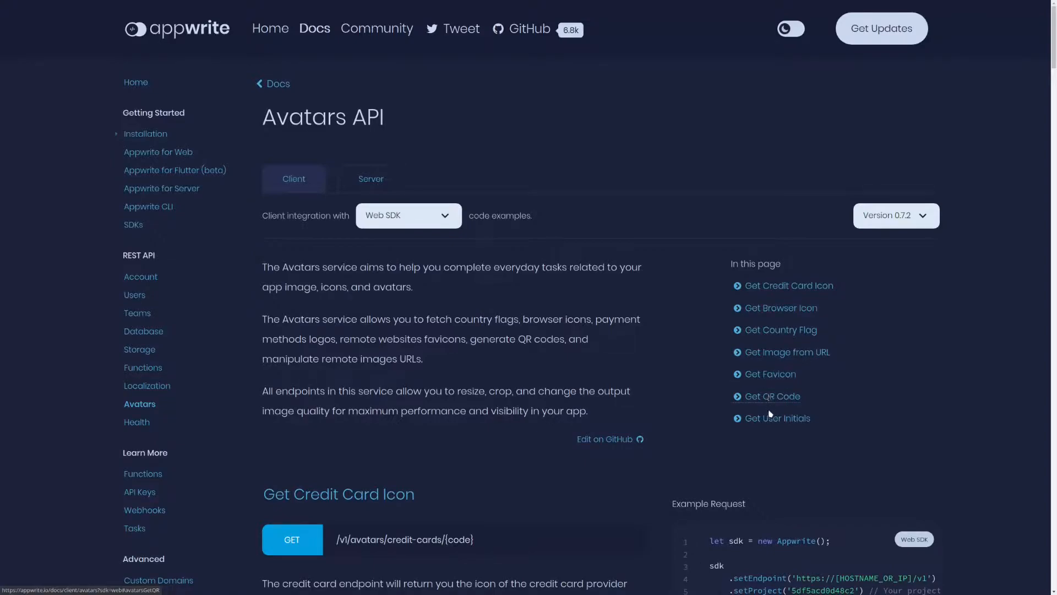
mouse_move(776, 418)
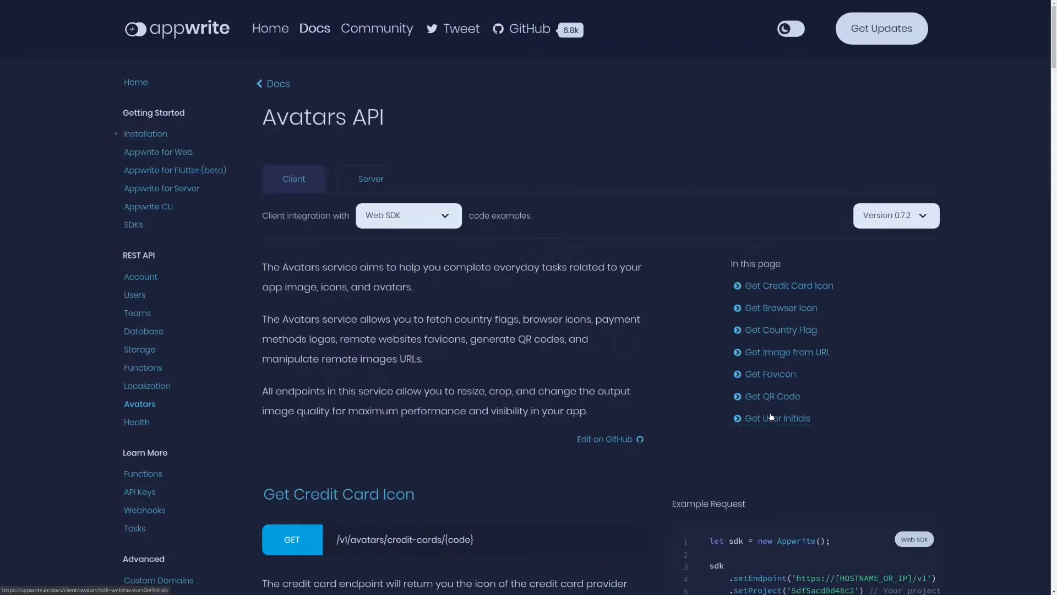
Step: Switch the Avatars API code examples to Flutter SDK (beta) and read through them
scroll(down, 3)
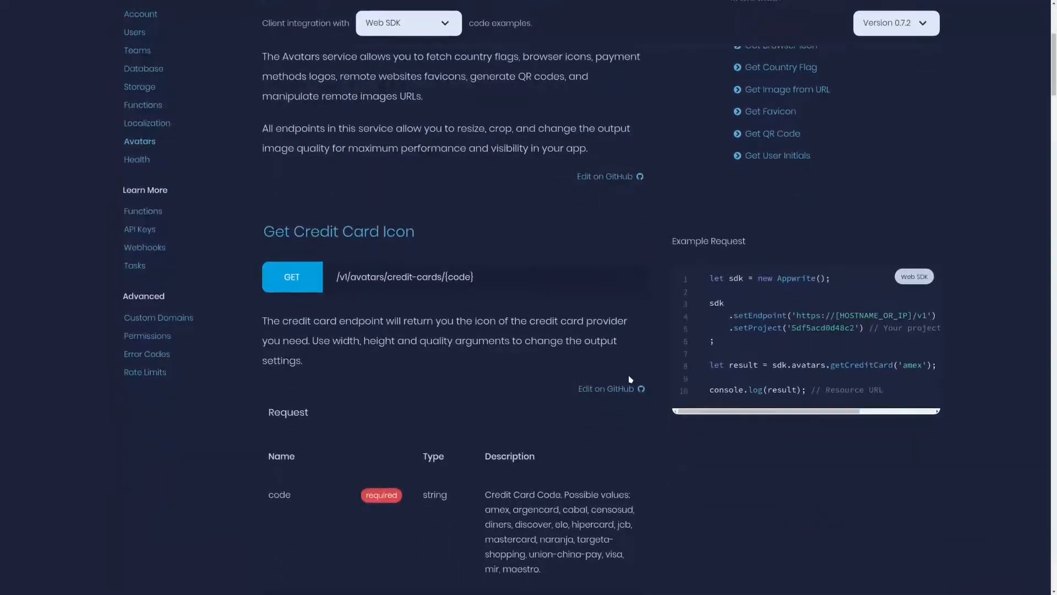
mouse_move(396, 296)
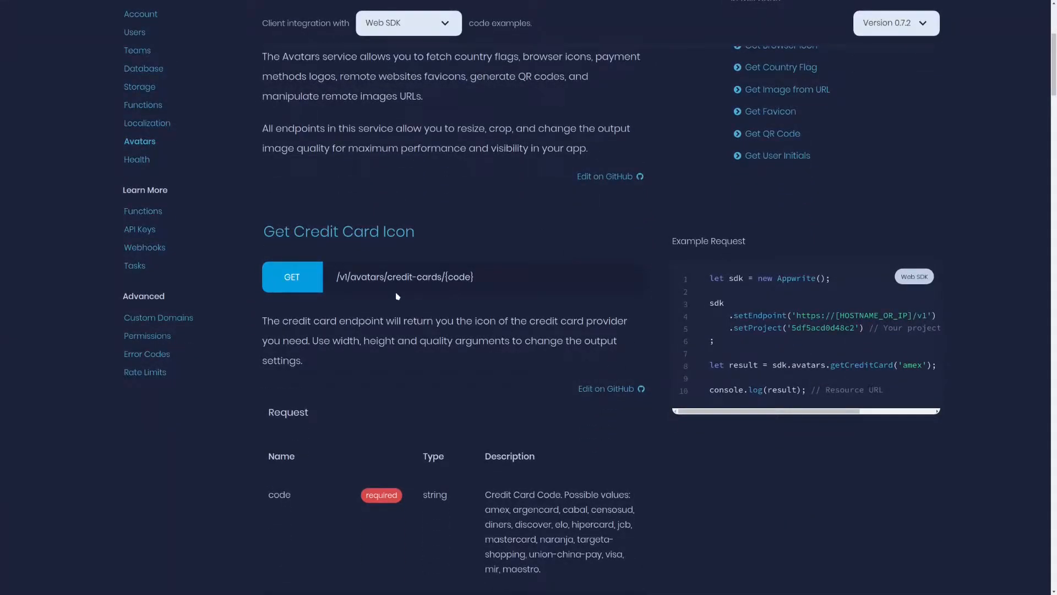
mouse_move(549, 326)
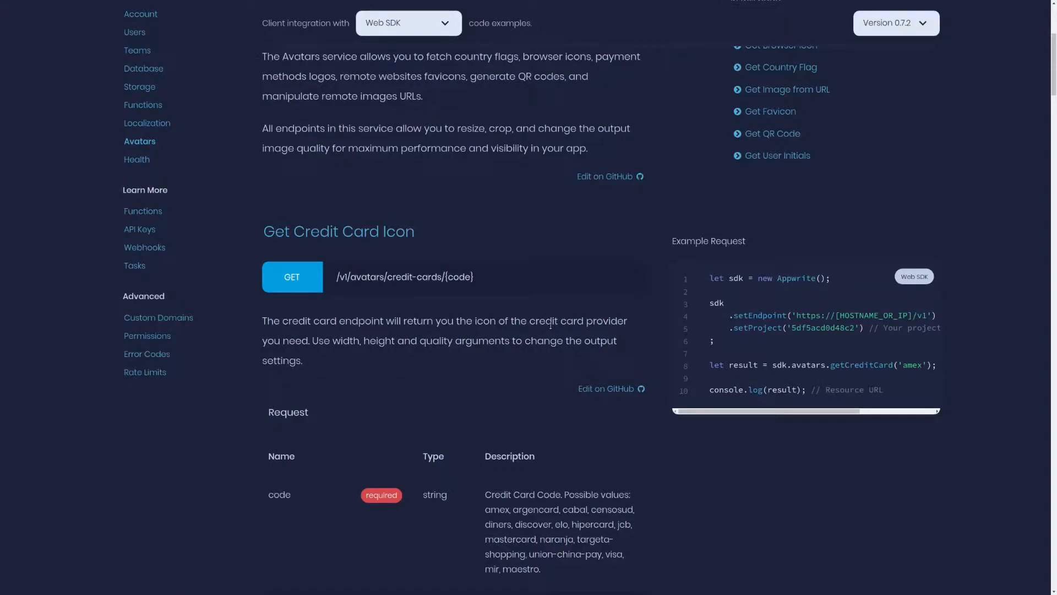
scroll(down, 3)
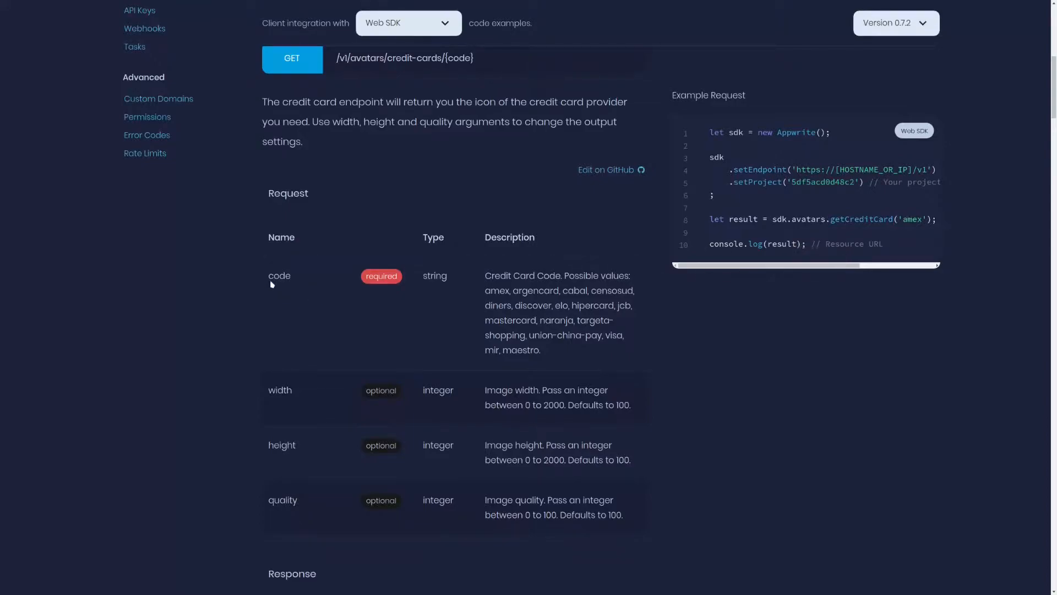
mouse_move(638, 185)
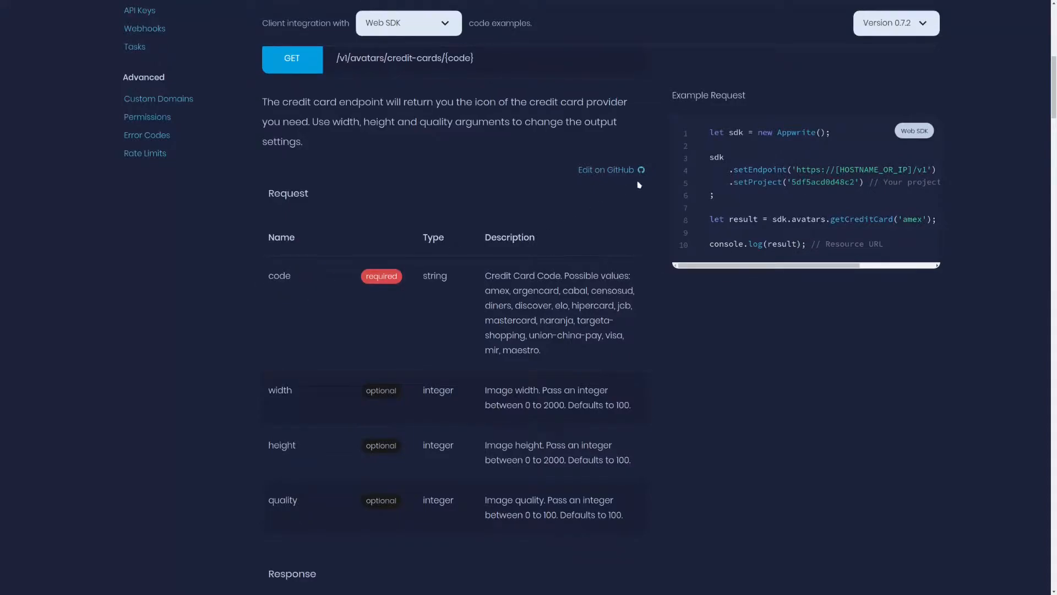
click(407, 22)
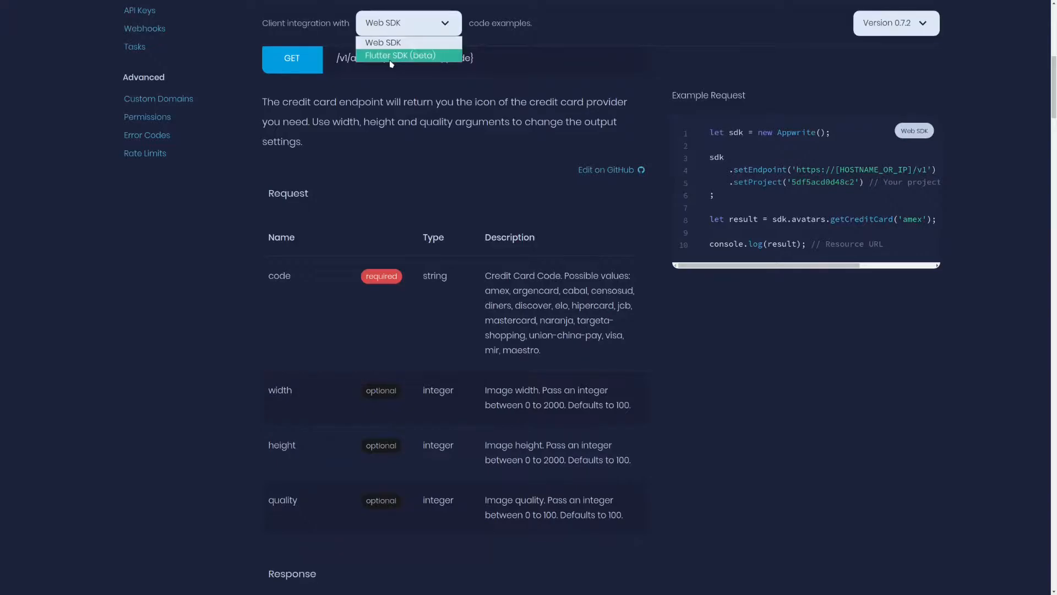
click(400, 55)
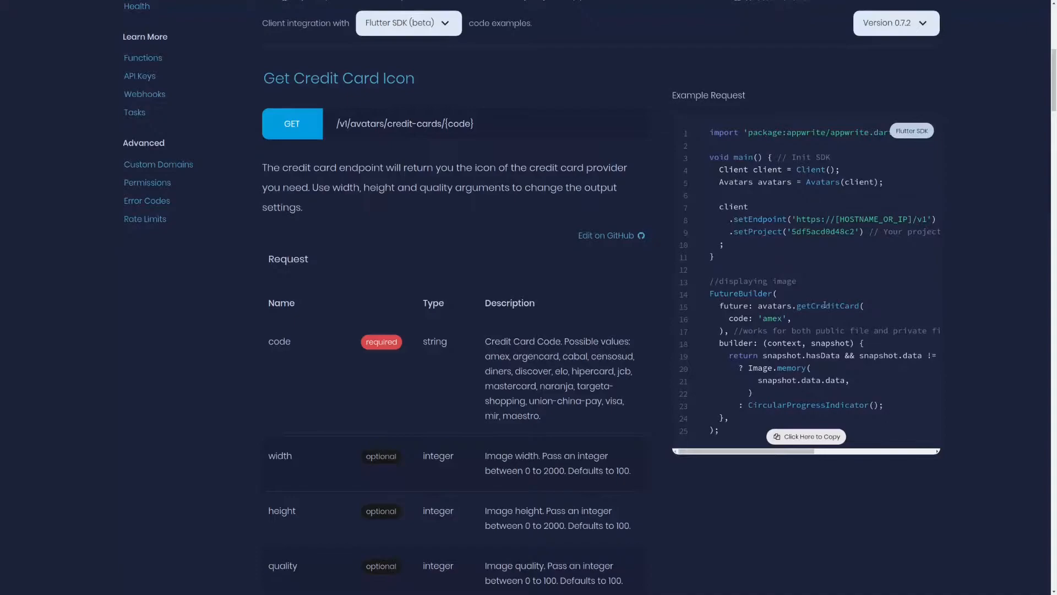
double_click(827, 305)
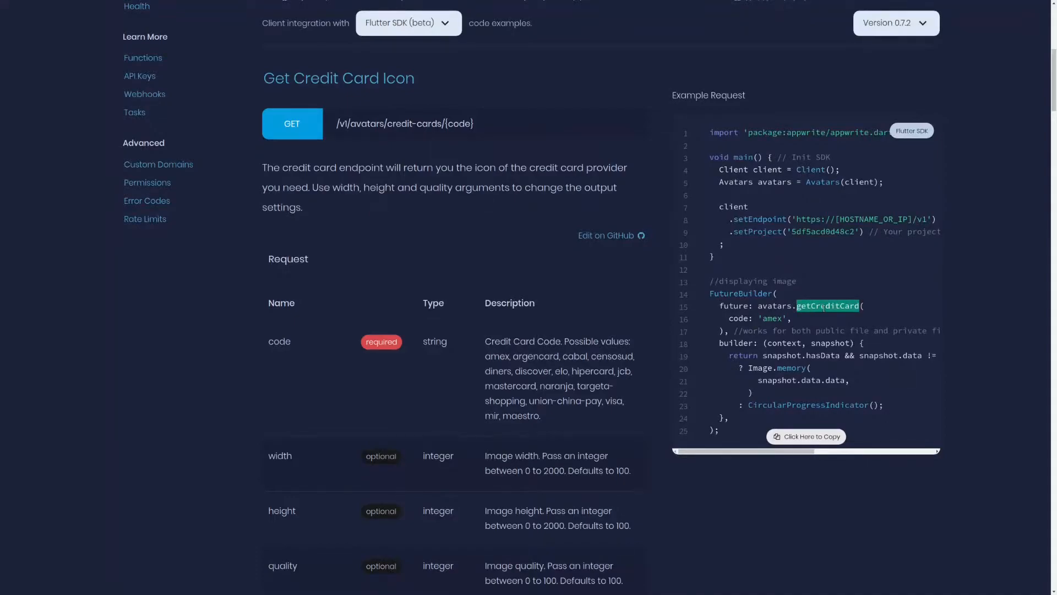
scroll(down, 3)
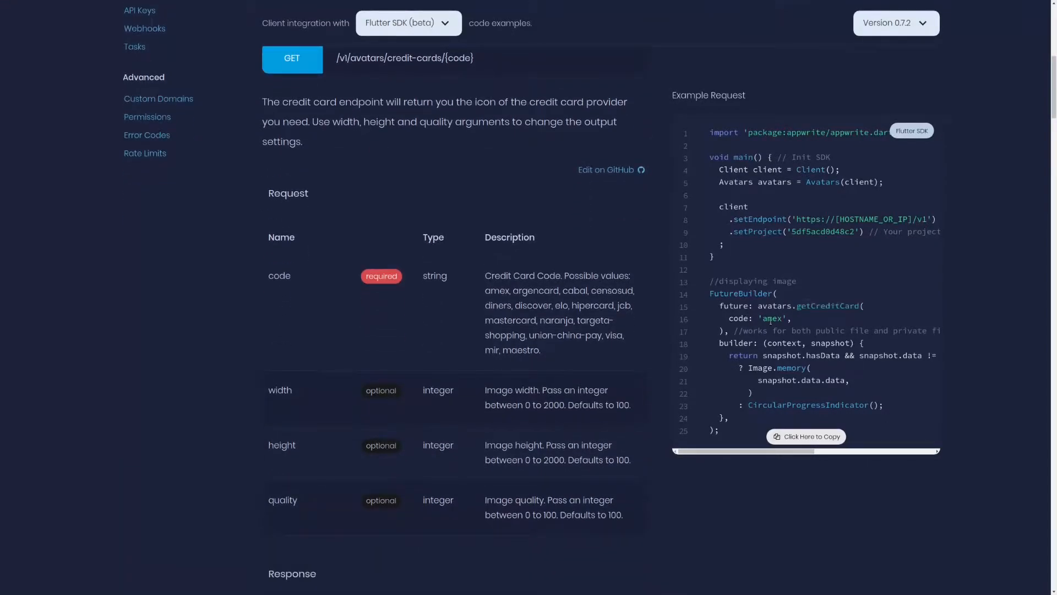
scroll(down, 3)
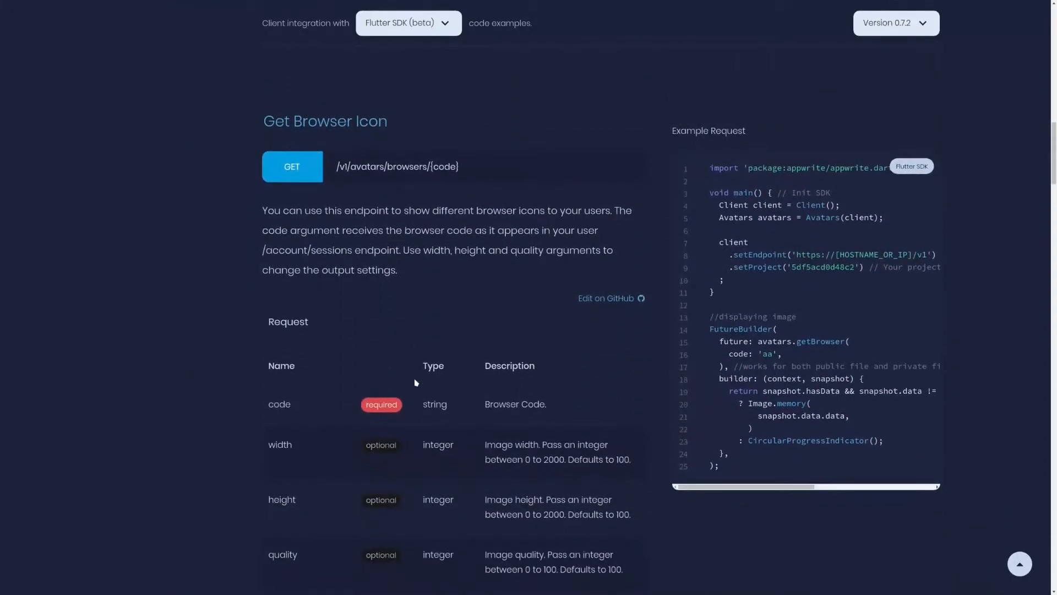
scroll(down, 3)
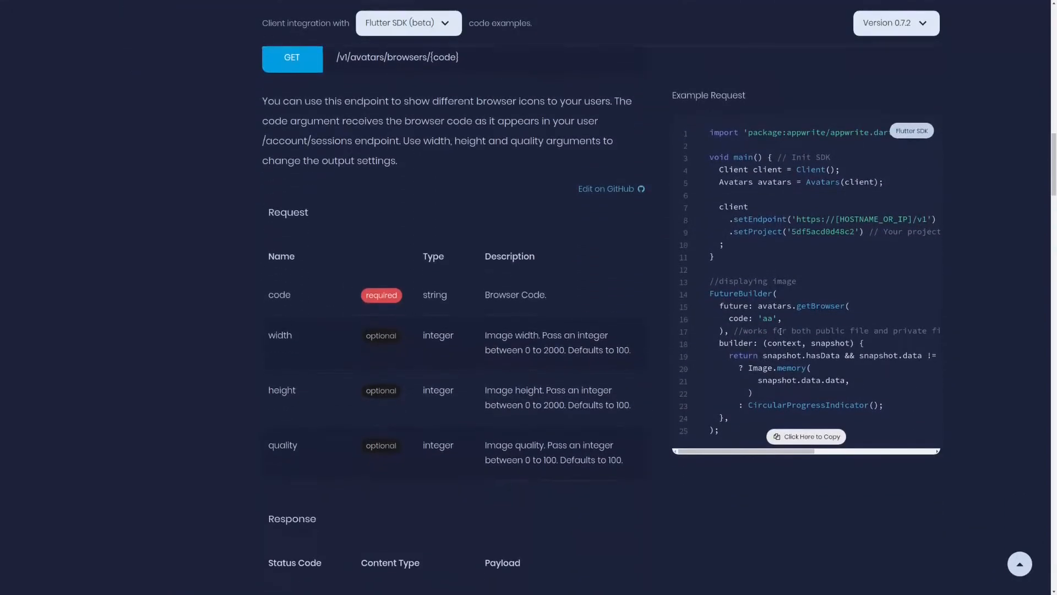
scroll(down, 3)
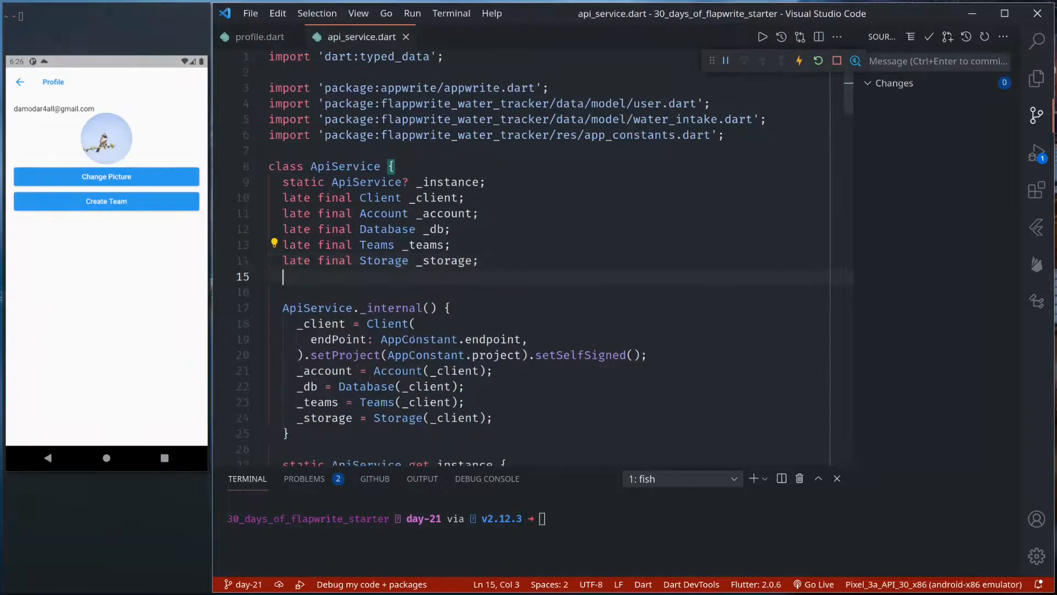
Step: Add 'late final Avatars _avatars;' and '_avatars = Avatars(_client);' to ApiService
text(late final _)
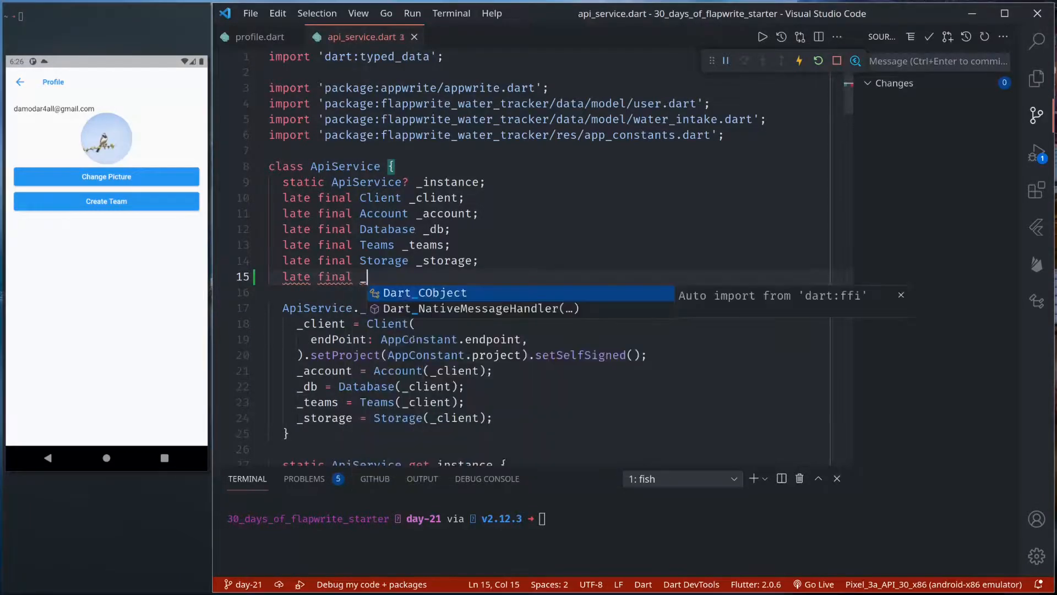
text(Avatars _avatars;)
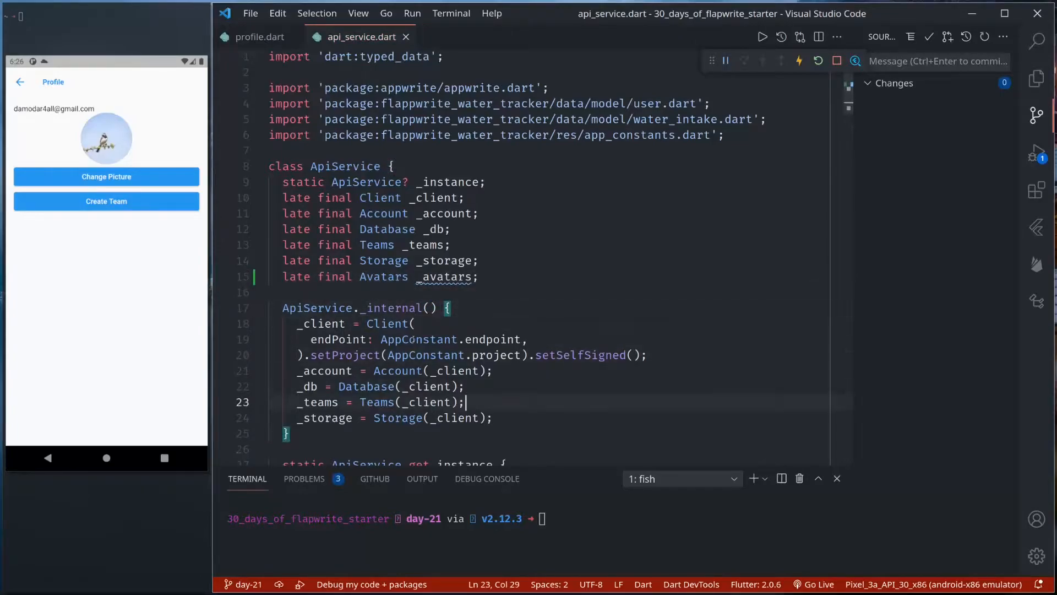
text(_av)
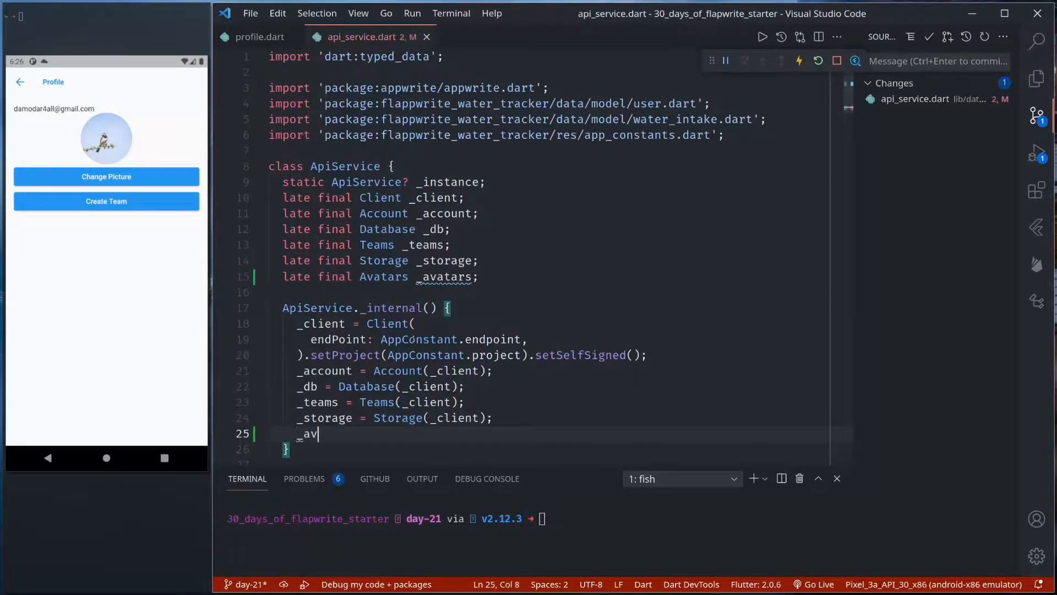
text(atars = Avatars(_client);)
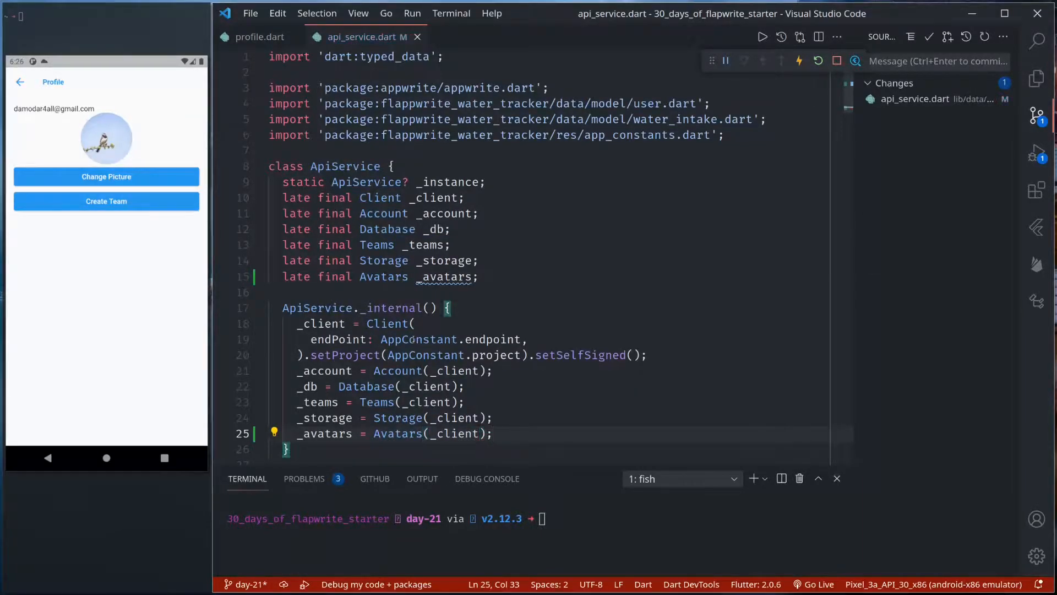
Step: Declare Future<Uint8List> getCountryFlag(String code) async in api_service.dart
scroll(down, 3)
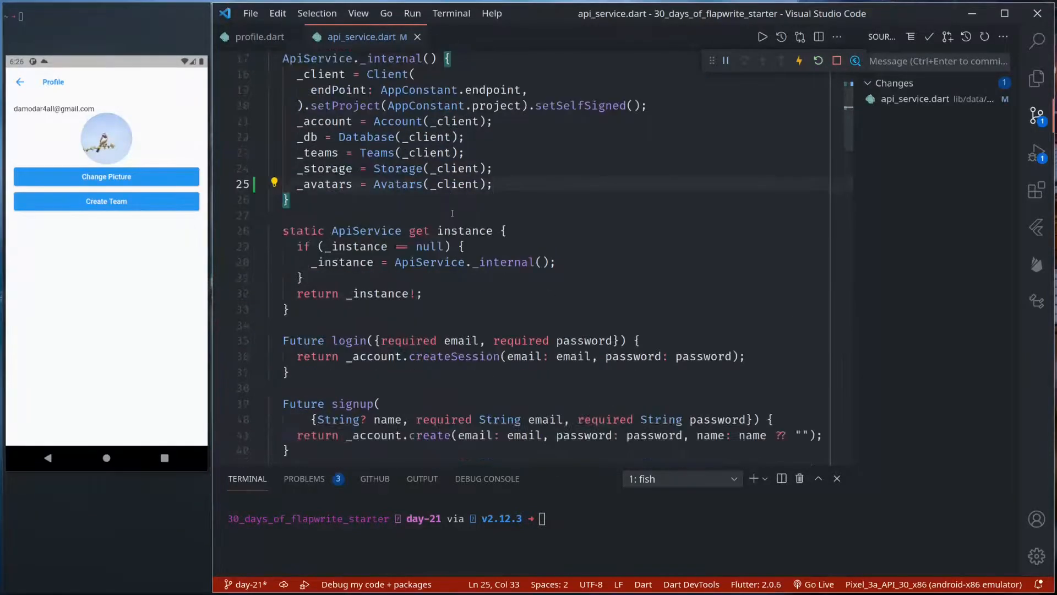
scroll(down, 3)
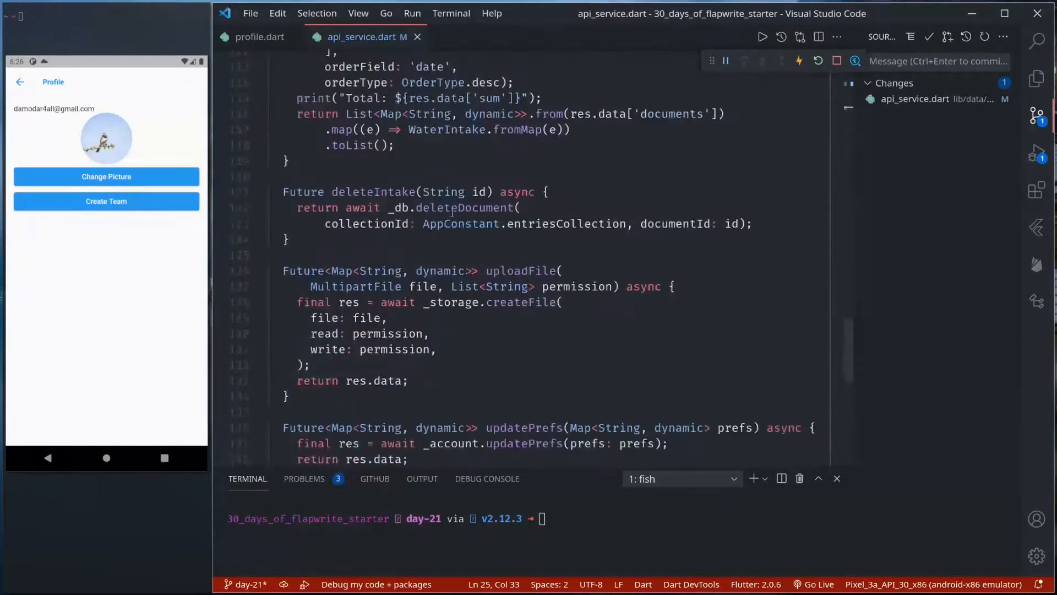
scroll(down, 3)
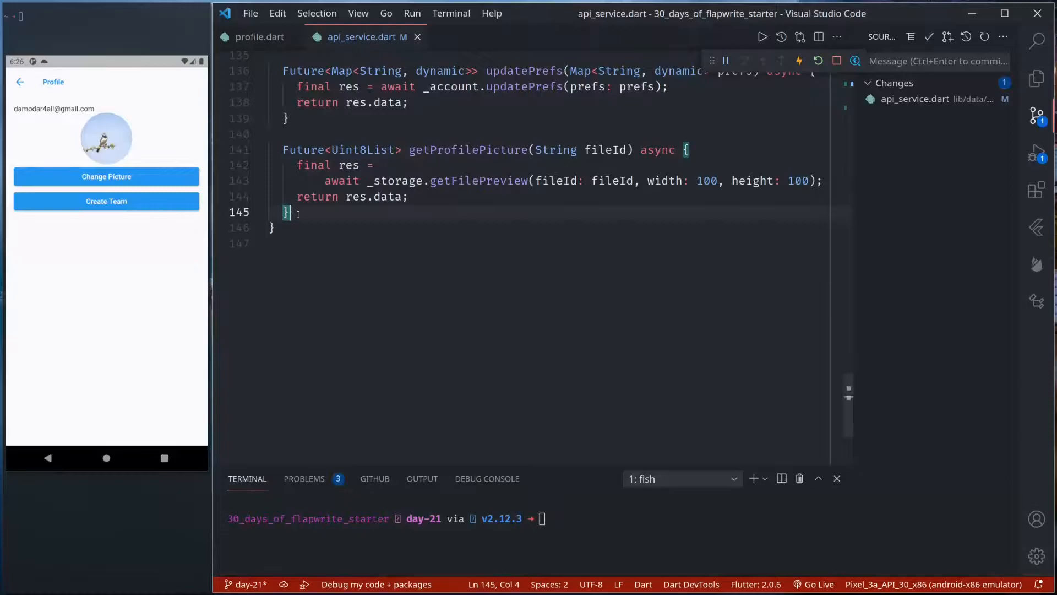
text(Future)
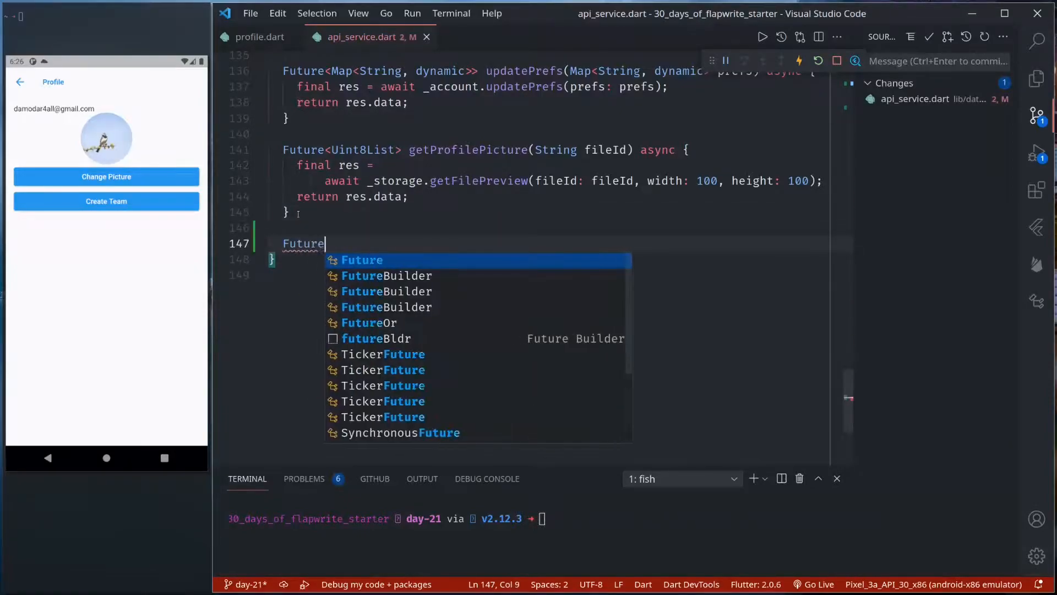
text(<Uint8List> getCountryFlag(S)
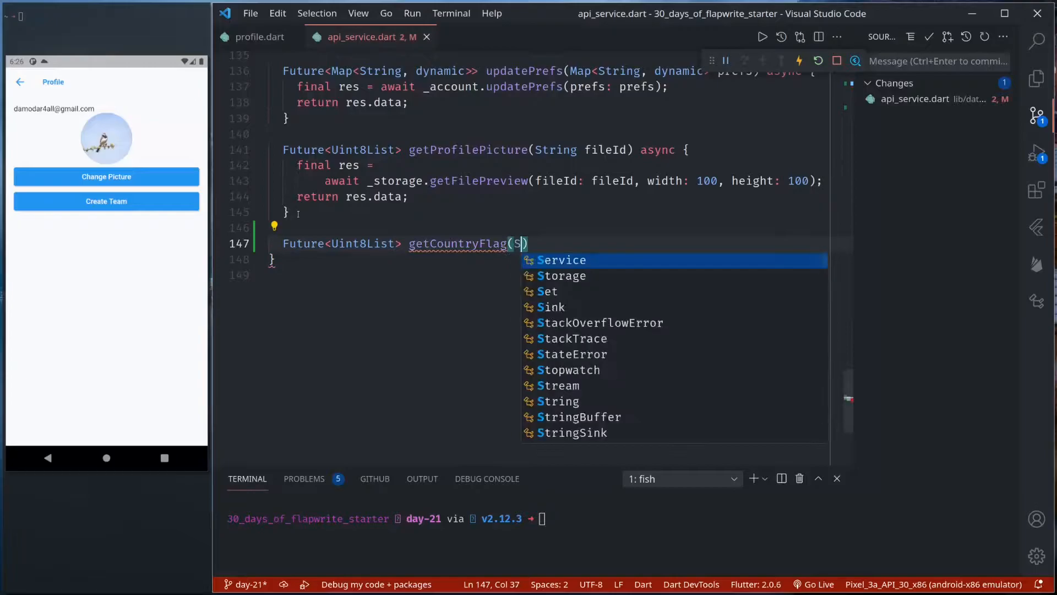
text(tring code))
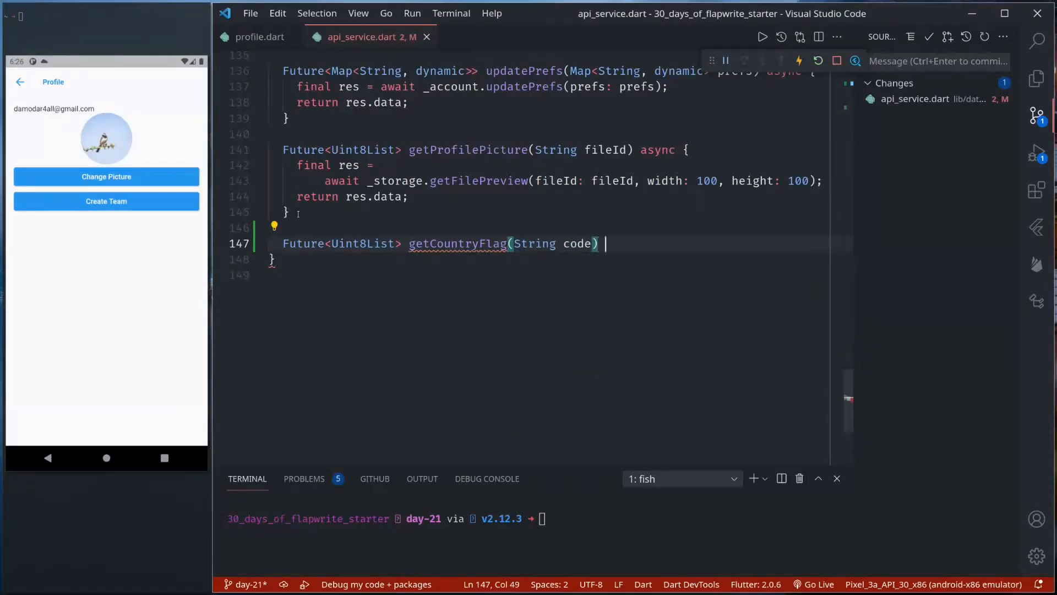
text(asyc {)
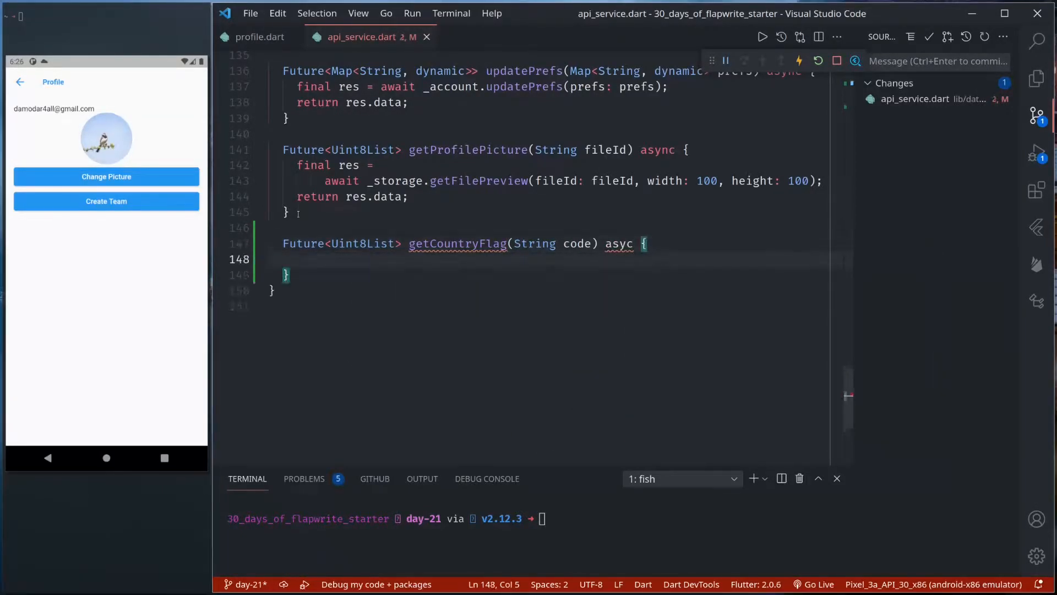
Step: Make getCountryFlag await _avatars.getFlag(code: code) and return res.data
text(final res = a)
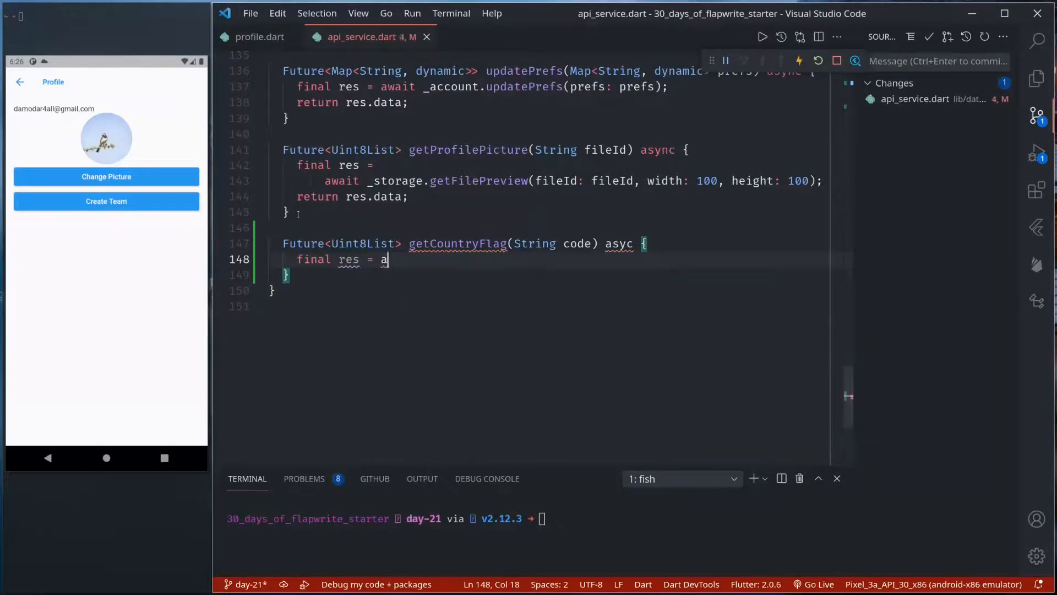
text(wait _avatars)
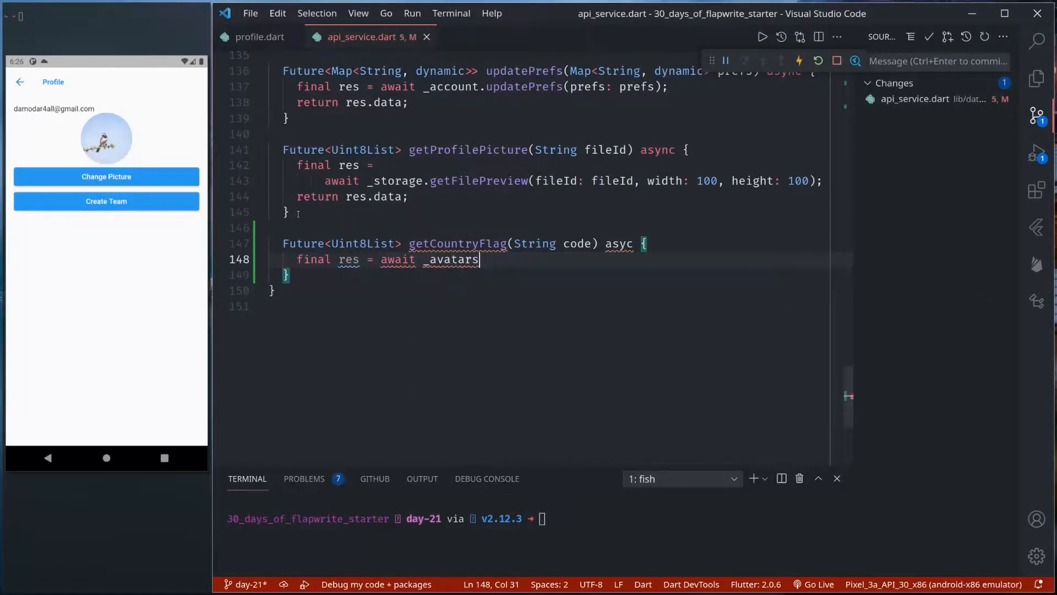
text(.getco)
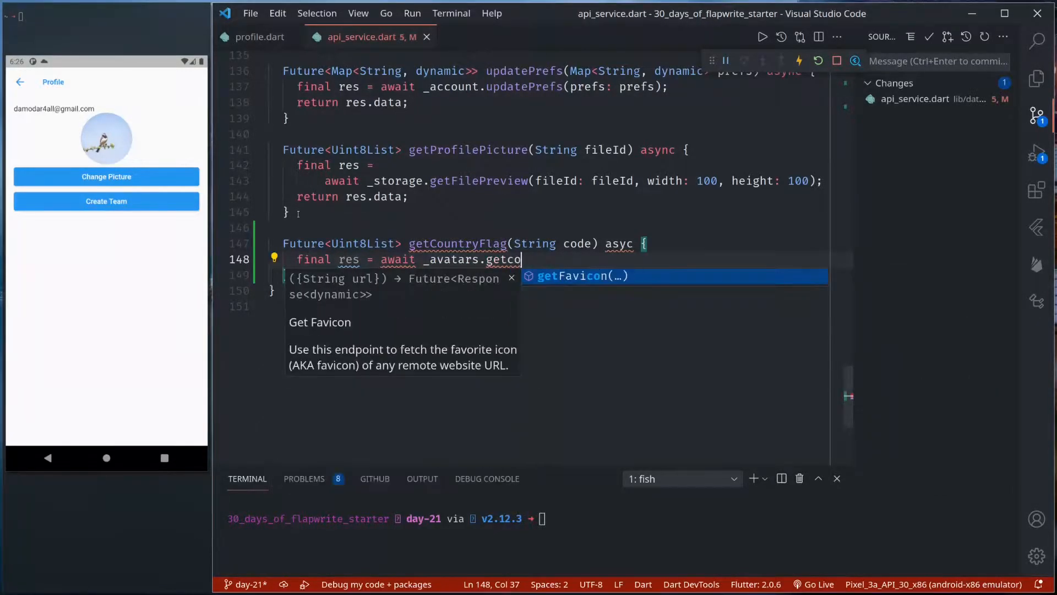
key(Backspace)
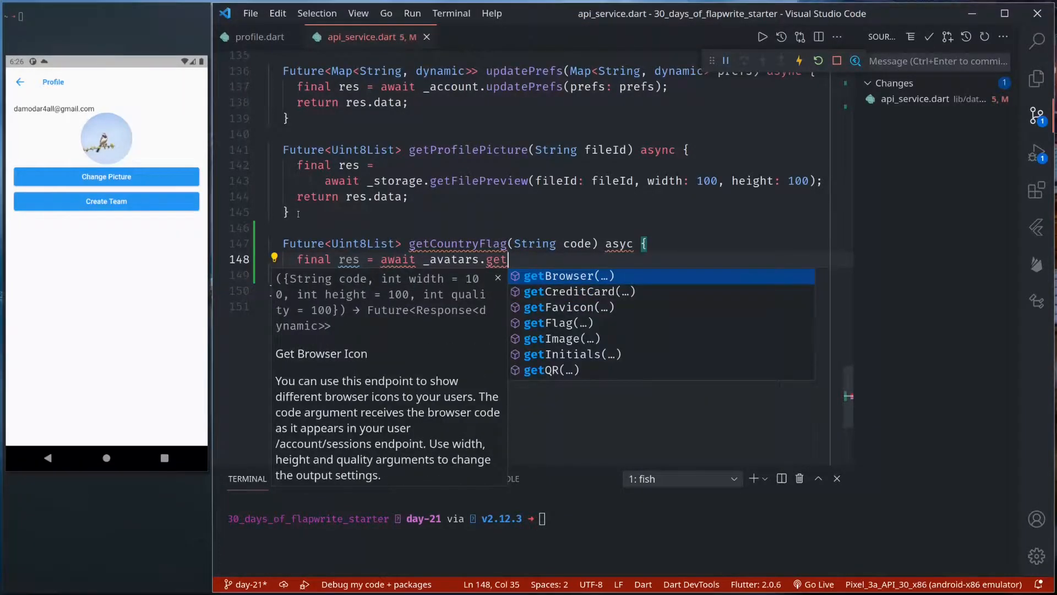
click(559, 323)
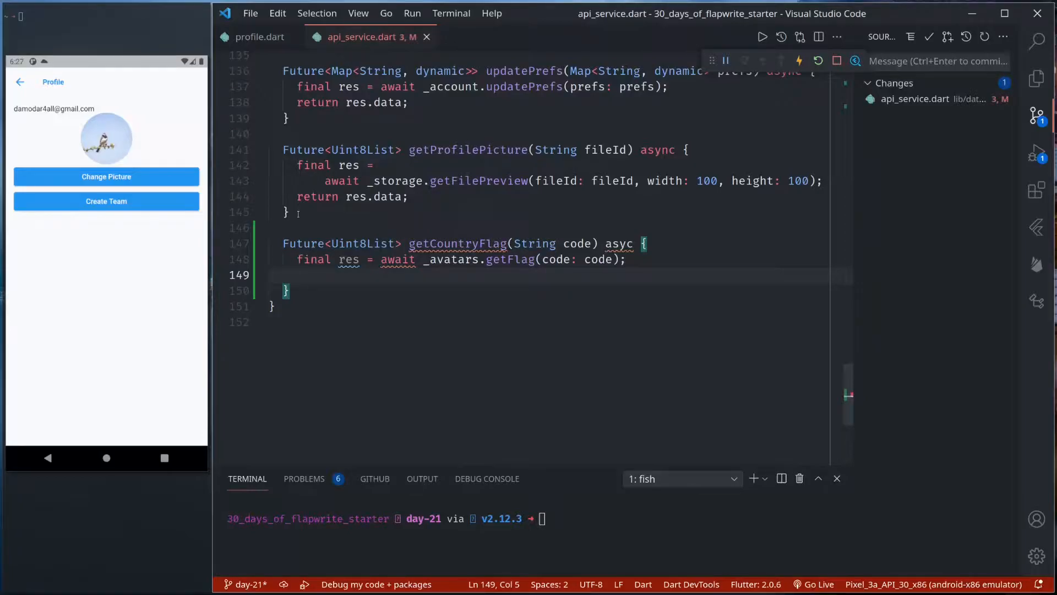
text(return re)
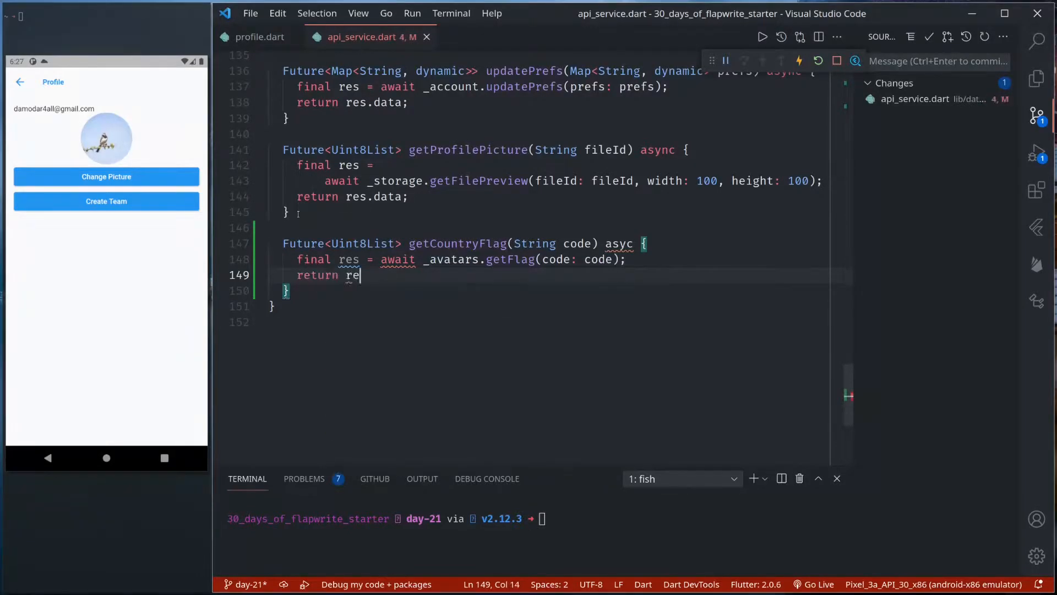
text(s.data;)
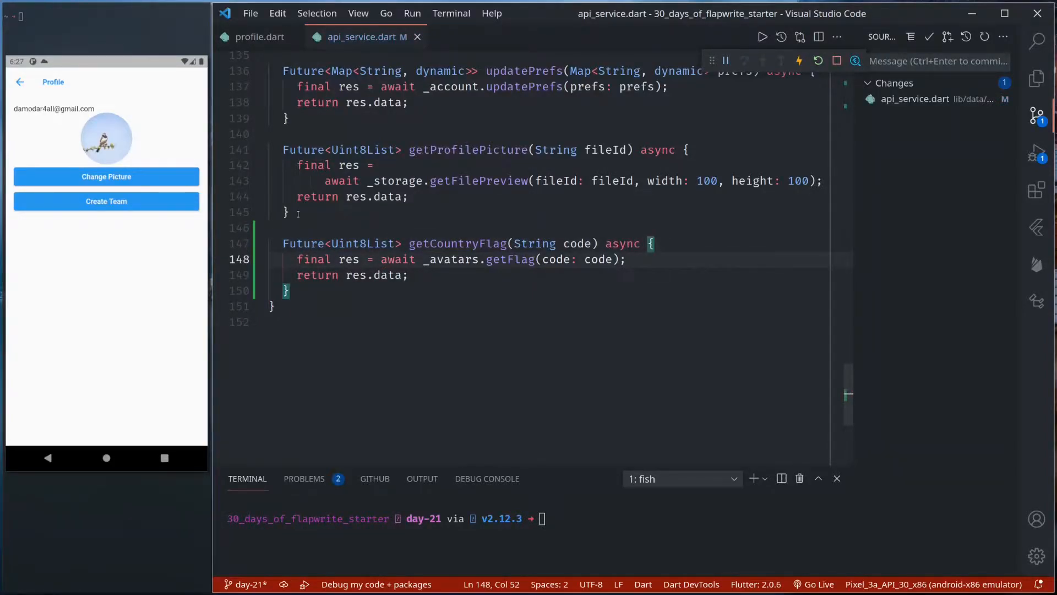
click(258, 36)
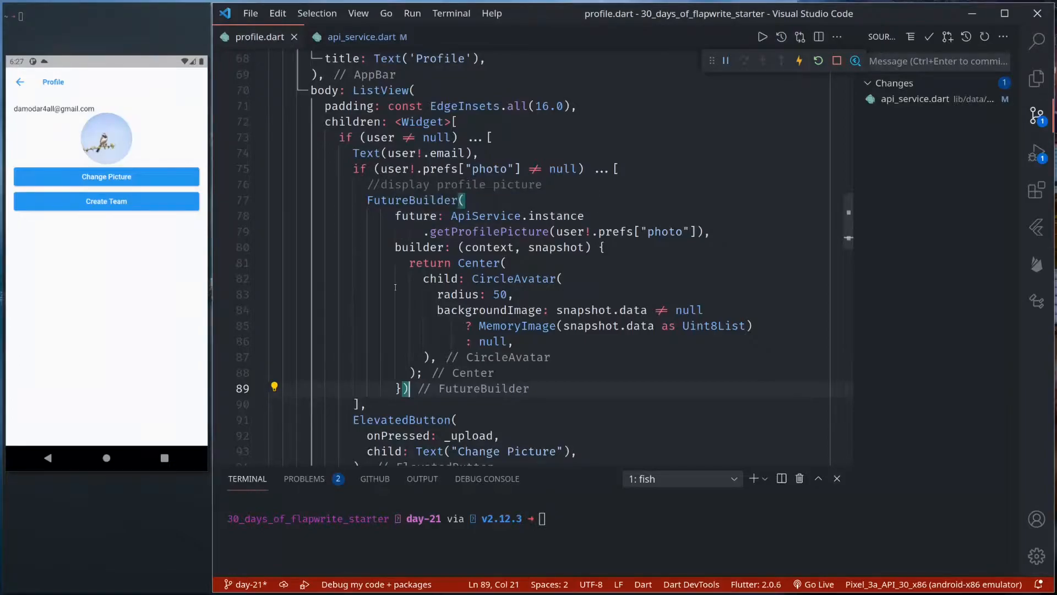
Step: Duplicate the FutureBuilder in profile.dart to call getCountryFlag("np")
scroll(down, 3)
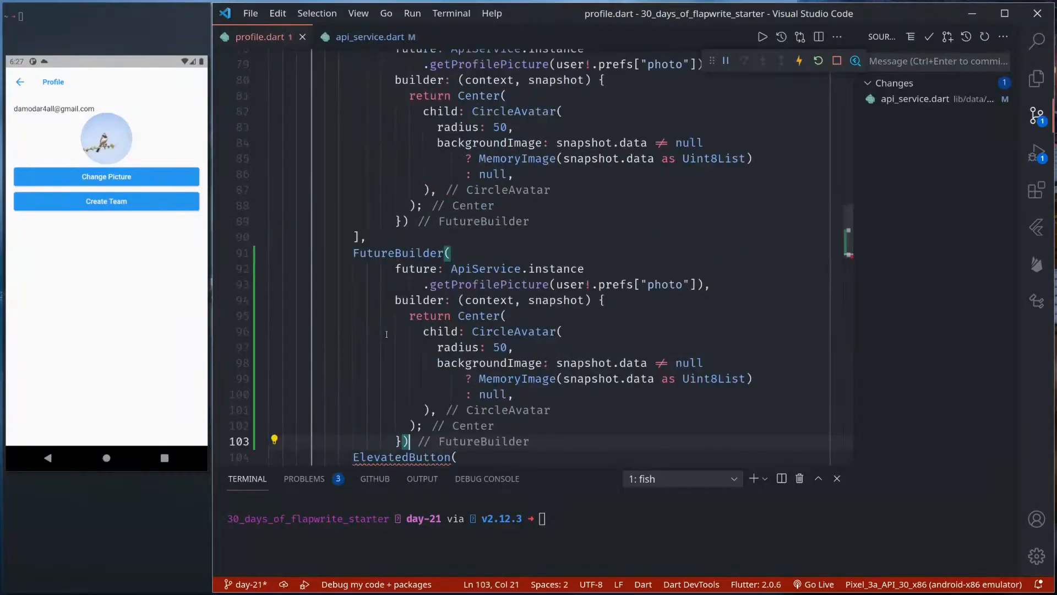
text(,)
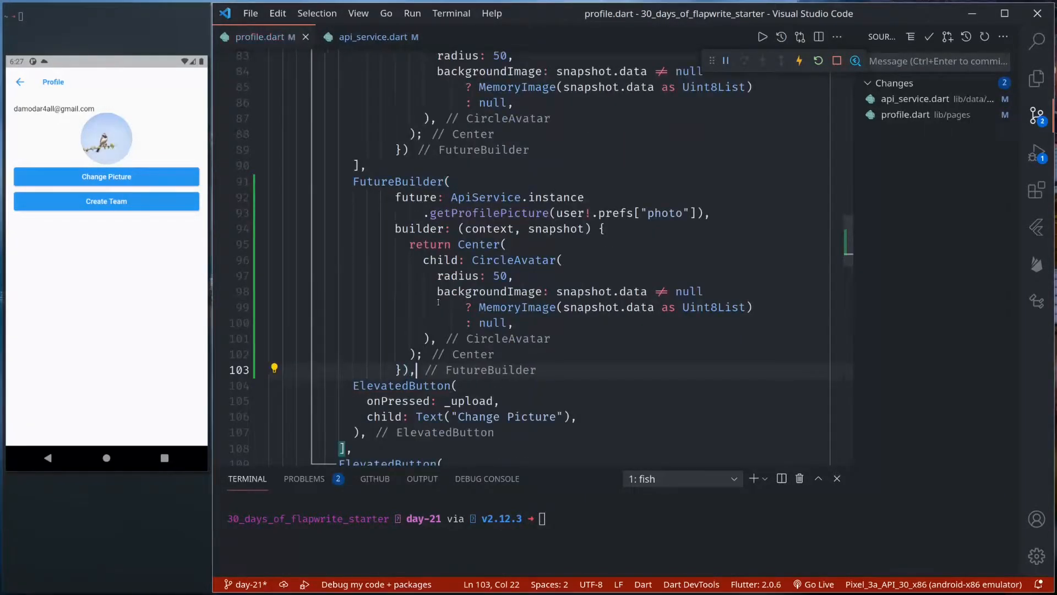
double_click(488, 212)
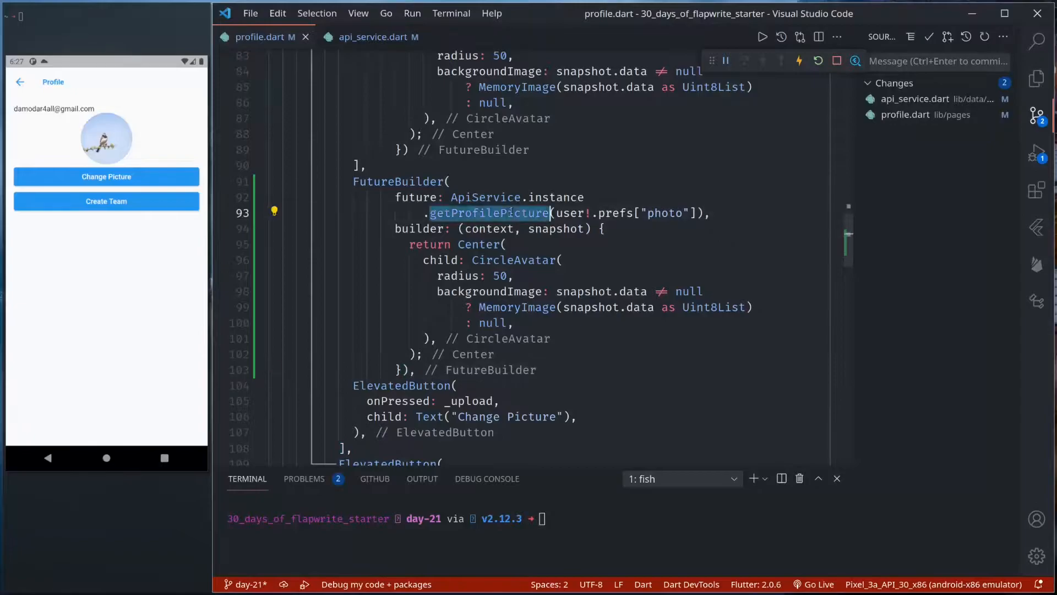
text(getCountryFlag("n"),)
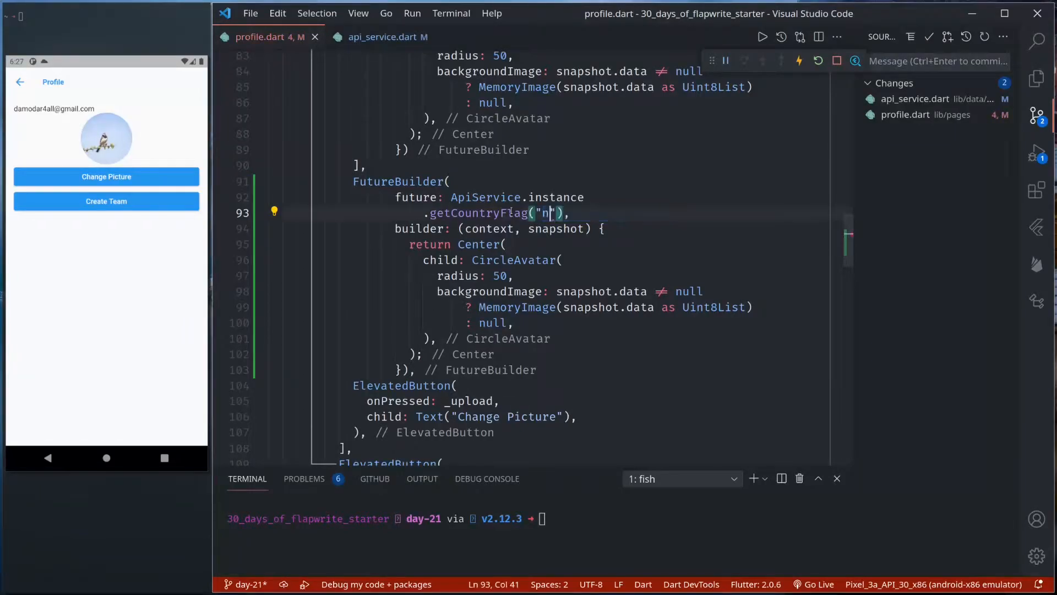
text(if(snapshot.hasData)
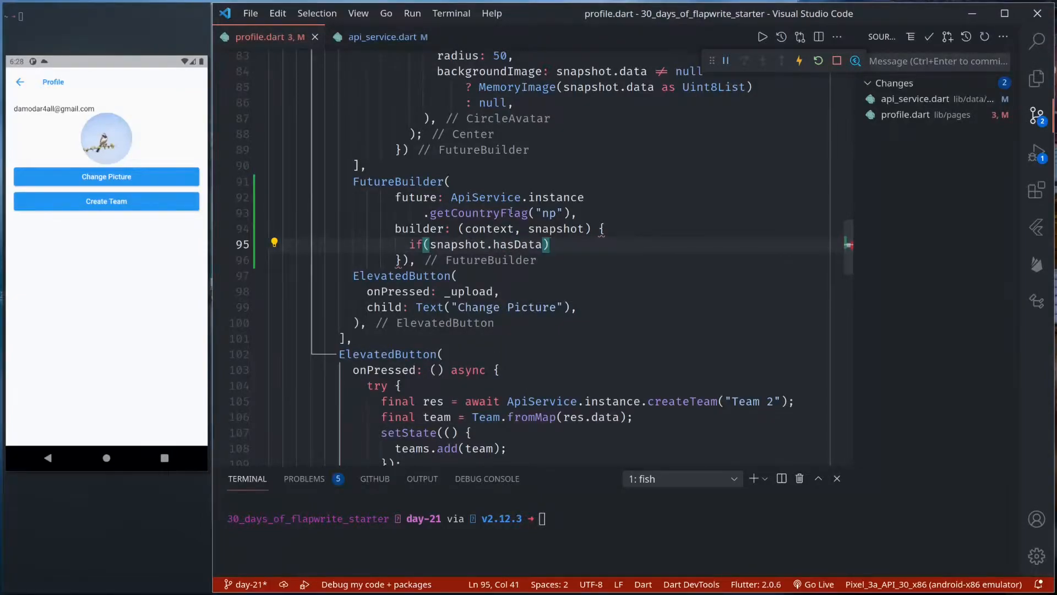
text(return snapshot.)
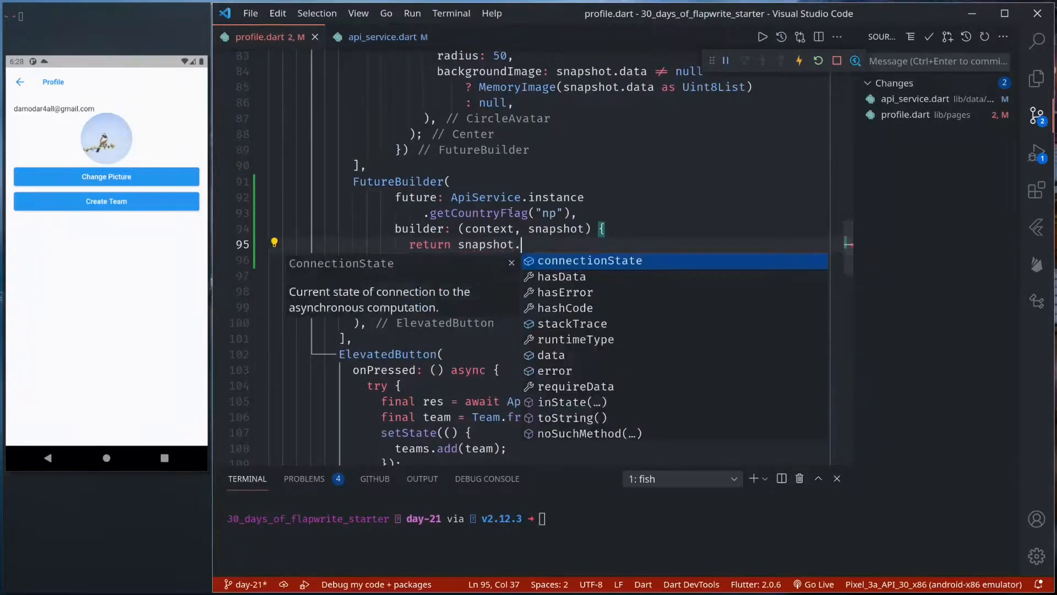
Step: Render Image.memory(snapshot.data as Uint8List, fit: BoxFit.contain) when hasData, else SizedBox()
text(hasData ? I)
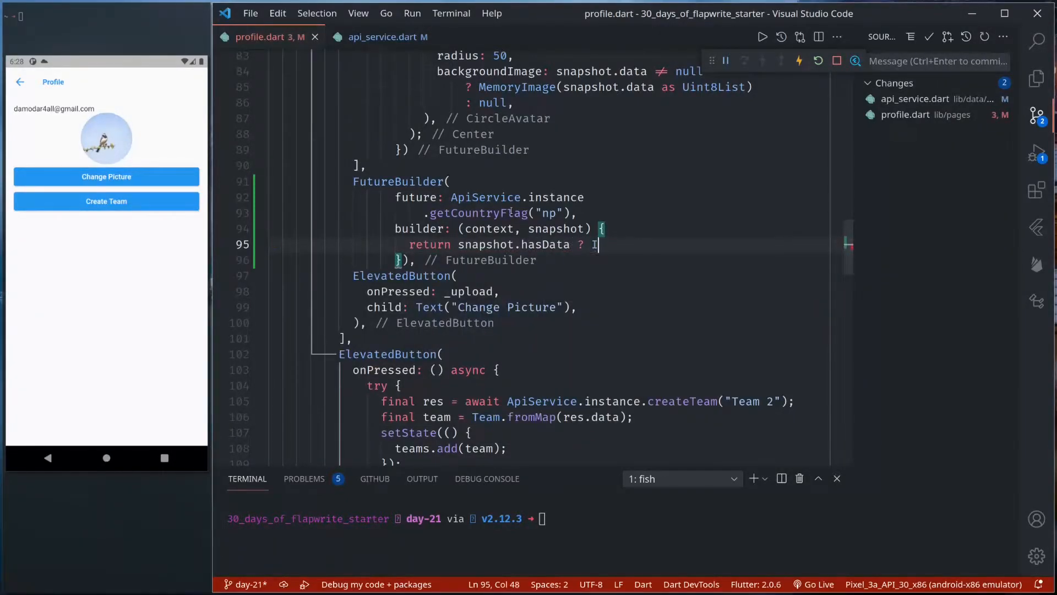
text(Image.memory(bytes))
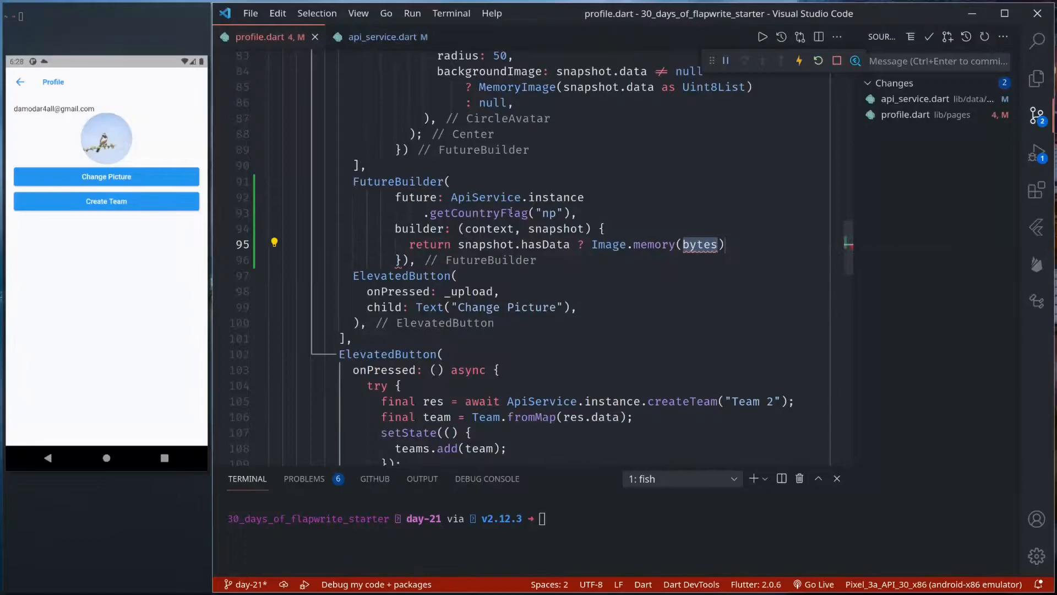
text(snapshot.data,)
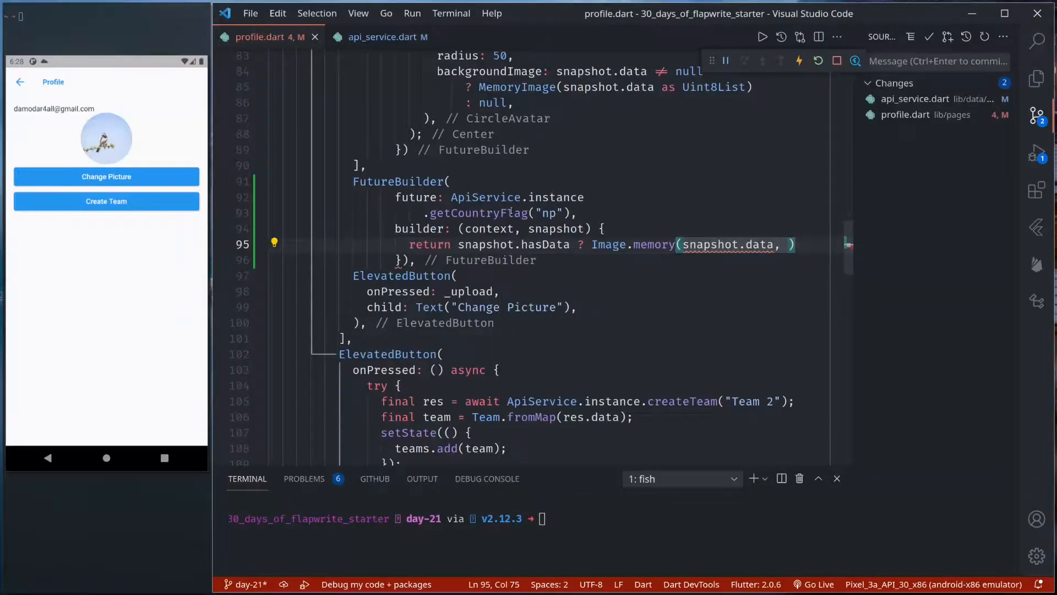
text(as)
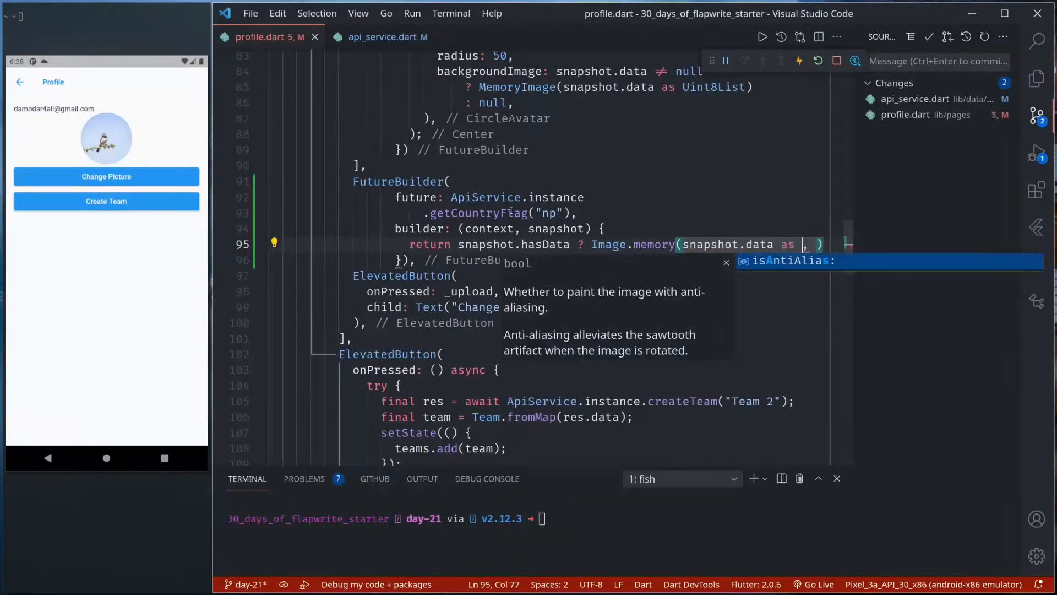
text(Uint8List)
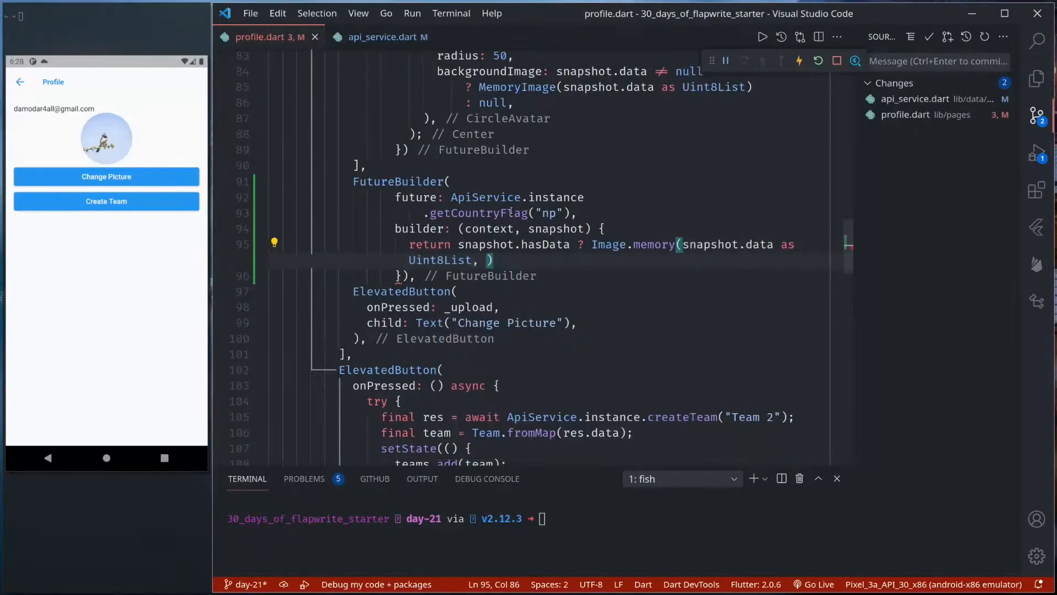
text(fit: BoxFit.contain,)
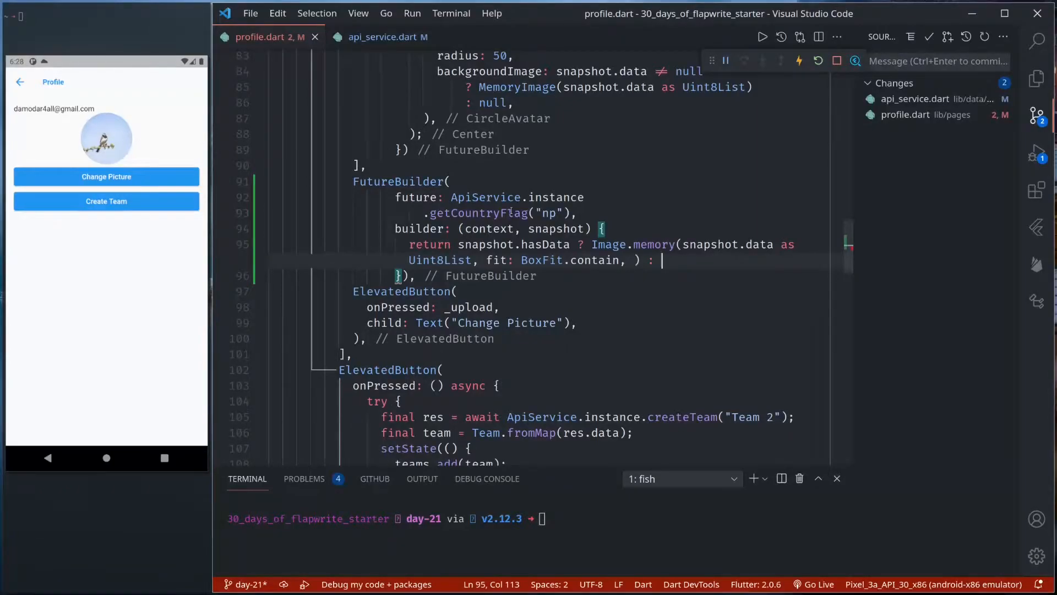
text(SizedBox();)
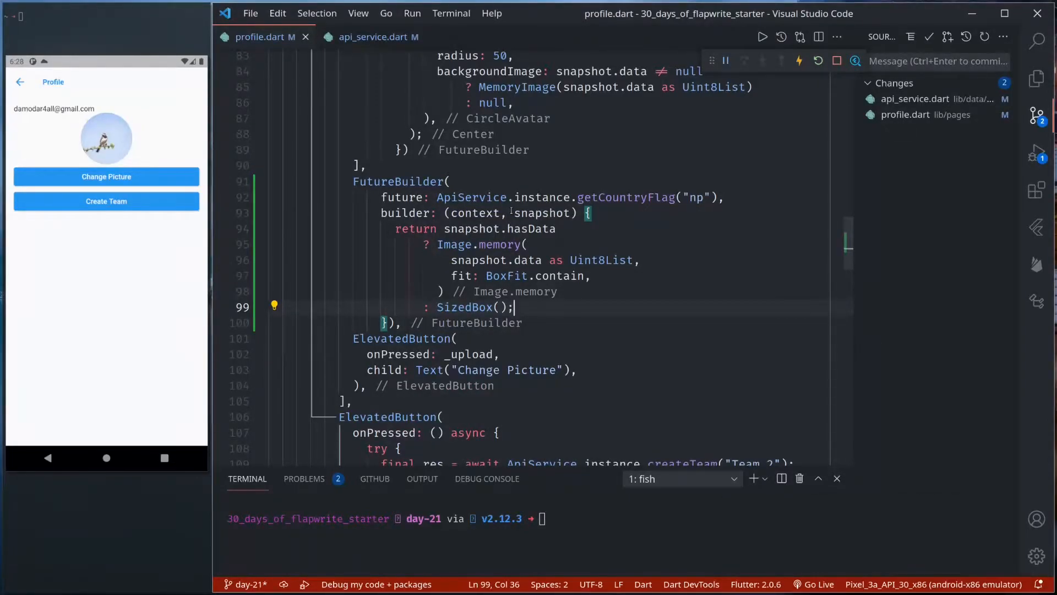
Step: Give the flag Image.memory a width of 100
scroll(up, 3)
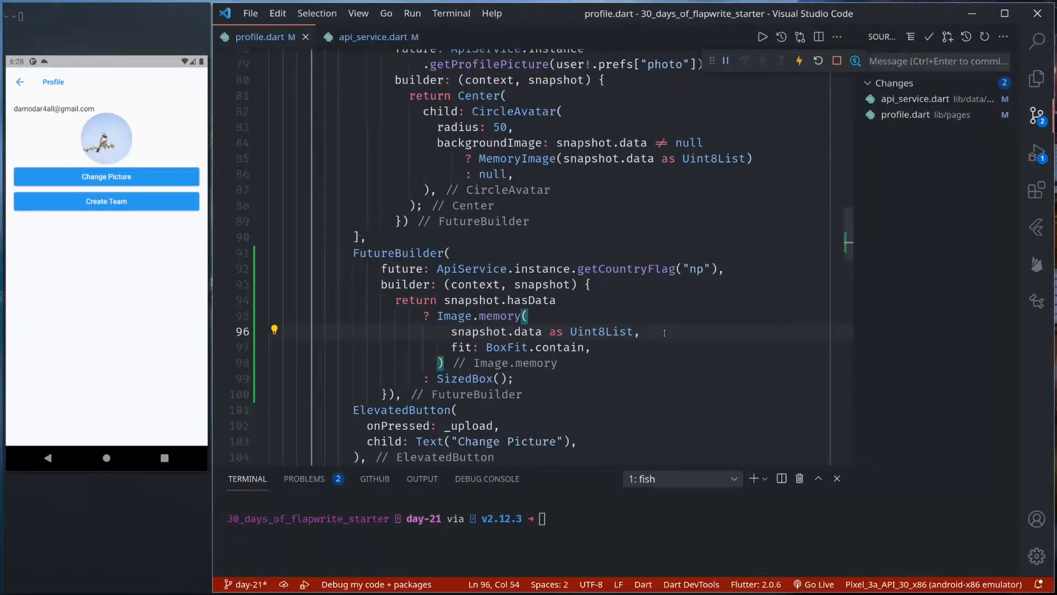
text(wi)
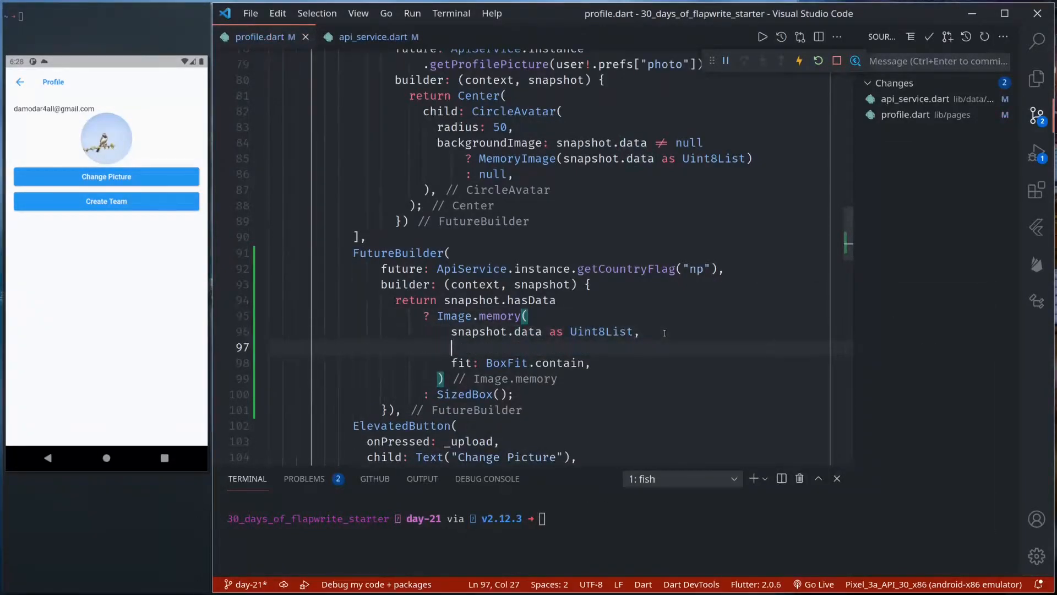
text(width:)
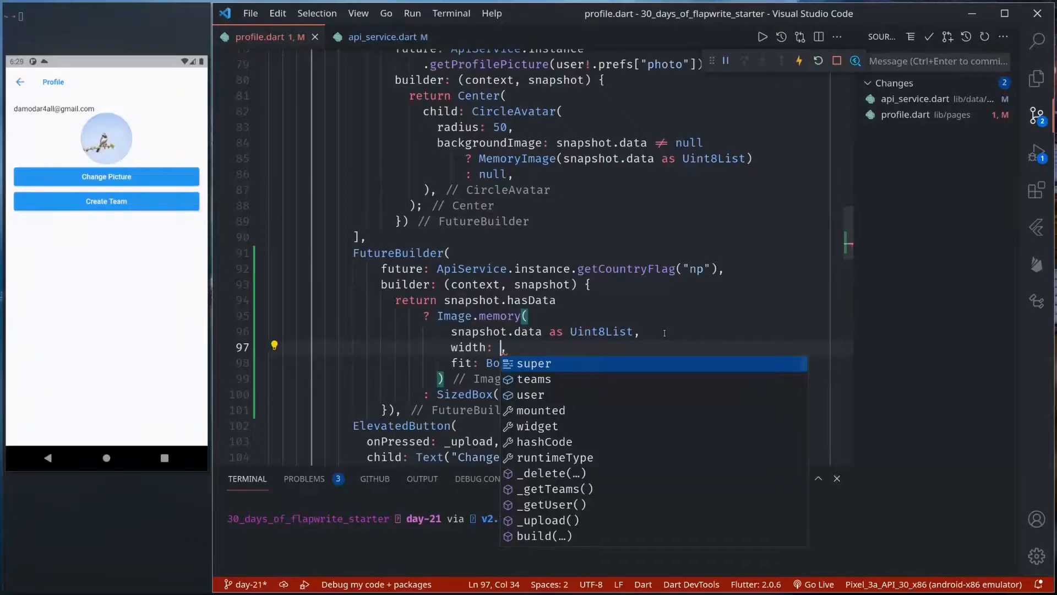
text(100,)
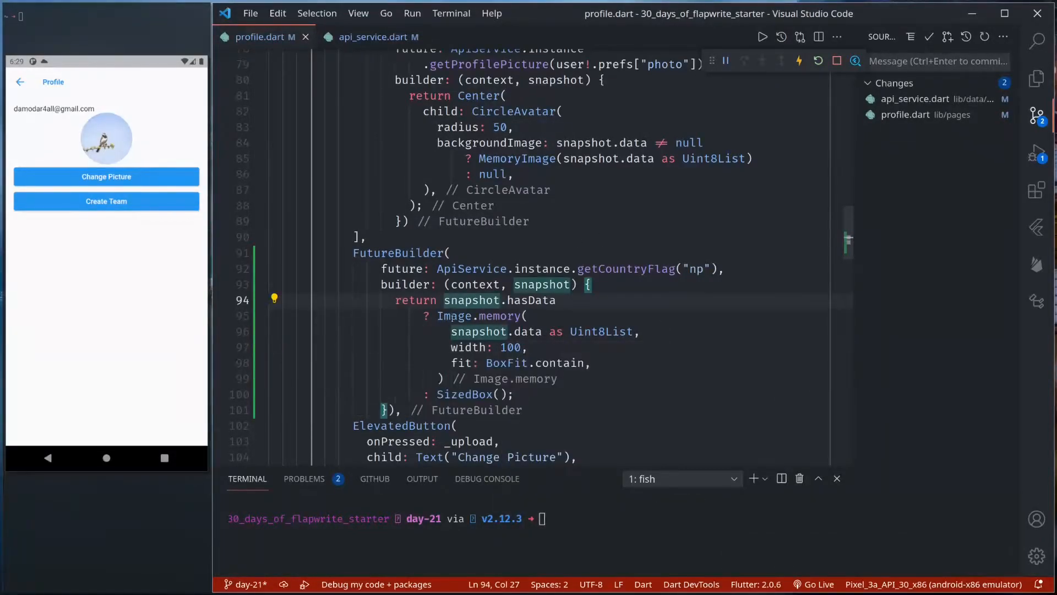
Step: Print snapshot.error when hasError and read the LateInitializationError in the Debug Console
text(if(snapshot.hasError))
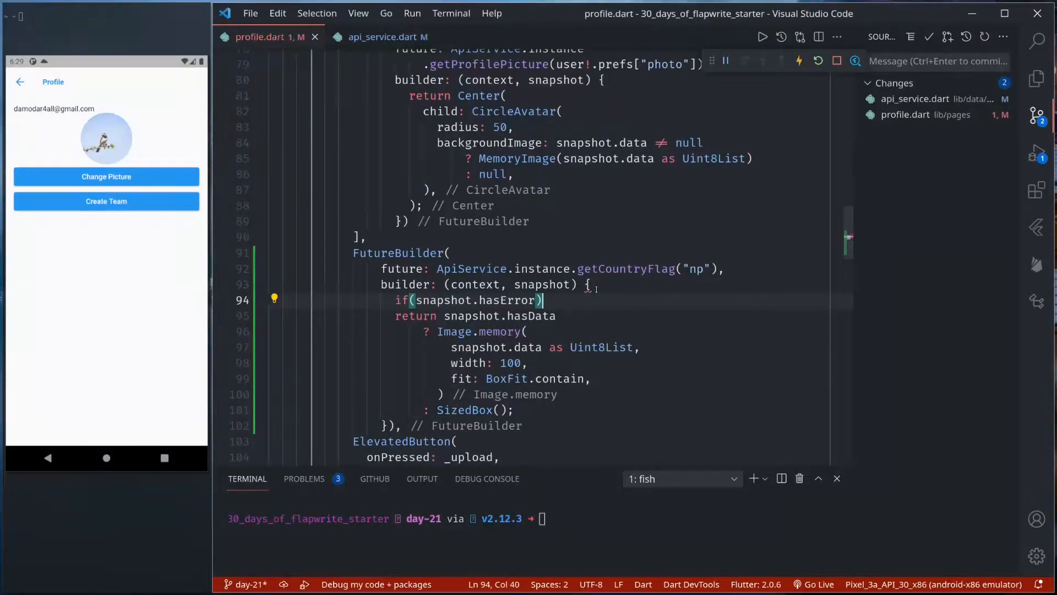
text(pring)
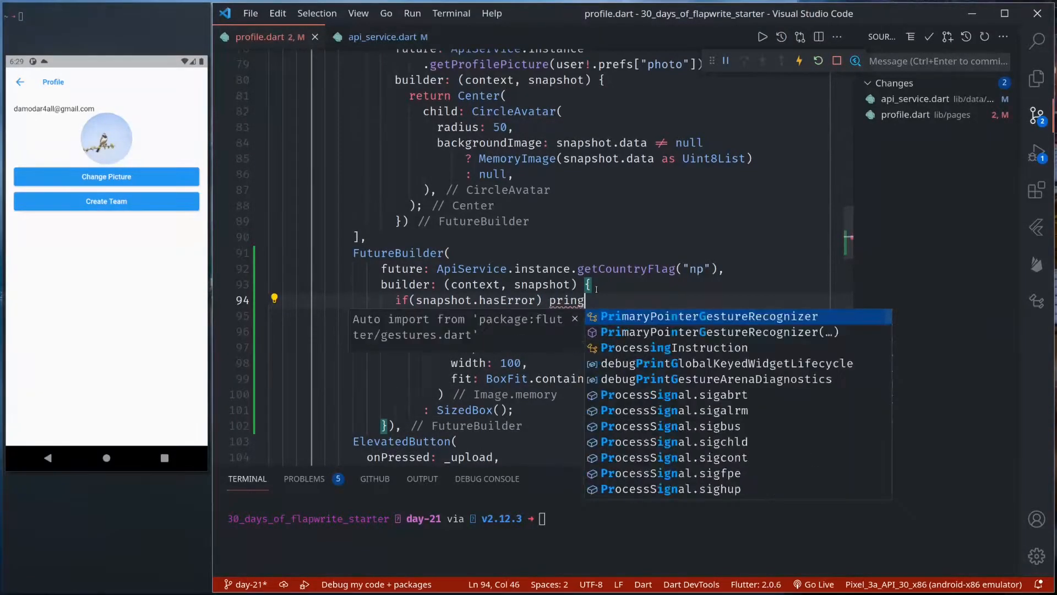
text(t()
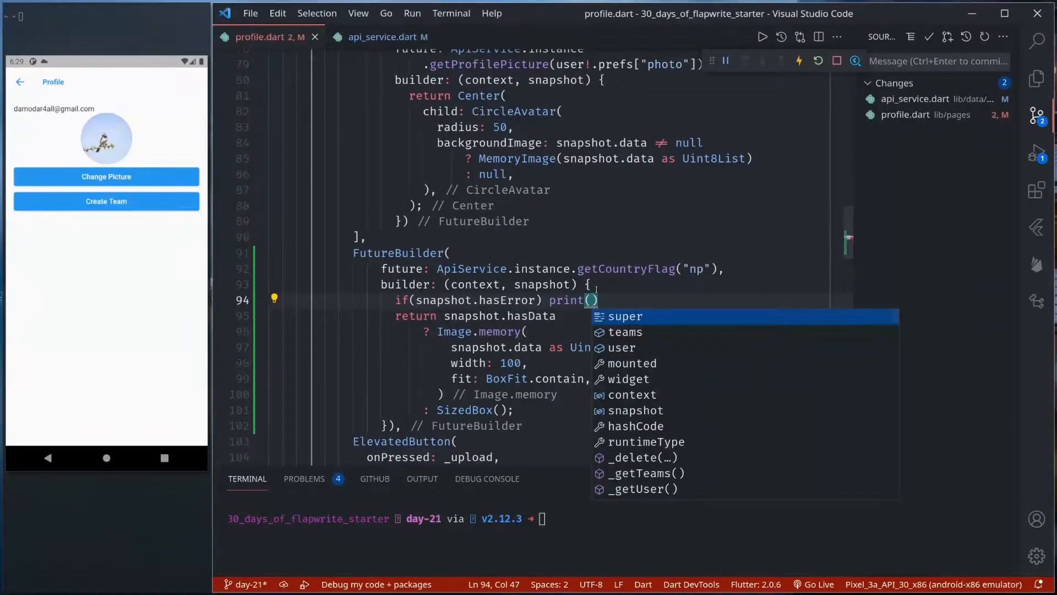
text(snapshot.,)
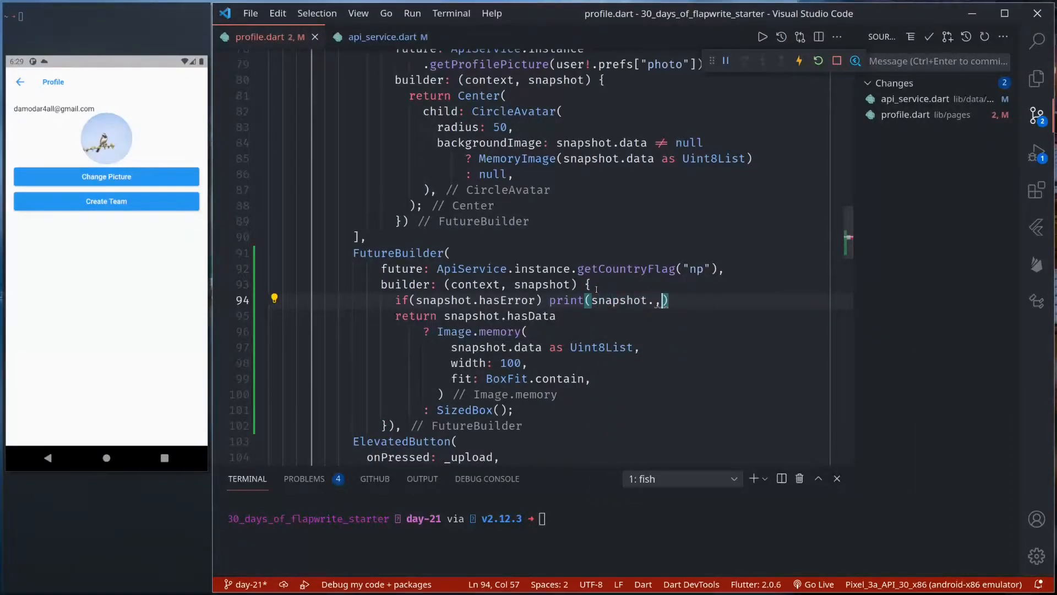
text(error)
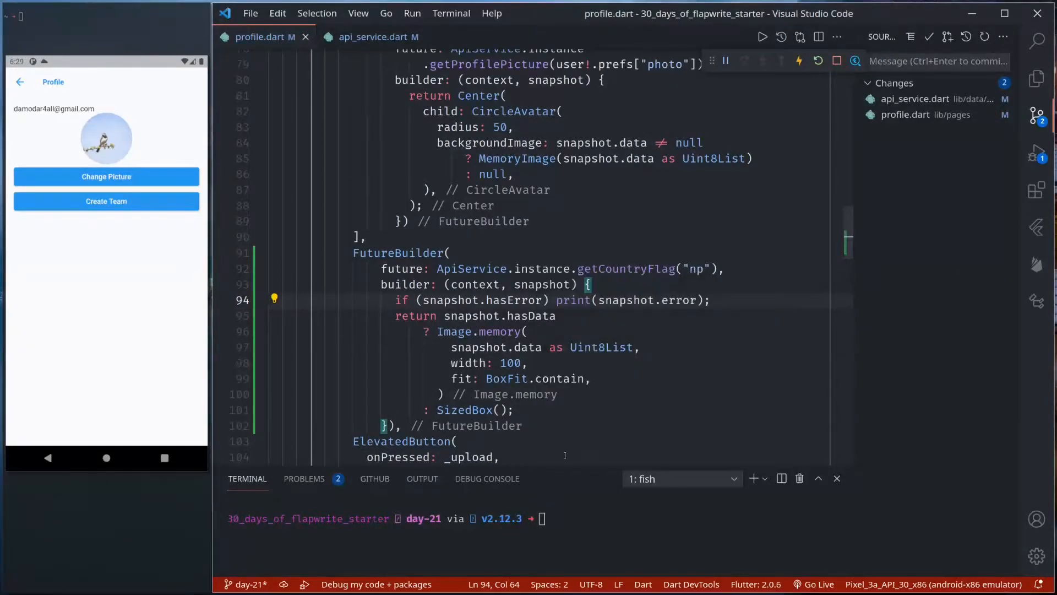
click(487, 478)
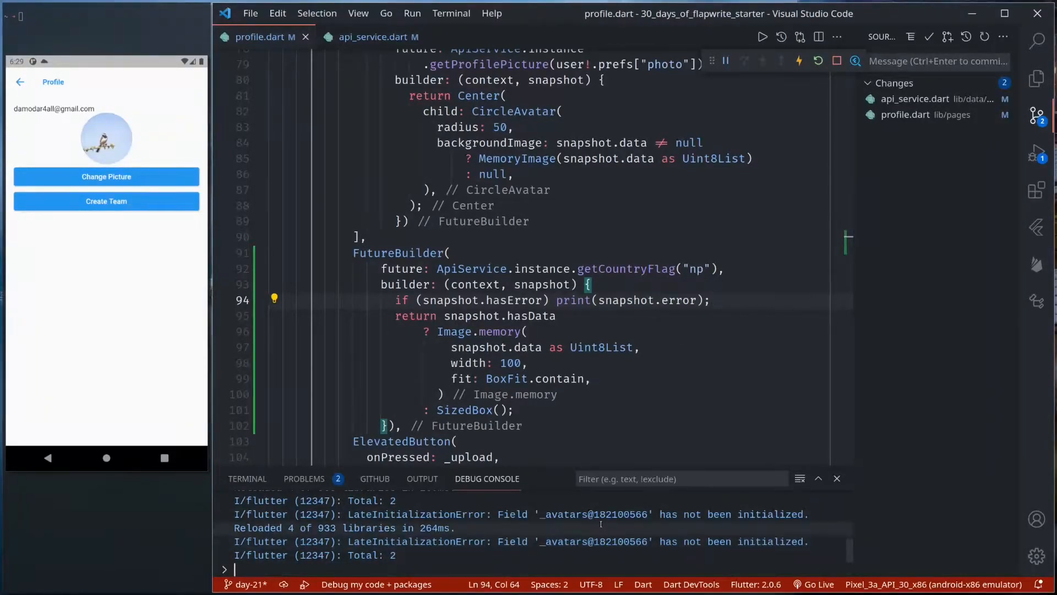
Step: Hot restart the app and open the Profile page to see the country flag
click(375, 38)
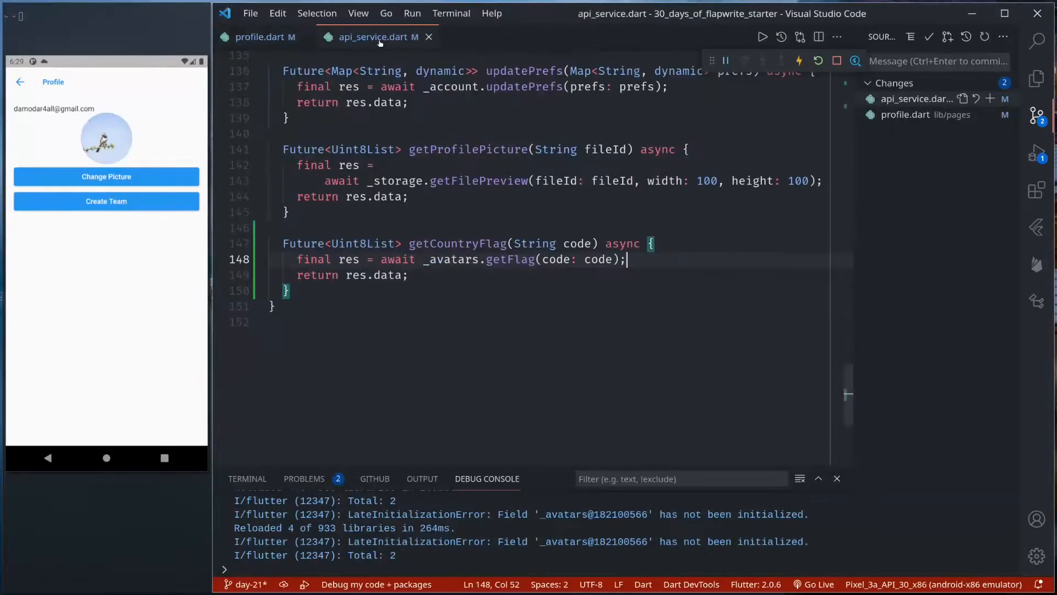
click(262, 38)
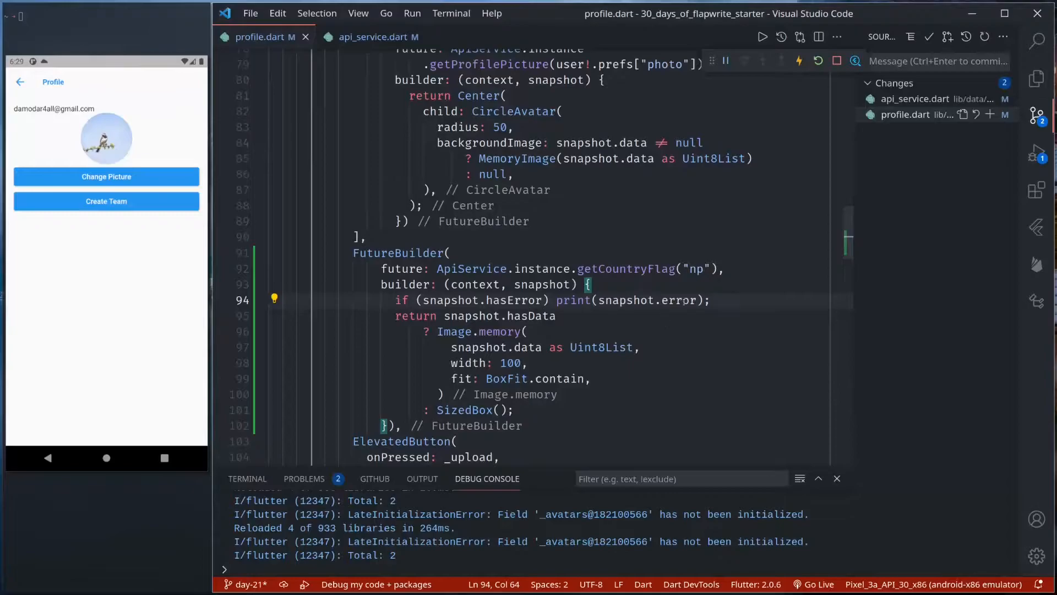
click(818, 62)
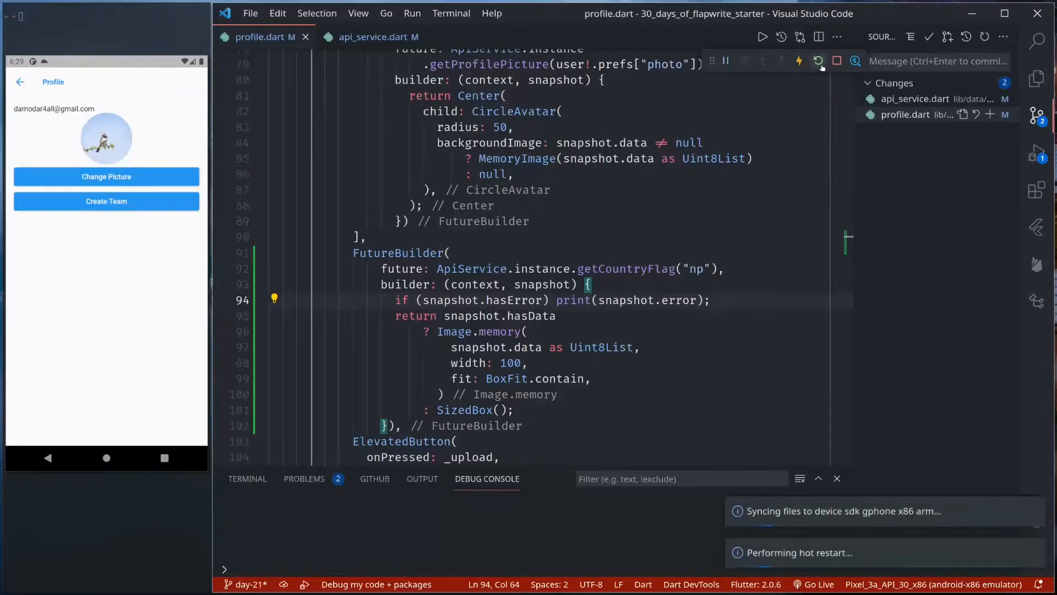
click(818, 61)
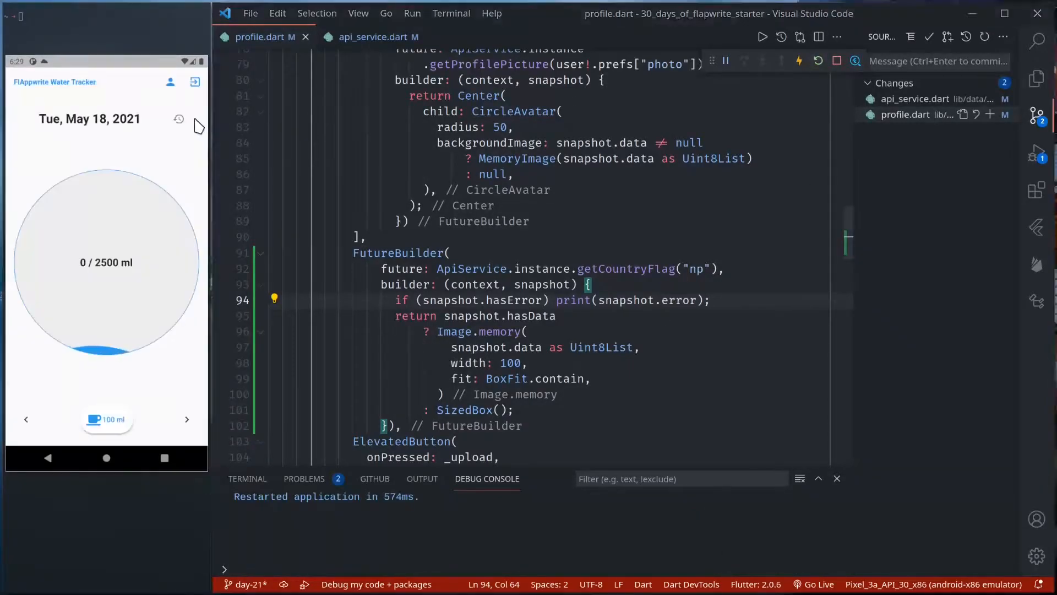
click(170, 81)
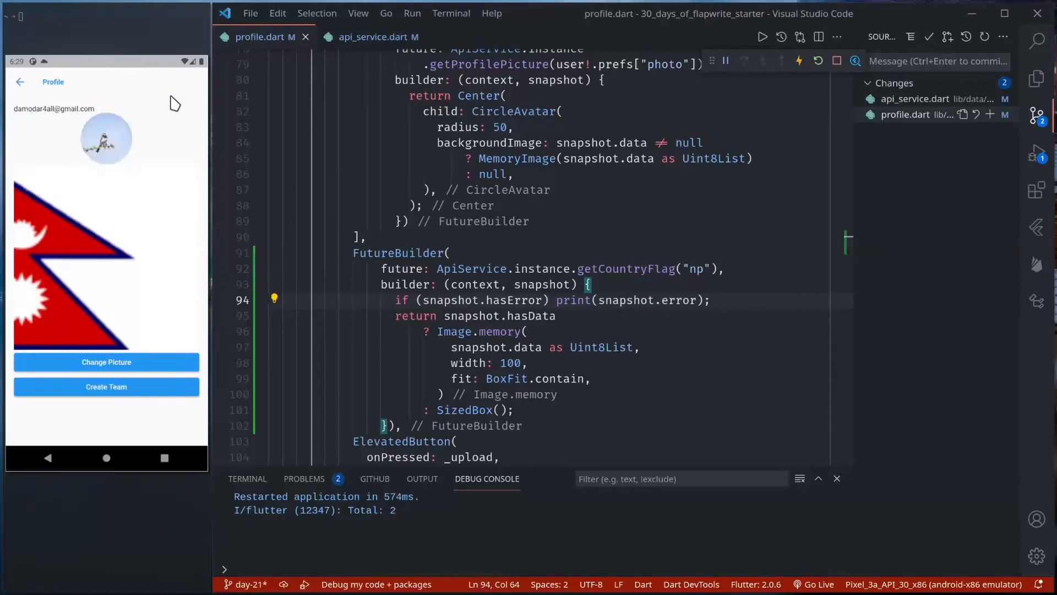
scroll(down, 3)
text(us)
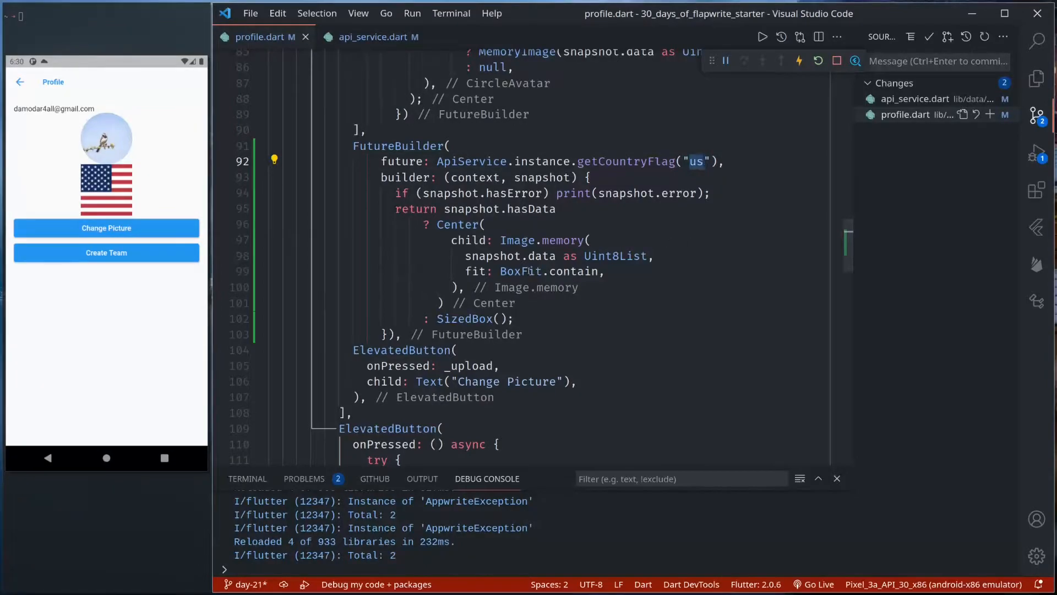
mouse_move(520, 271)
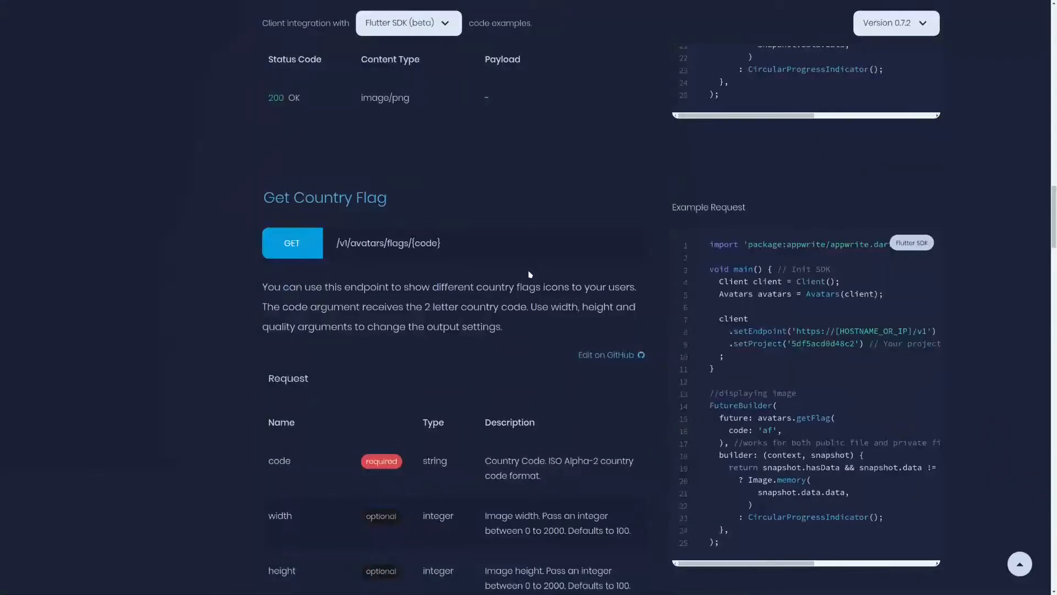
Step: Scroll the Avatars docs past Get Country Flag and Get Image from URL to Get Favicon
scroll(down, 3)
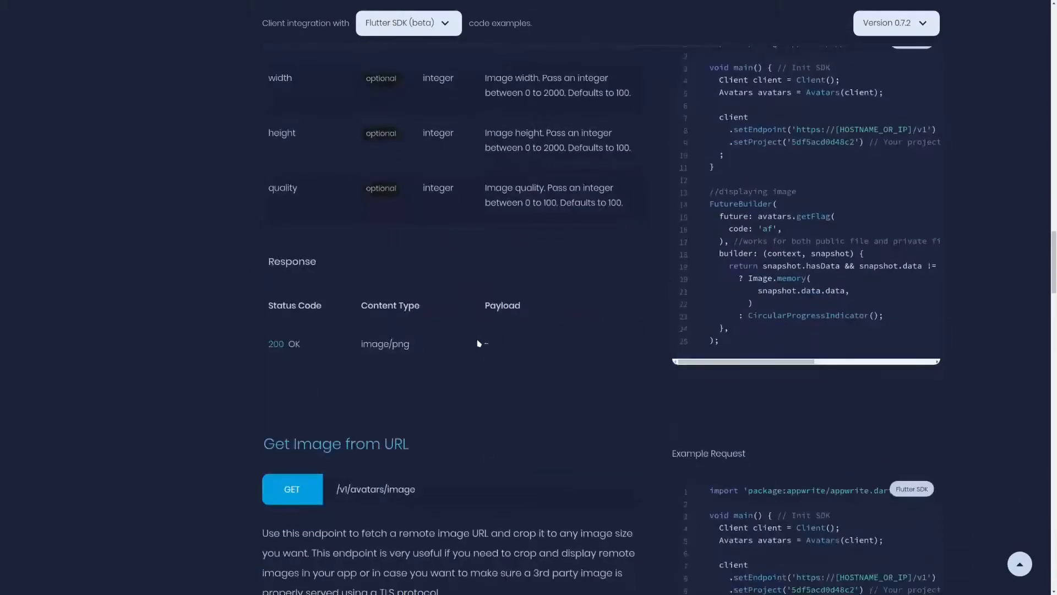
scroll(down, 3)
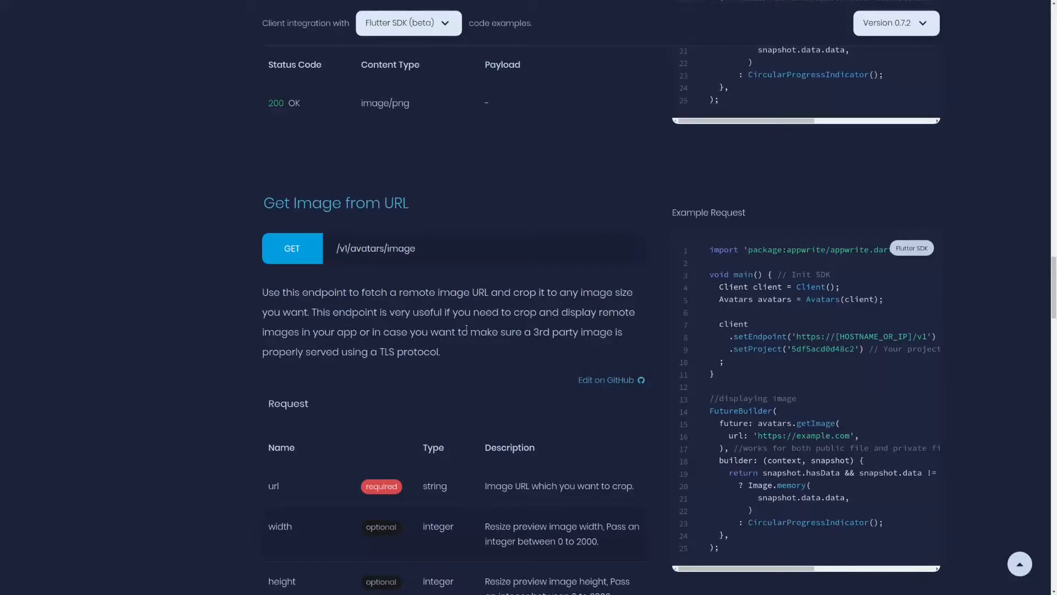
scroll(down, 3)
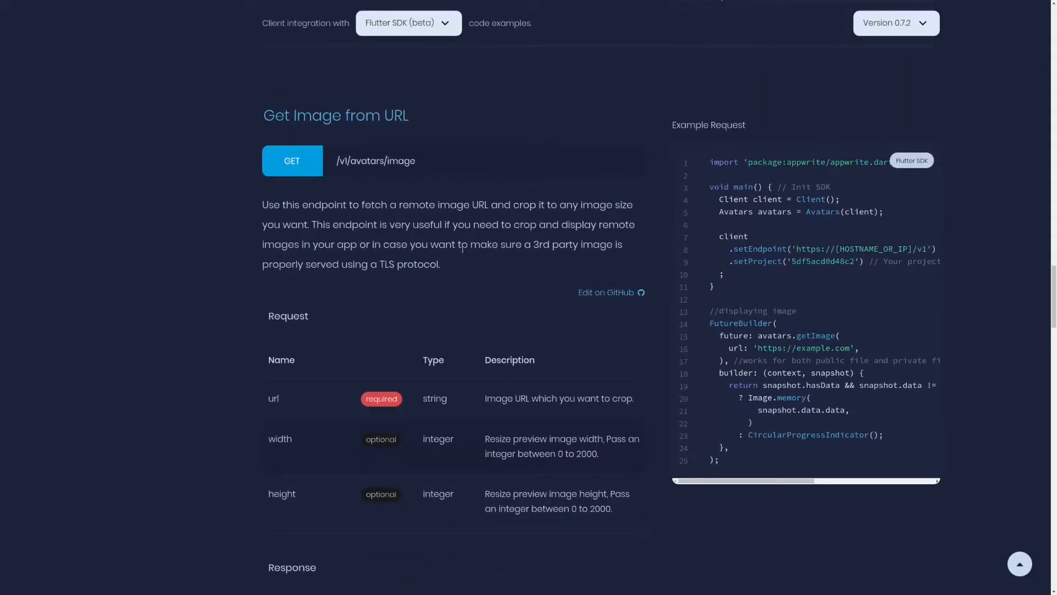
mouse_move(327, 428)
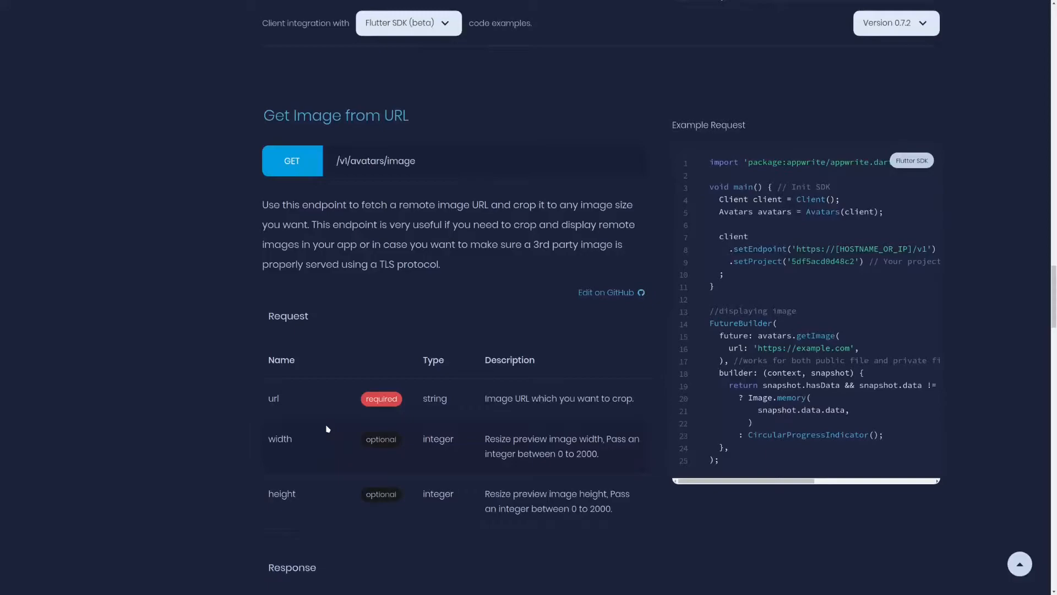
mouse_move(475, 272)
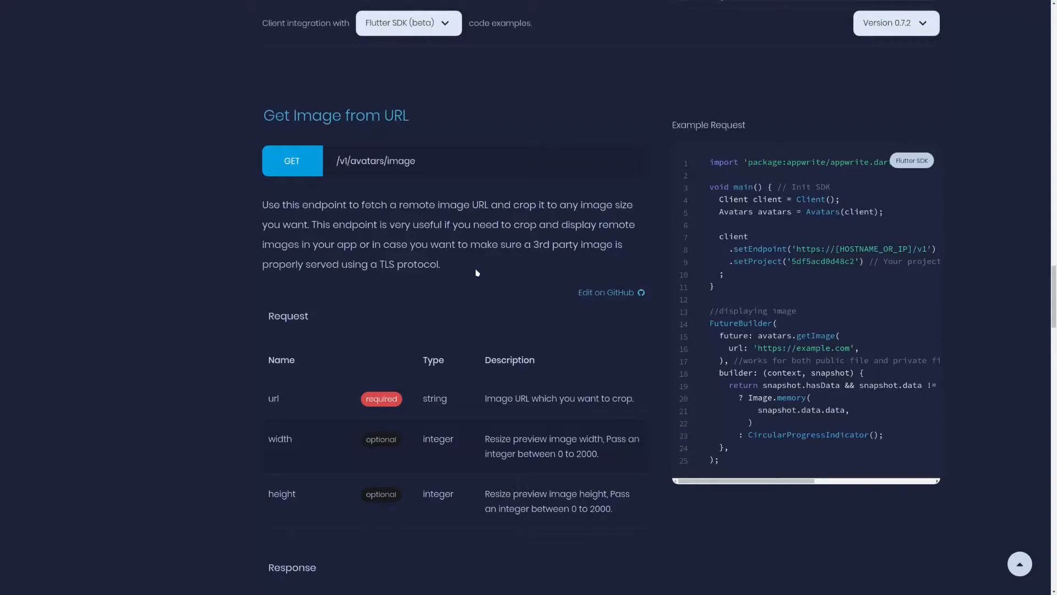
scroll(down, 3)
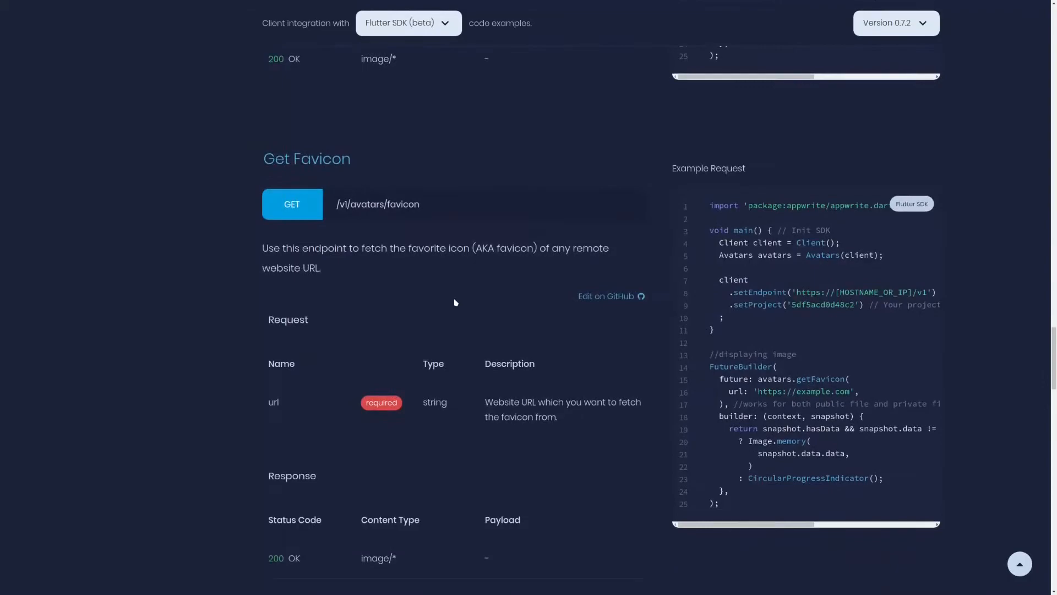
mouse_move(398, 381)
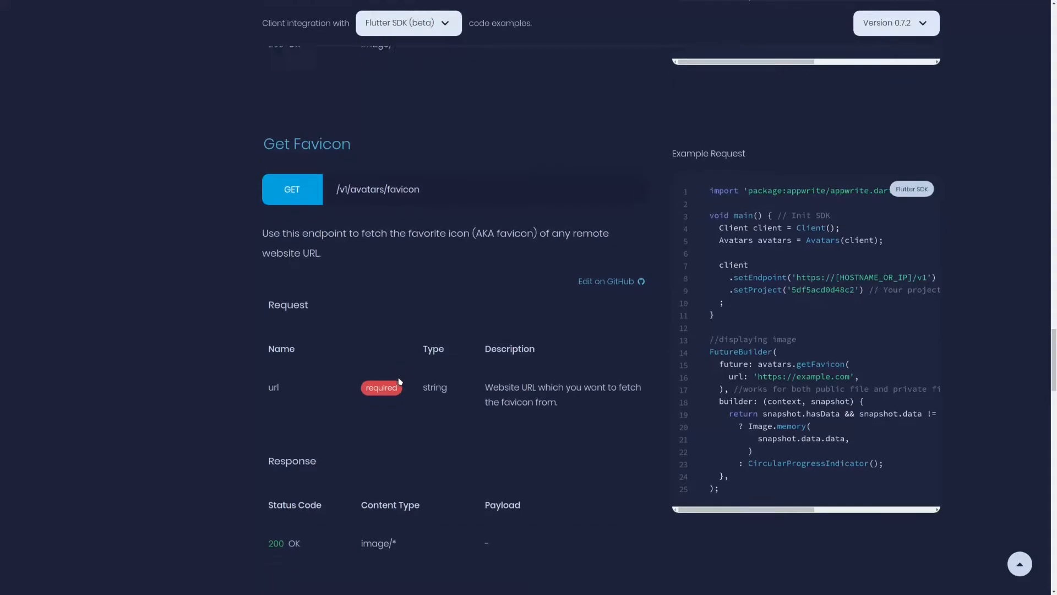
scroll(down, 3)
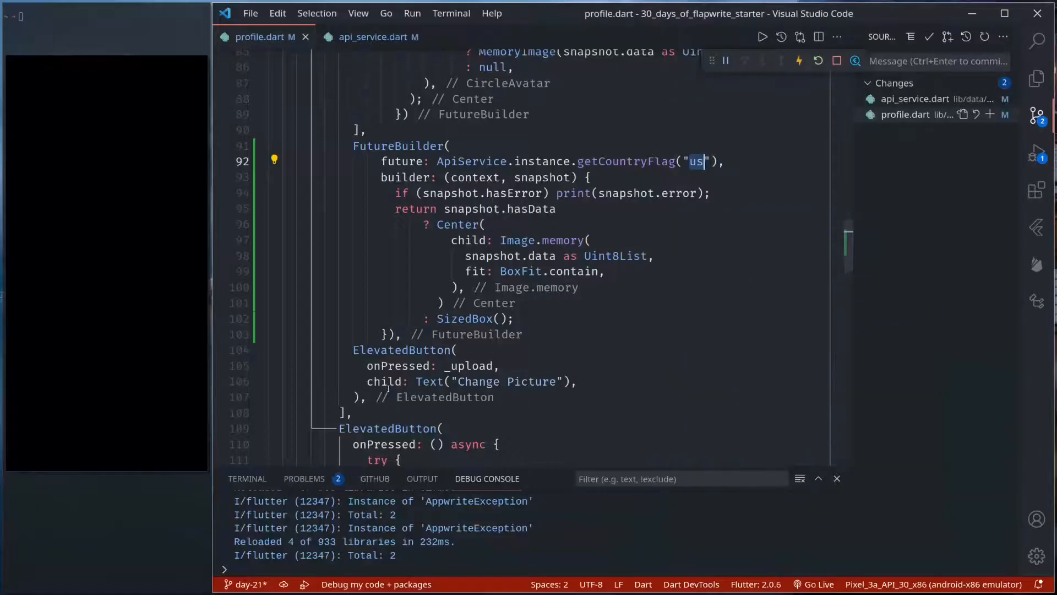
Step: Paste a copy of getCountryFlag as getQR(String text) calling _avatars.getQR(text: text)
click(377, 38)
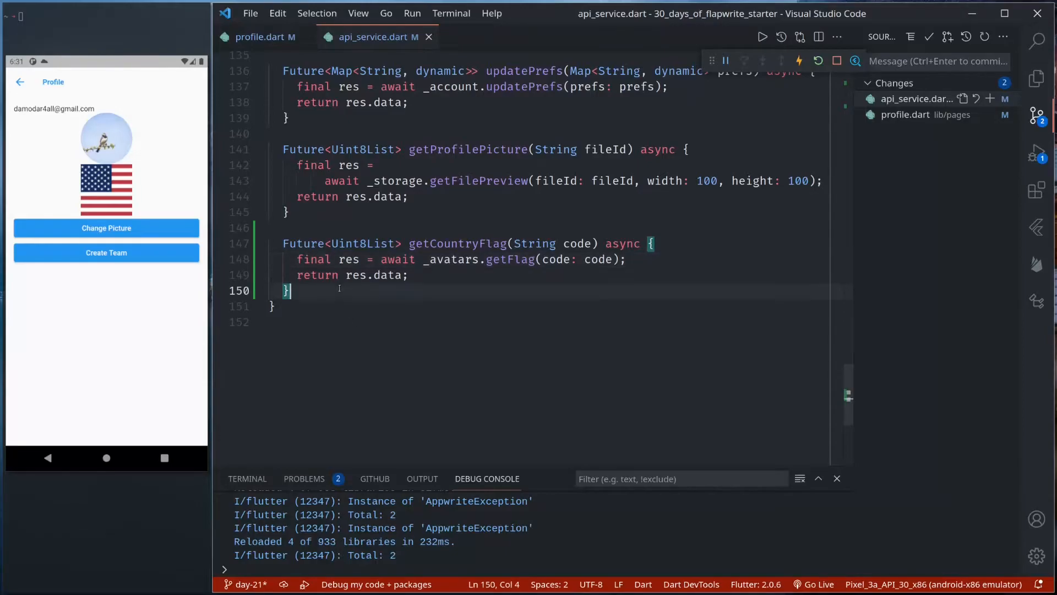
key(Enter)
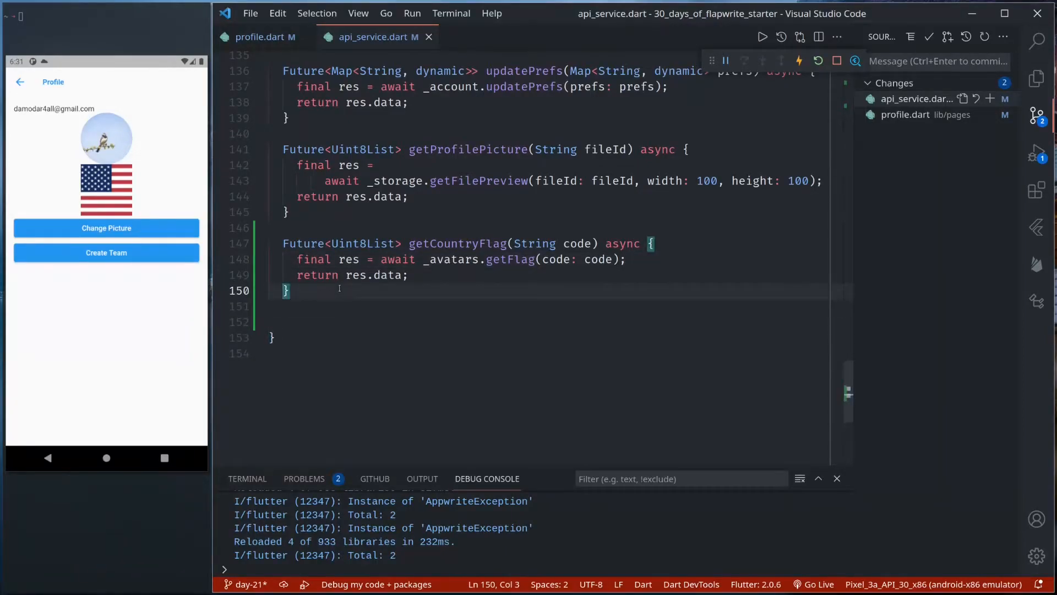
key(ctrl+v)
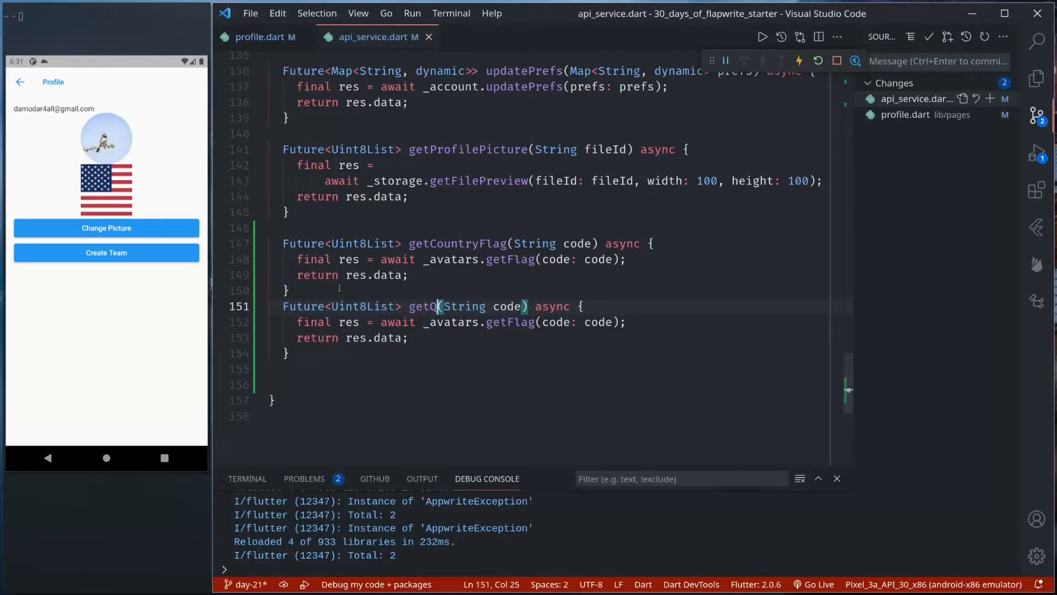
text(R)
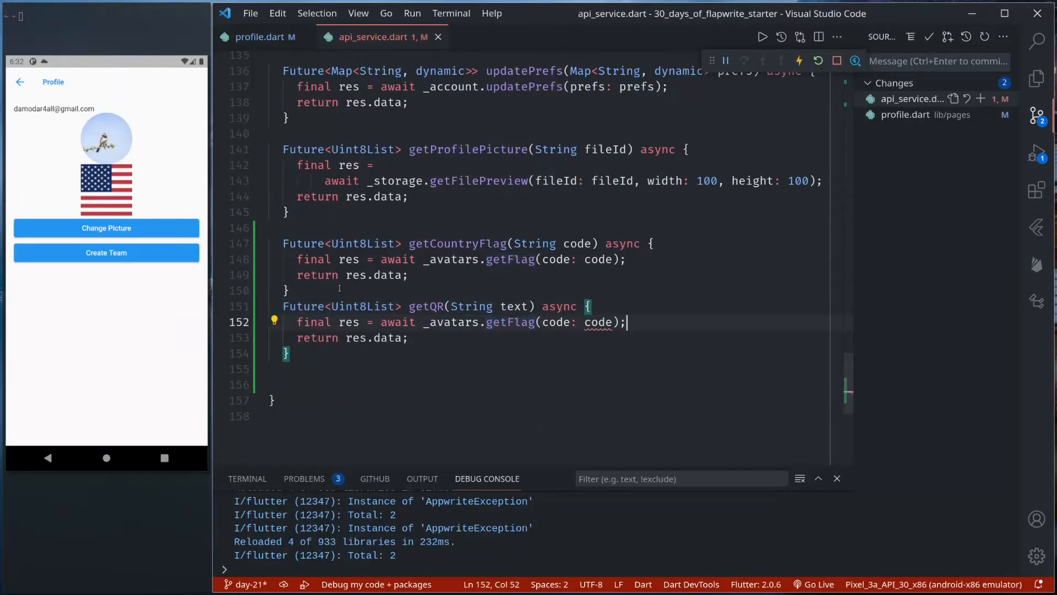
click(485, 321)
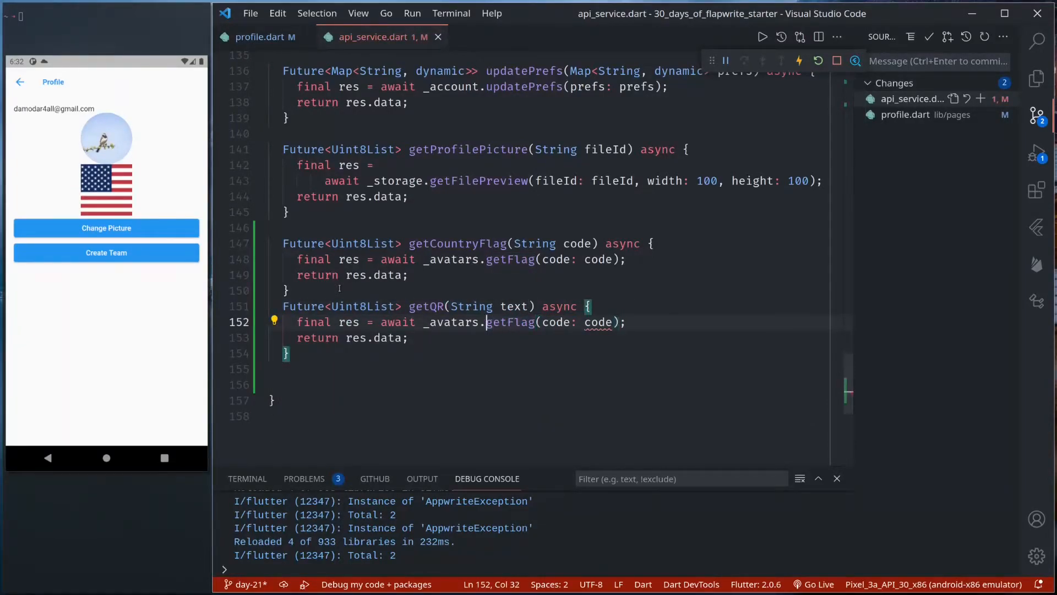
text(get)
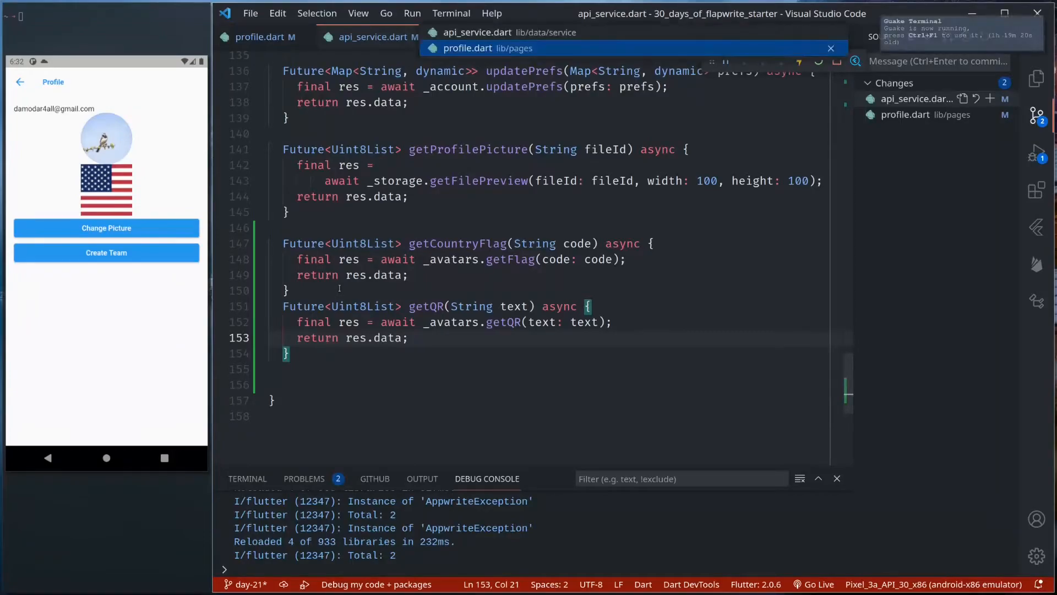
Step: Add a FutureBuilder in profile.dart calling ApiService.instance.getQR(user!.id)
click(264, 37)
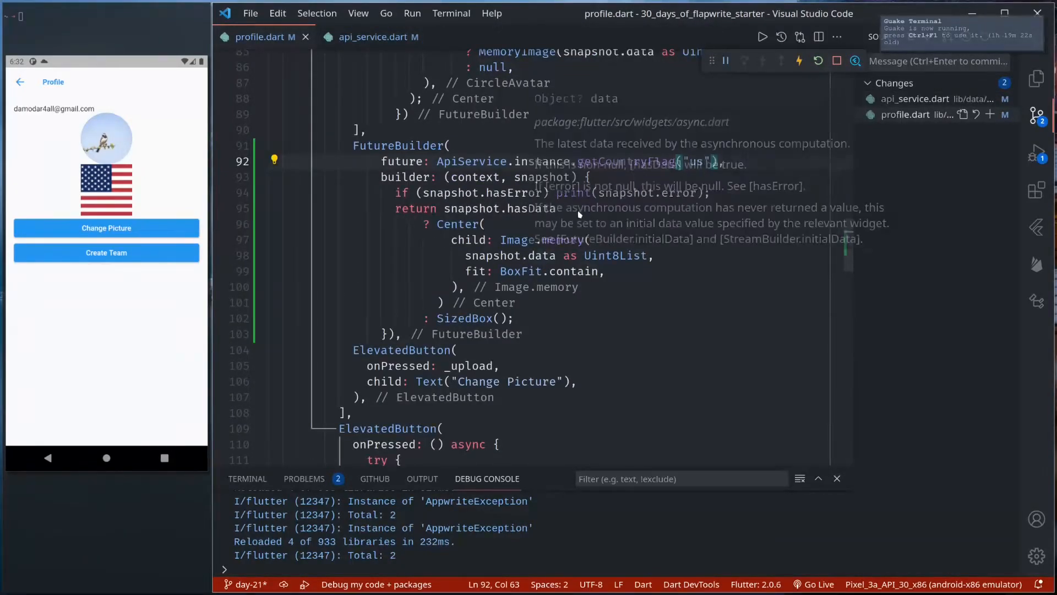
mouse_move(415, 215)
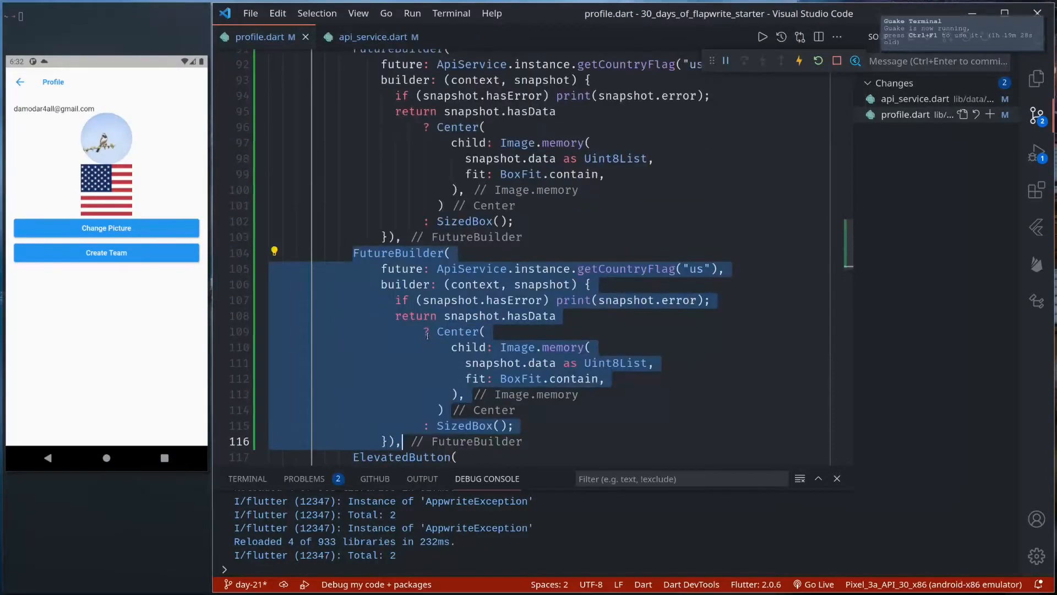
text(g)
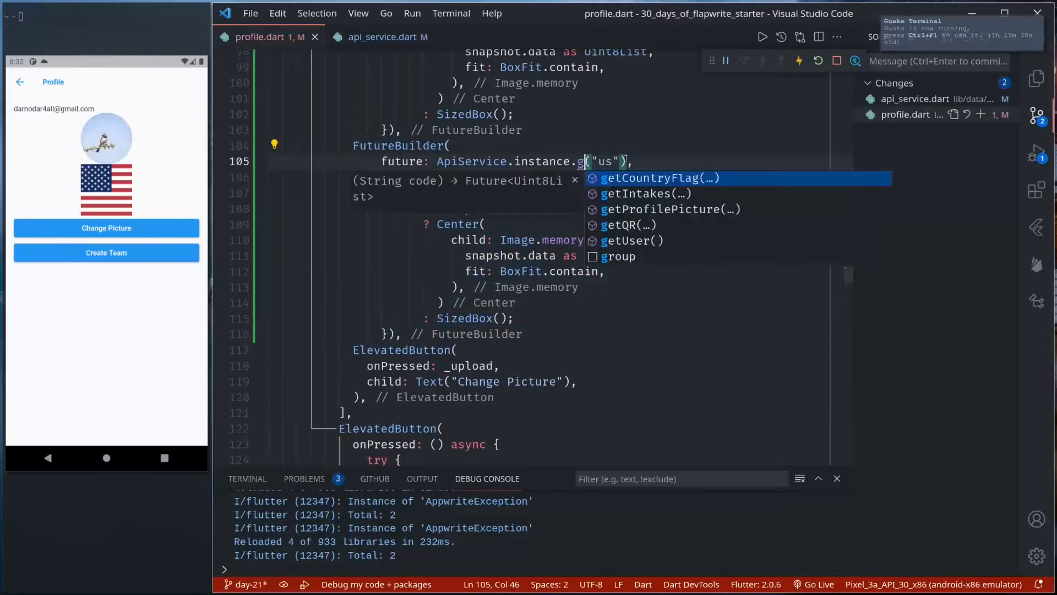
click(627, 225)
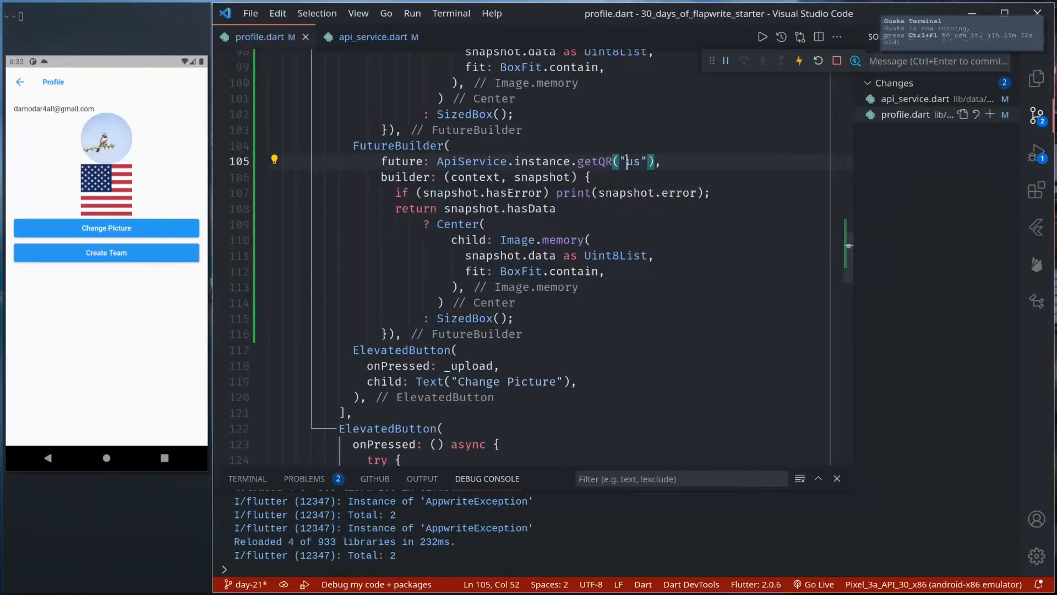
key(Backspace)
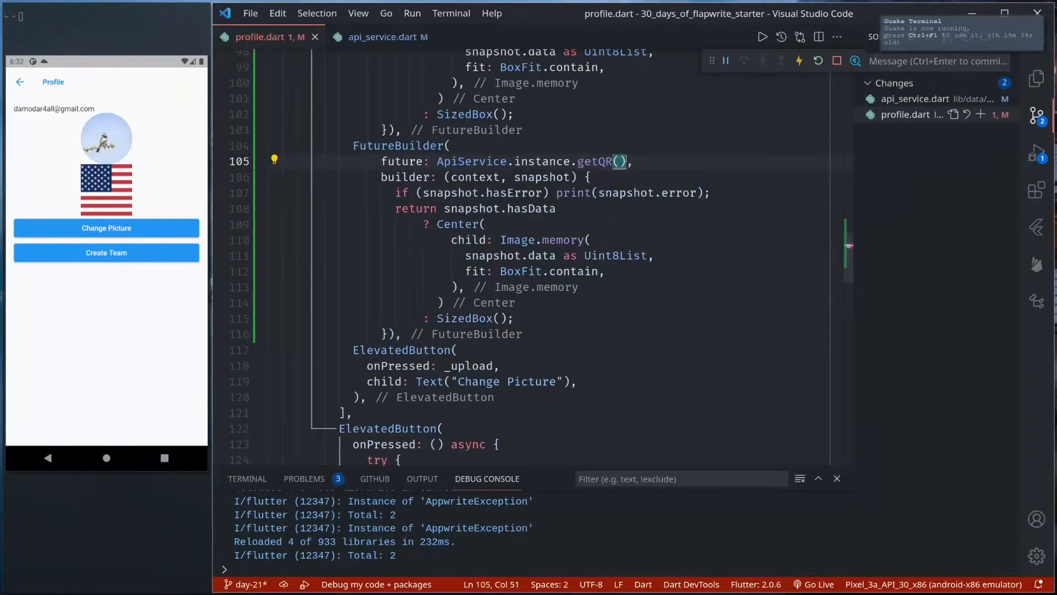
text(user!/)
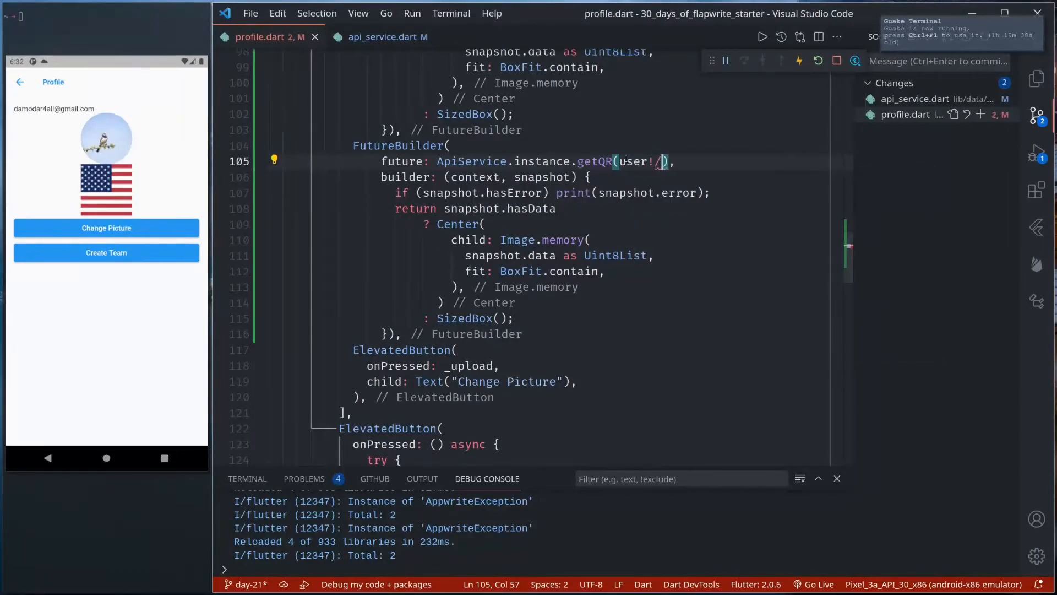
text(id)
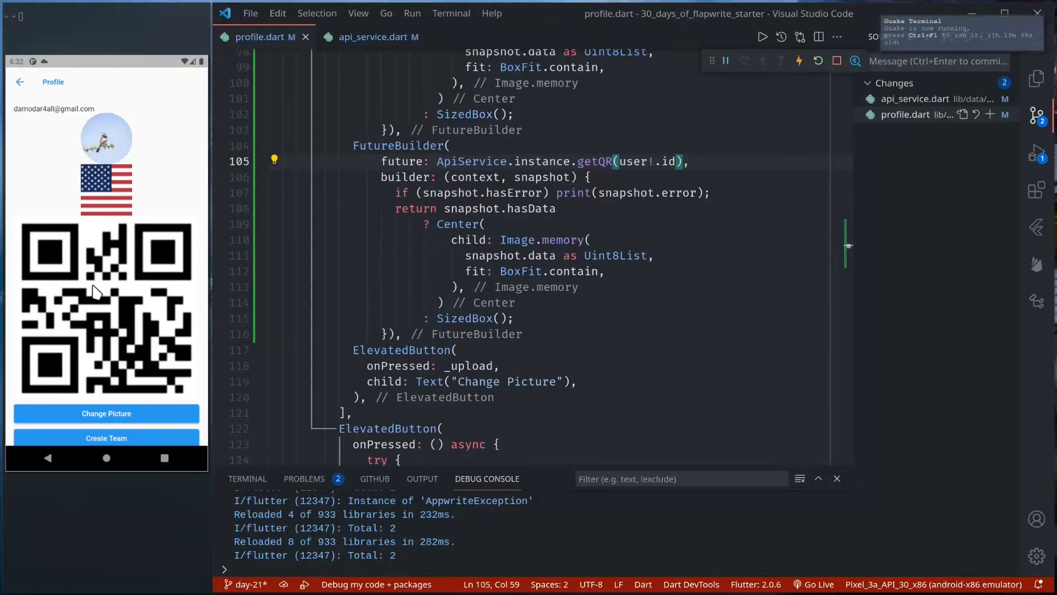
Step: Pass size: 500 to _avatars.getQR, then change it to 800
click(372, 38)
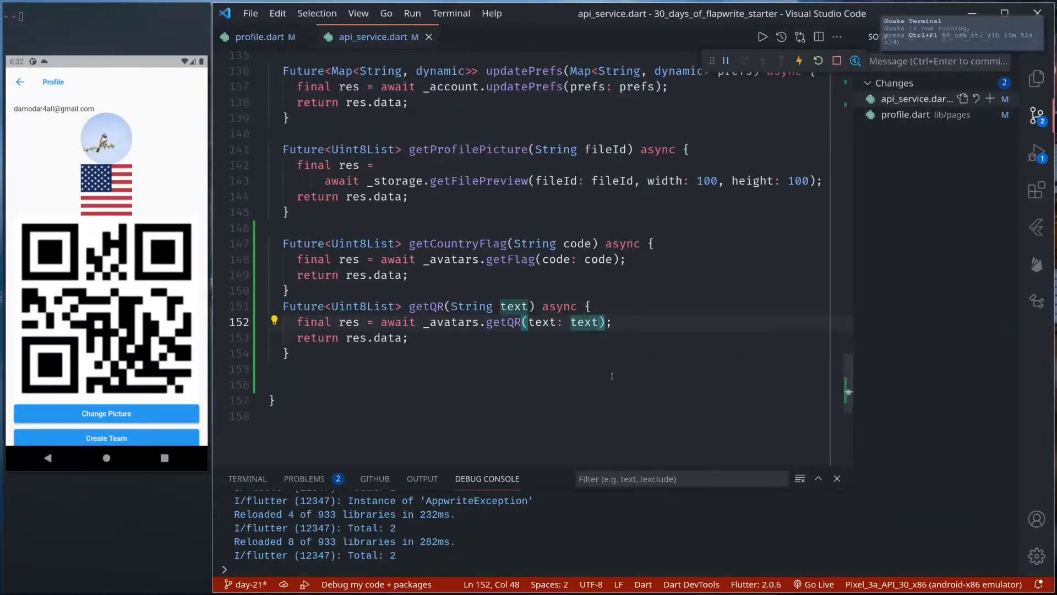
text(, size:)
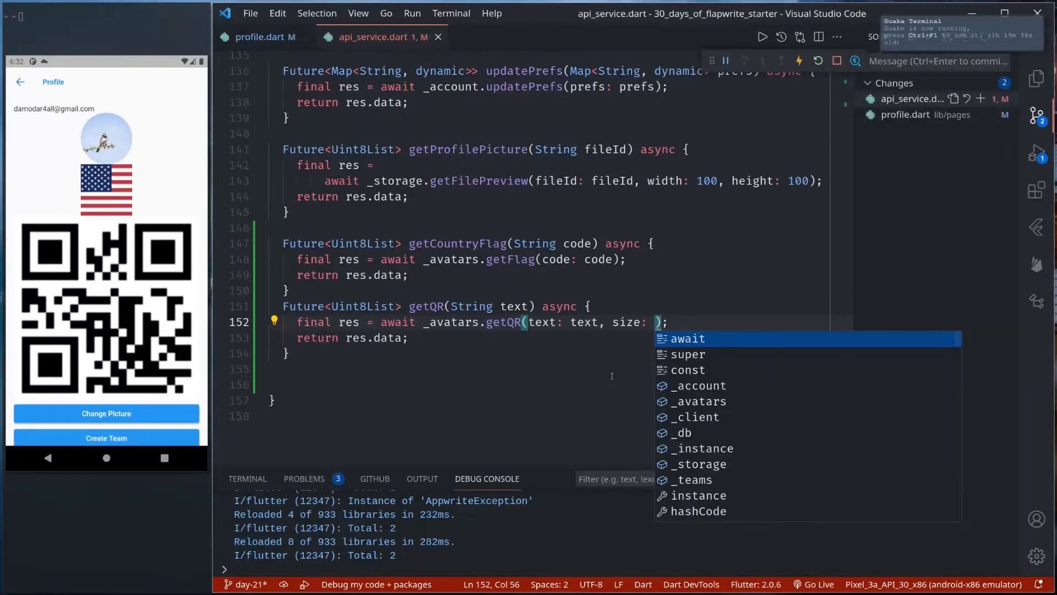
text(500)
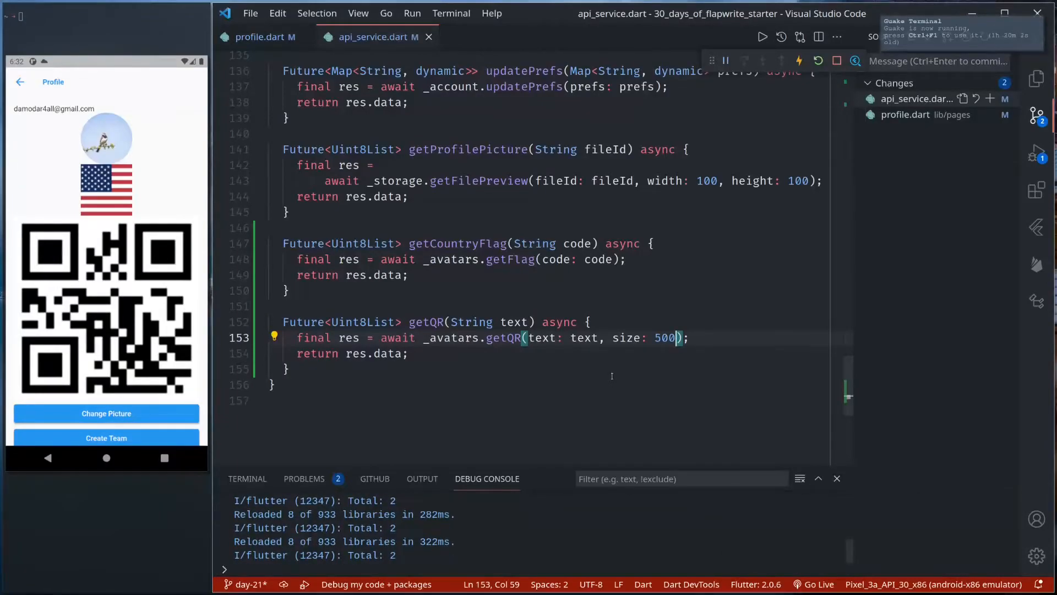
double_click(664, 338)
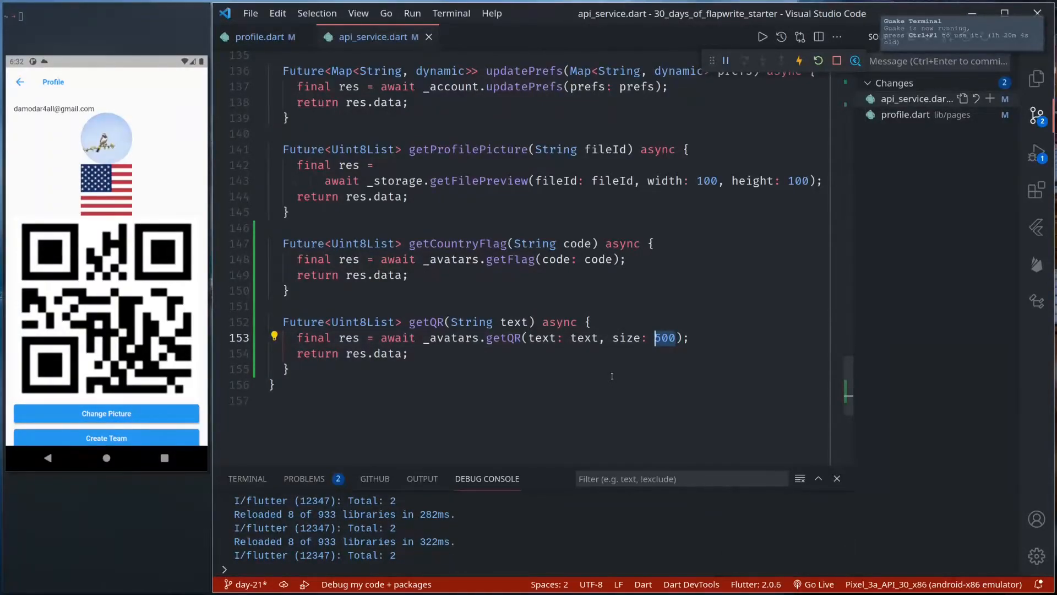
text(800)
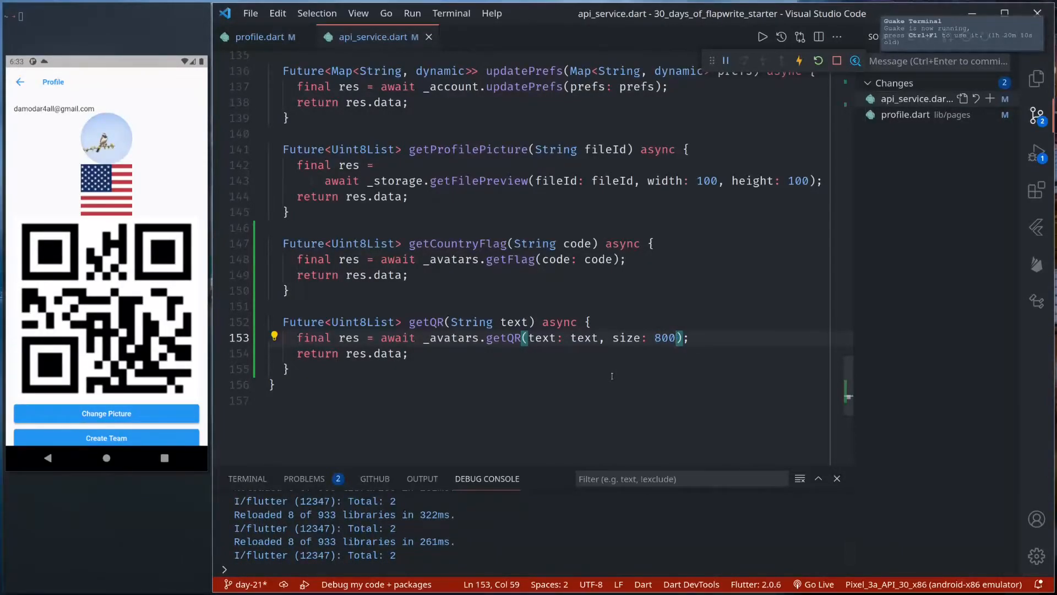
mouse_move(652, 362)
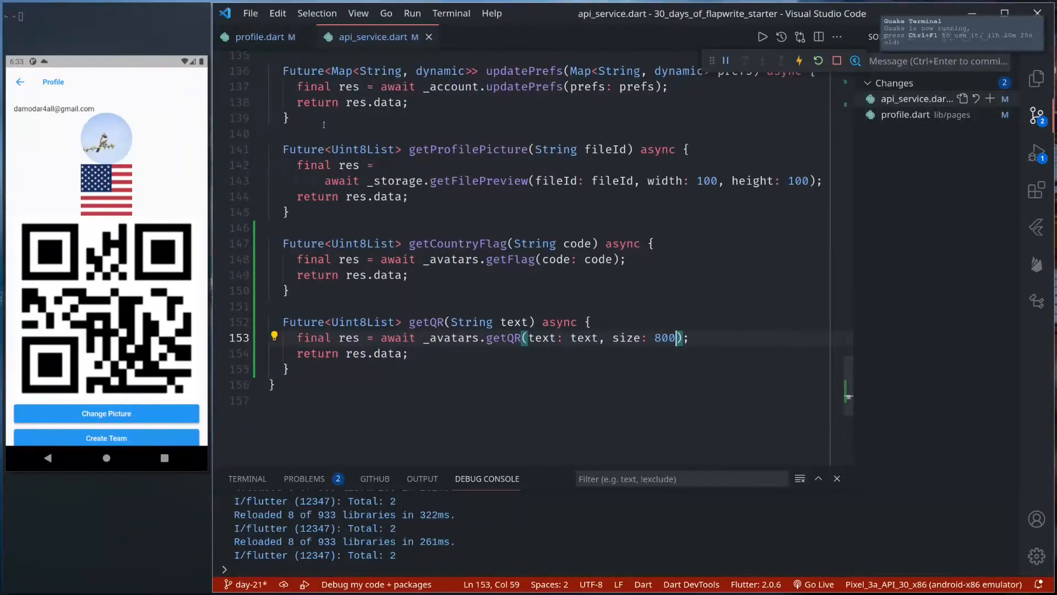
Step: Review the Avatars docs from Get QR Code down to the Get User Initials parameters and response
click(259, 38)
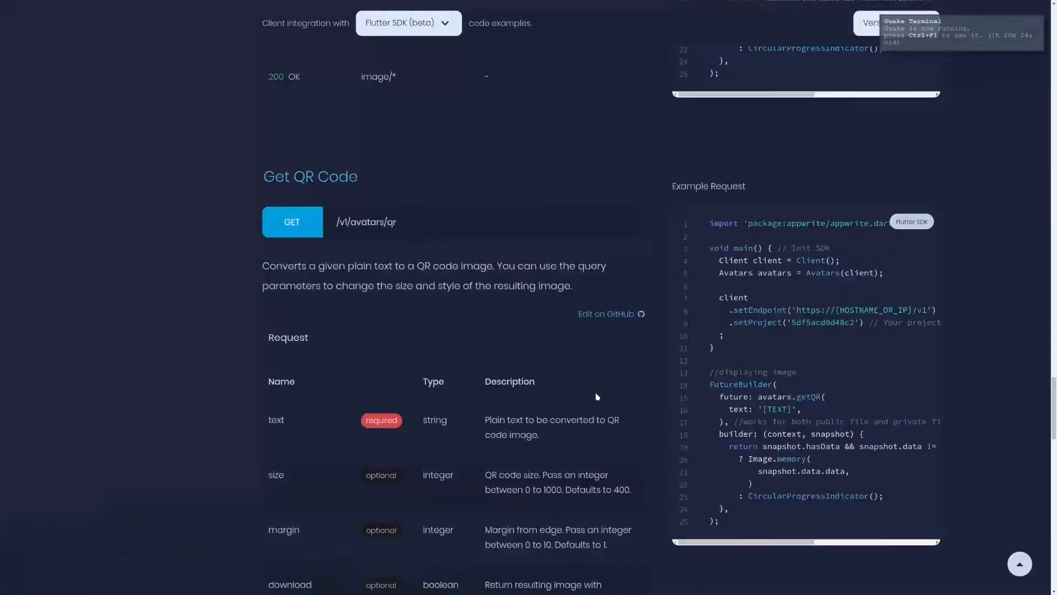
scroll(down, 3)
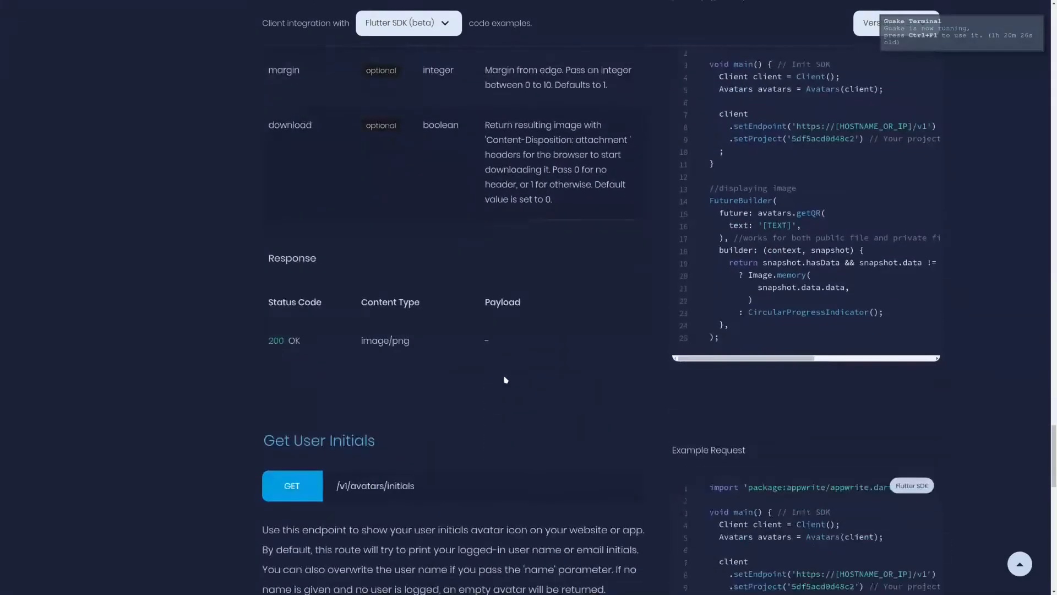
scroll(down, 3)
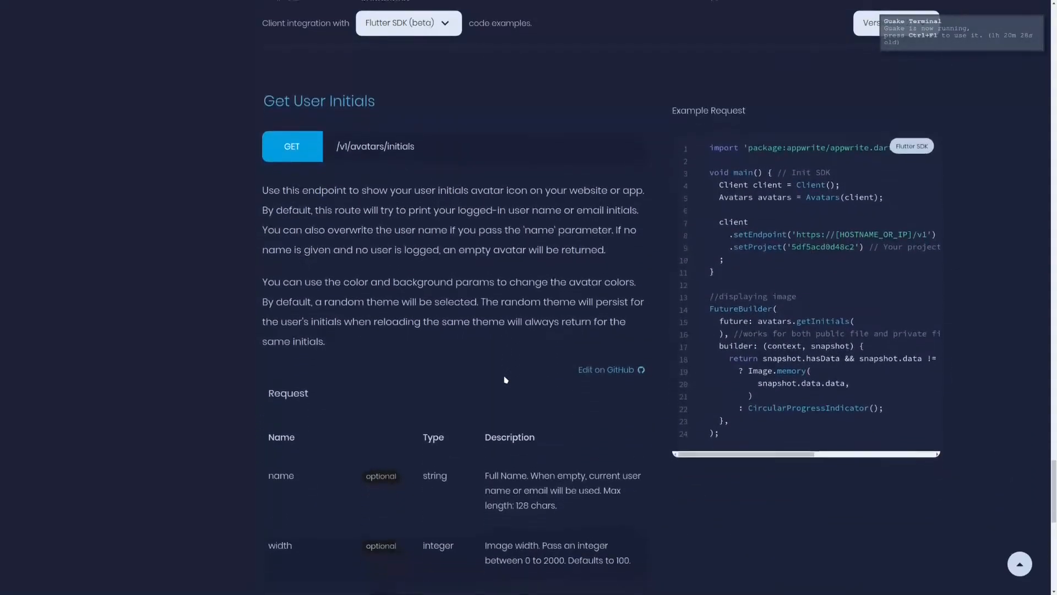
scroll(down, 3)
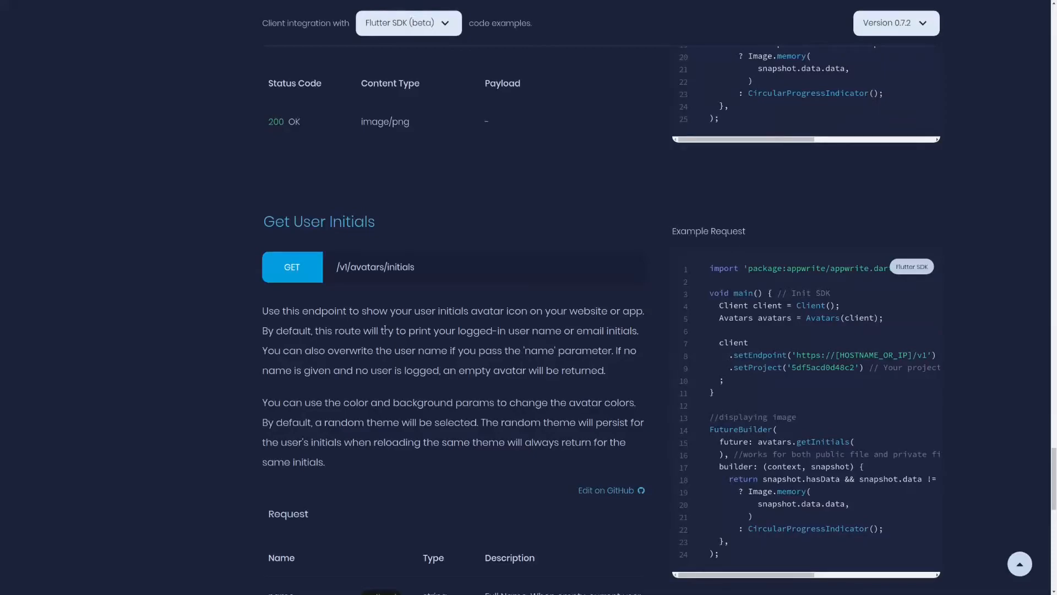
scroll(down, 3)
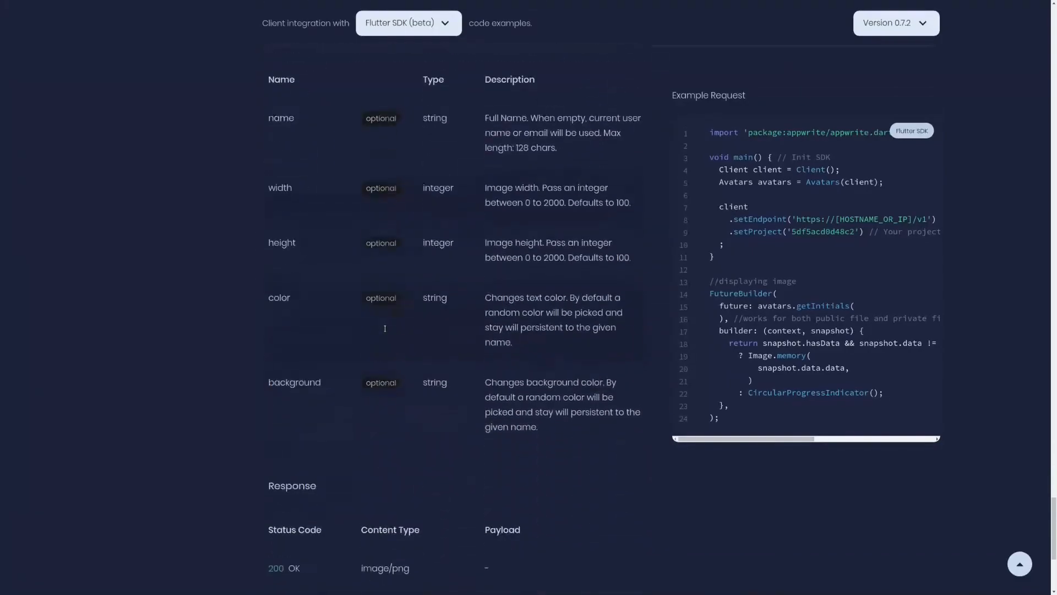
scroll(down, 3)
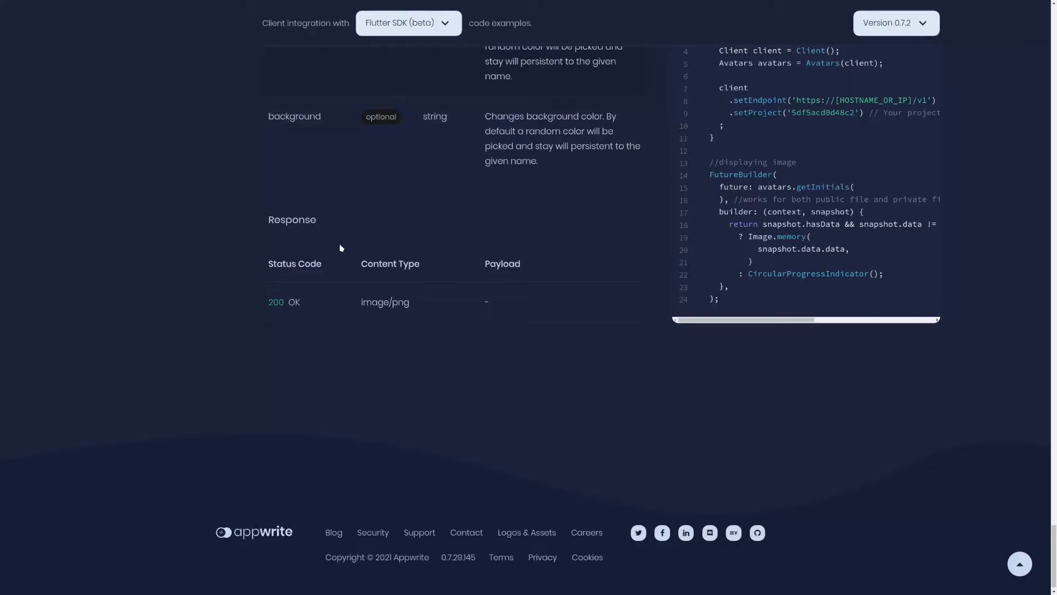
scroll(up, 3)
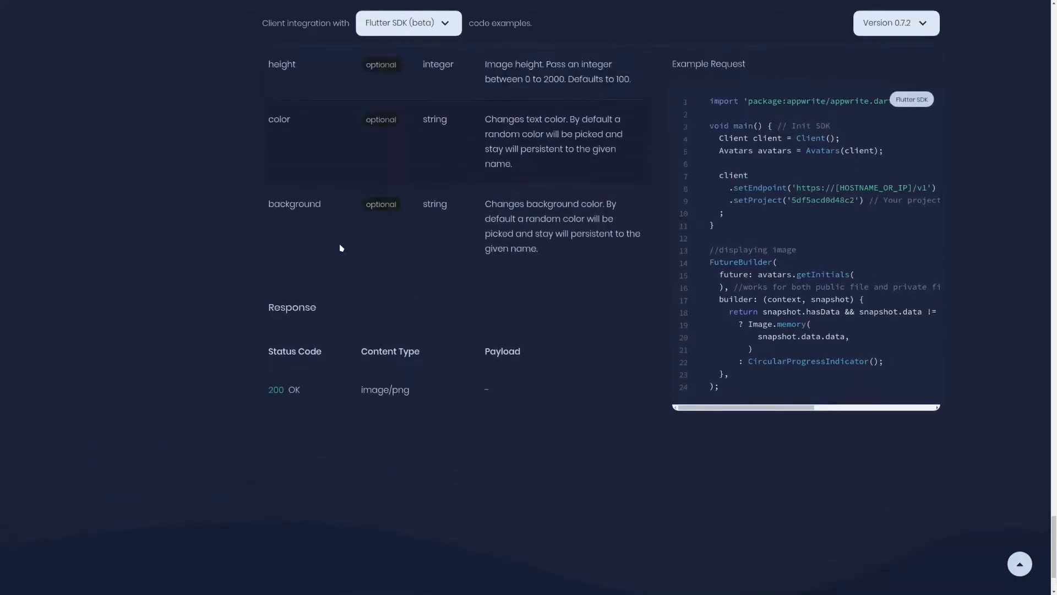
scroll(up, 3)
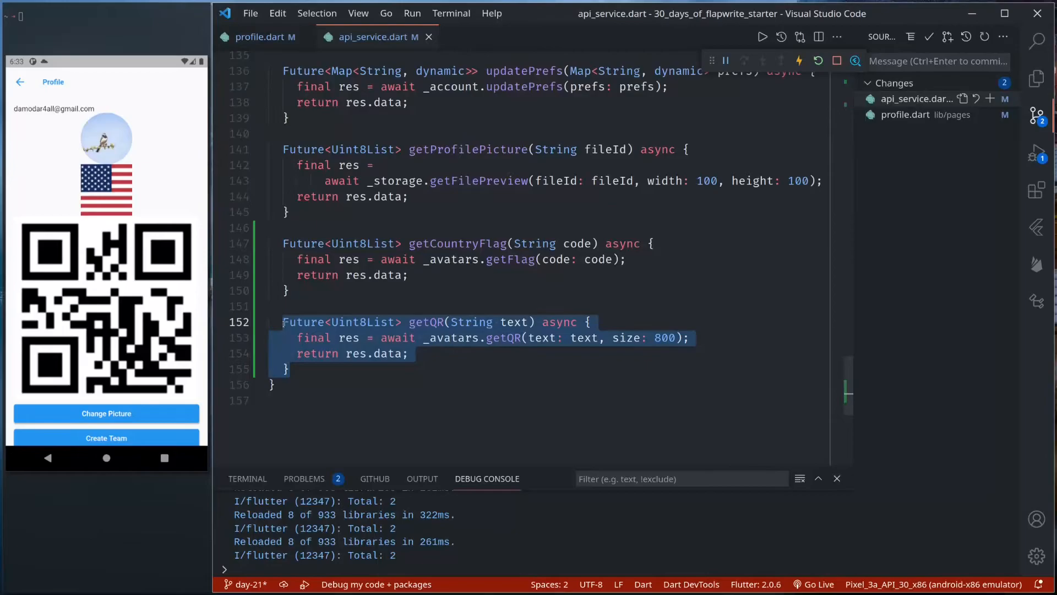
Step: Add a getInitials(String name) method in api_service.dart calling _avatars.getInitials(name: name)
key(ctrl+v)
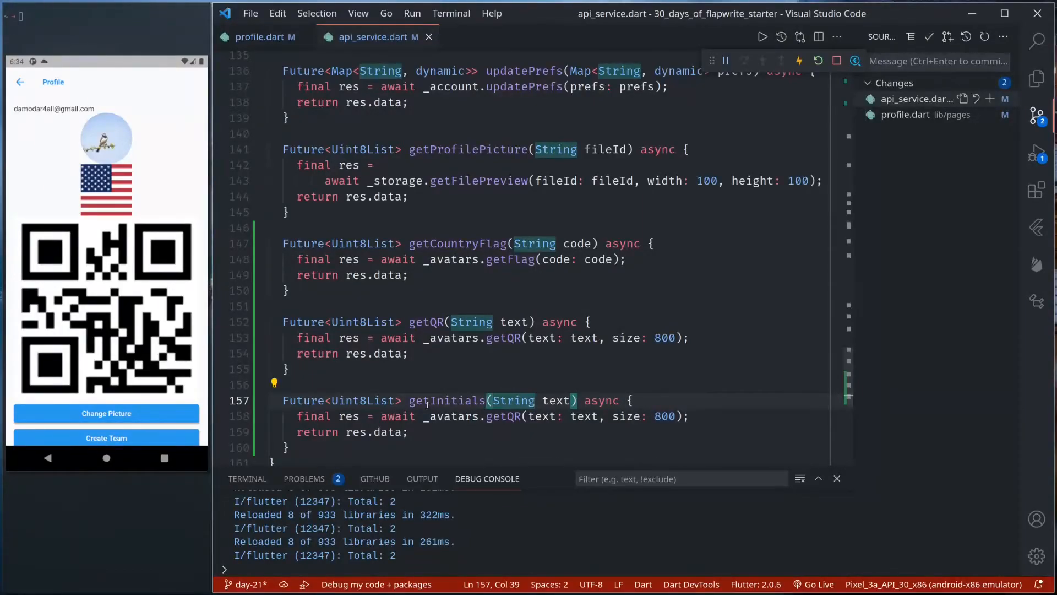
text(name)
click(555, 416)
text(Initials)
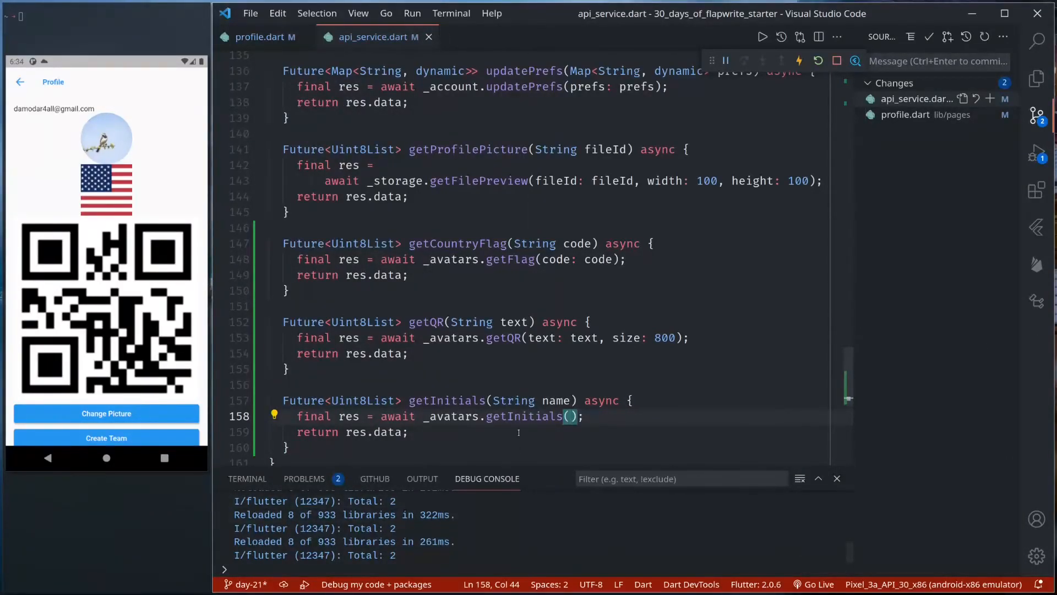
mouse_move(522, 416)
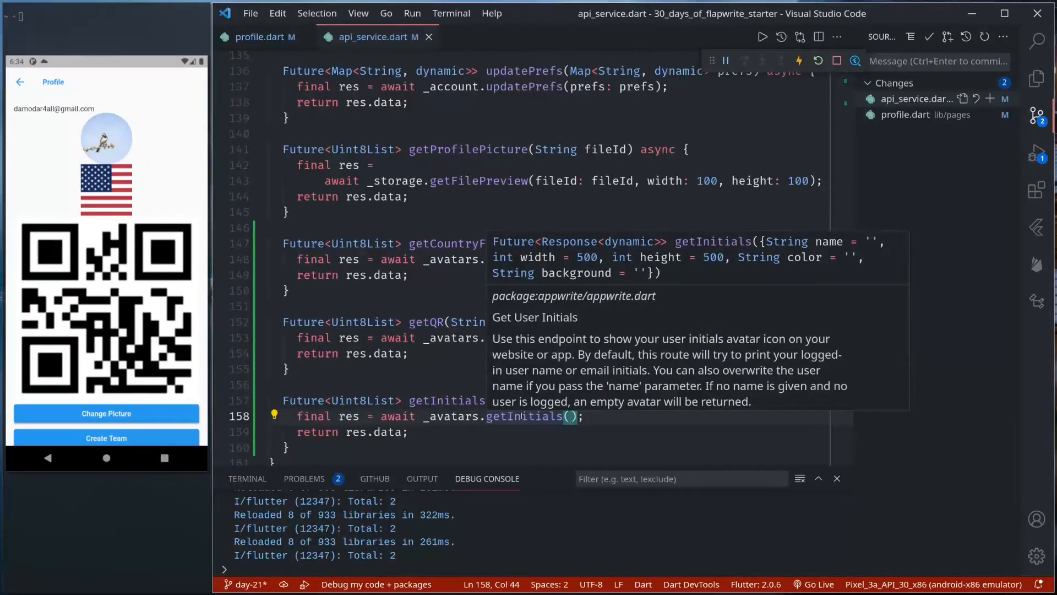
text(name: n)
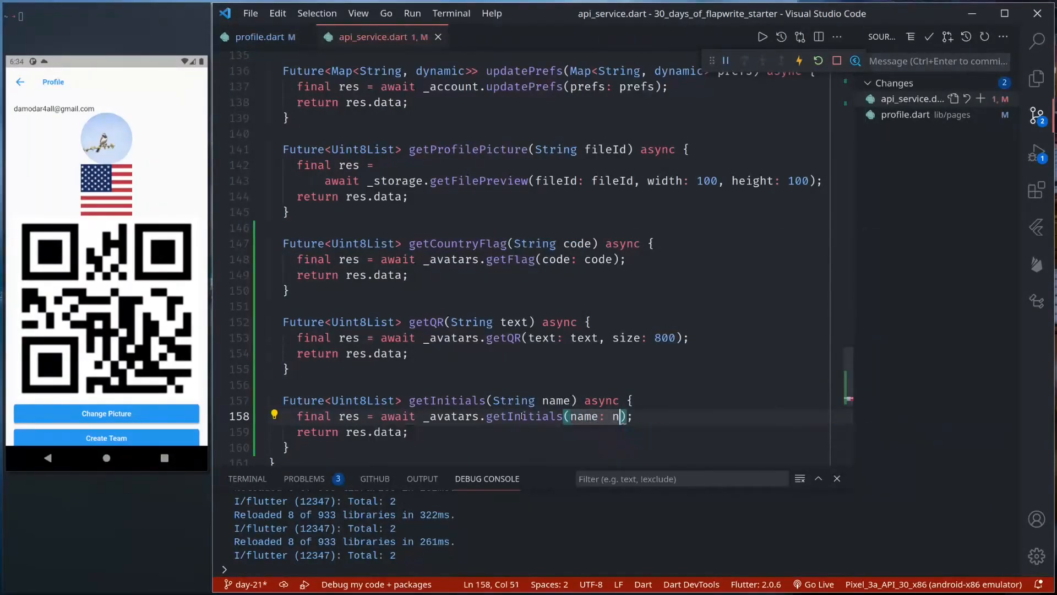
text(ame)
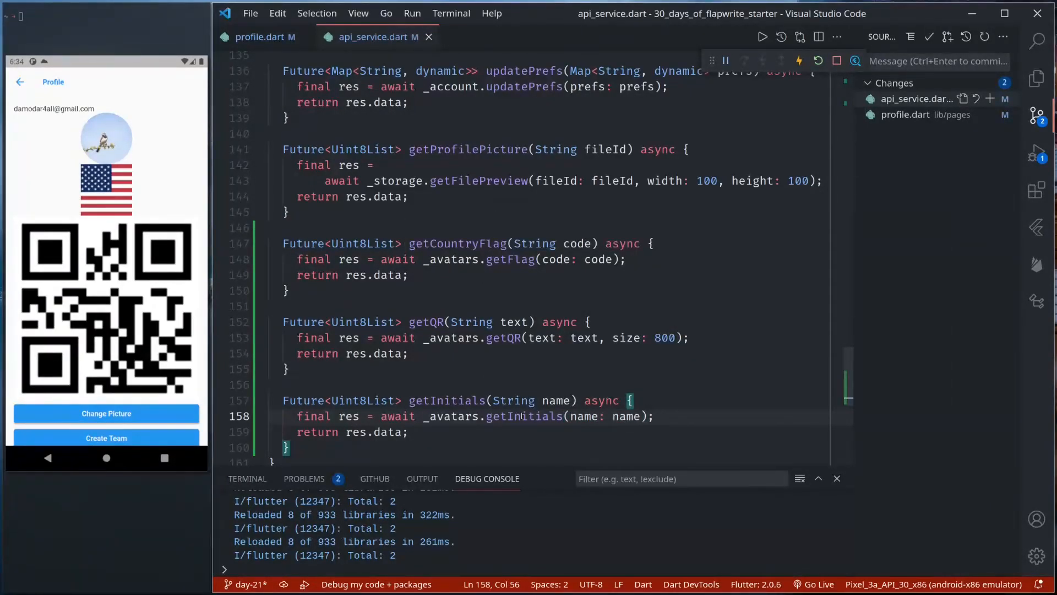
click(258, 38)
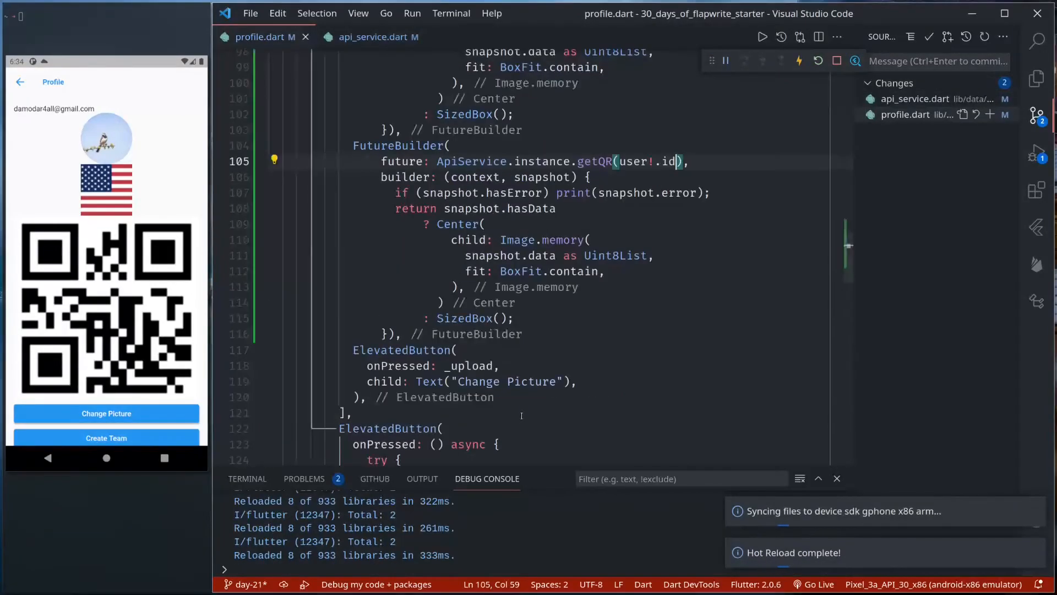
Step: Add a FutureBuilder in profile.dart calling getInitials with the name 'Damodar Lohani' and reload
scroll(down, 3)
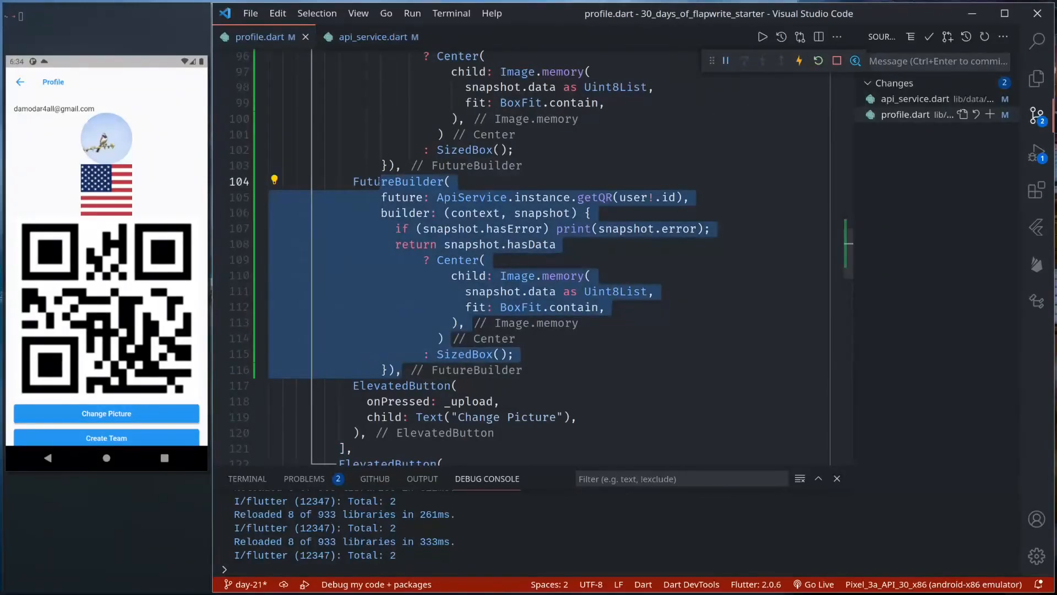
scroll(down, 3)
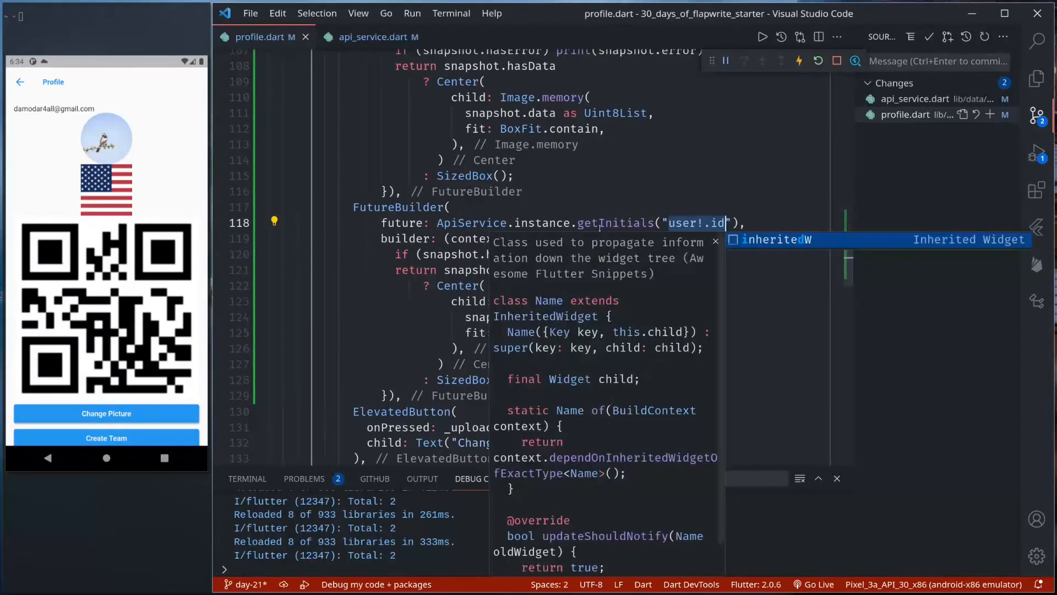
text(Damodar Lohan)
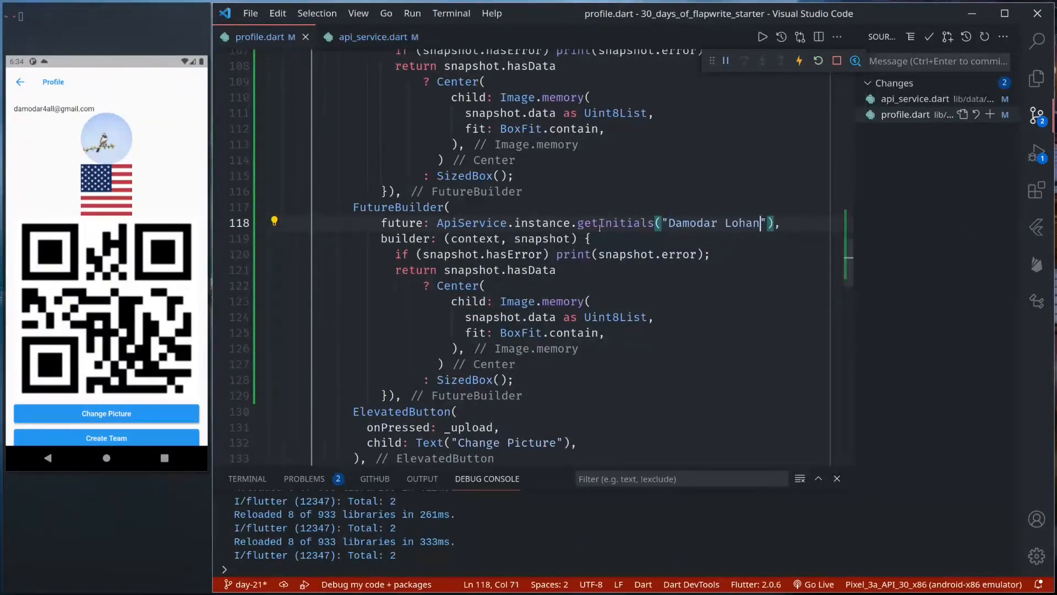
text(i)
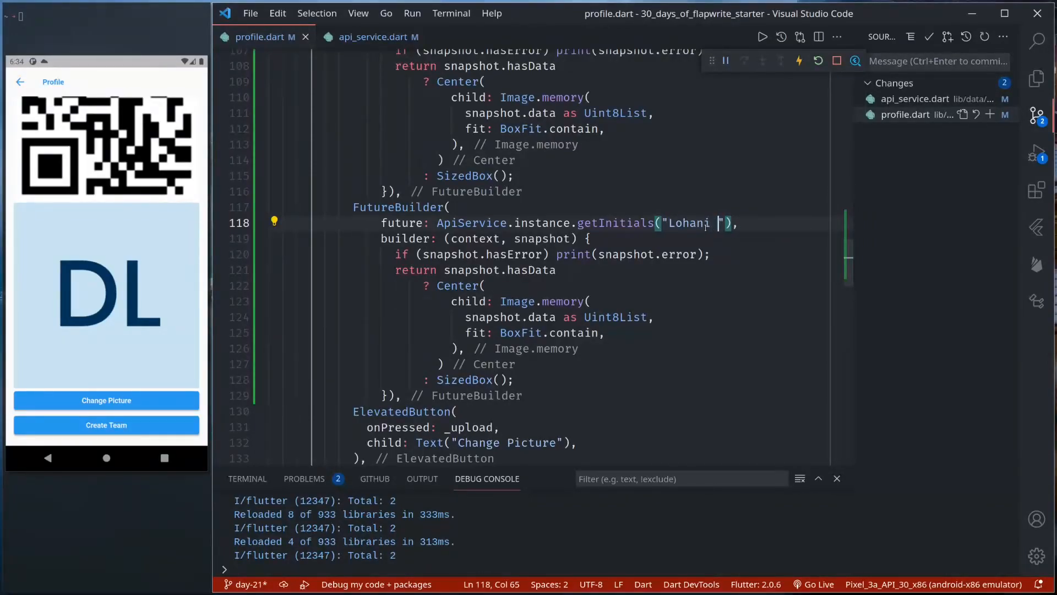
text(Damodar)
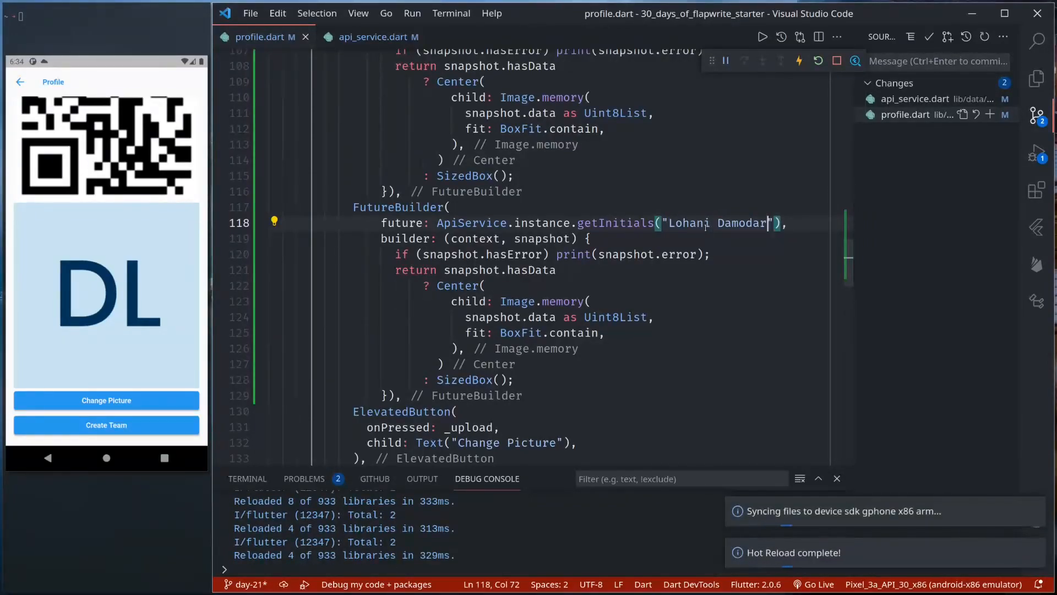